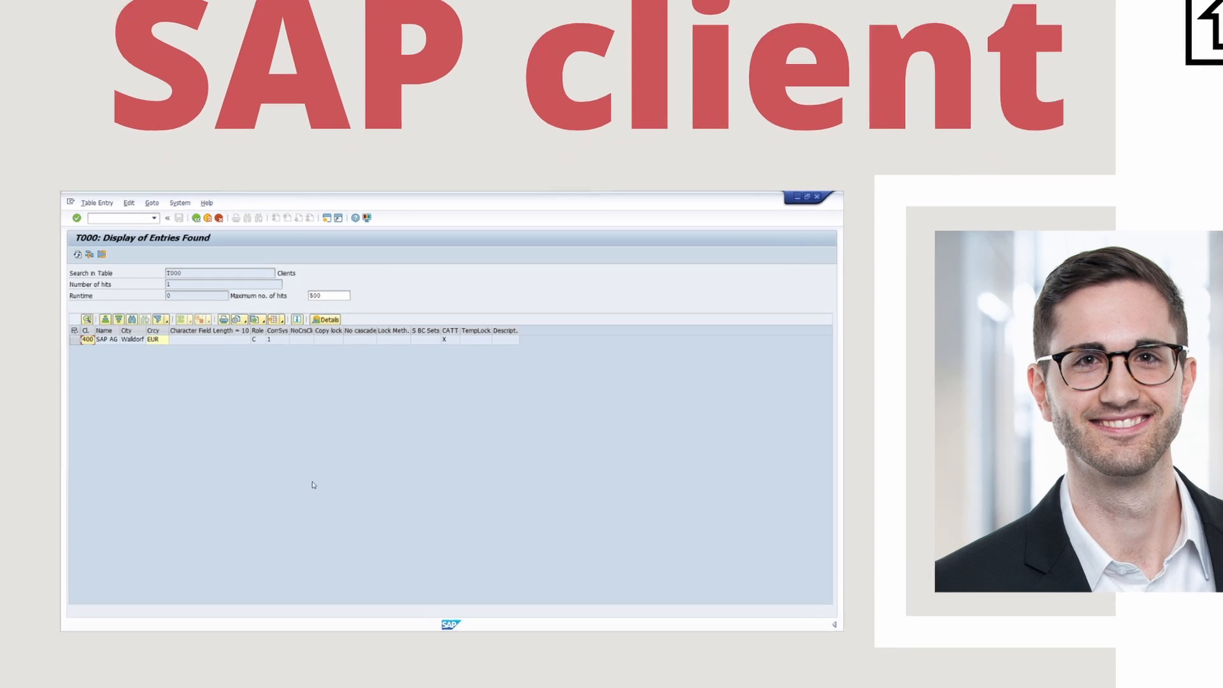
# Step: Mark the uflag field in the report's USR02 lock condition beside the table's field list
pyautogui.click(807, 198)
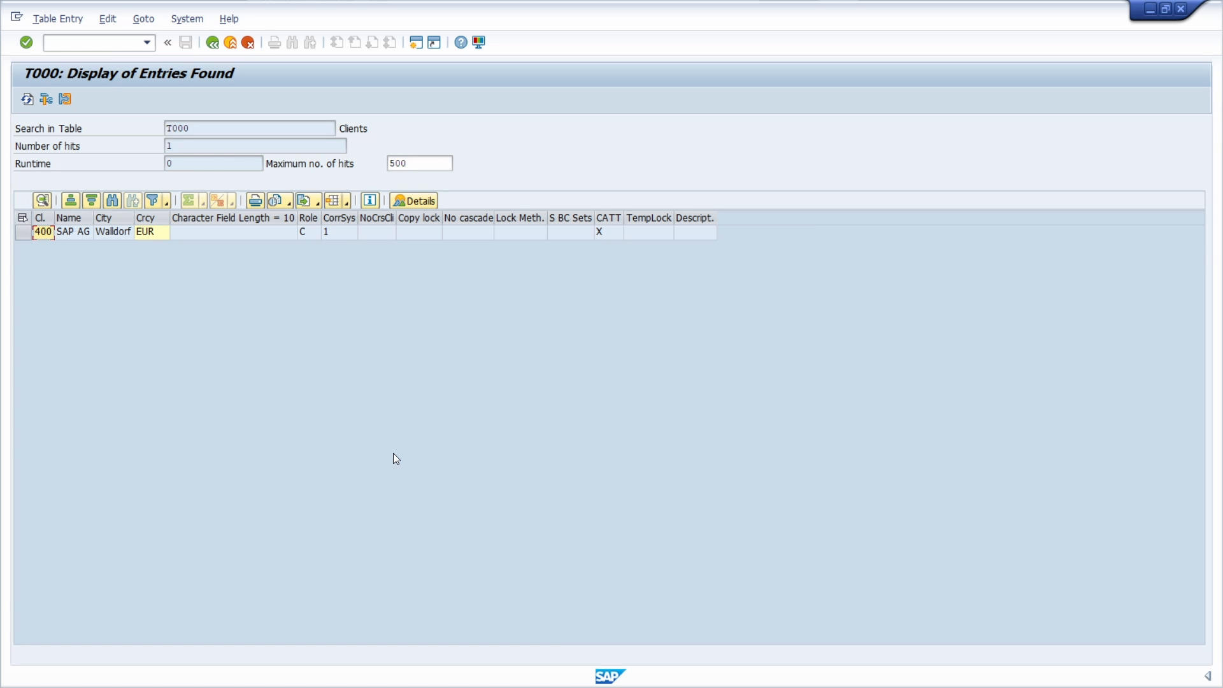
pyautogui.moveTo(302, 341)
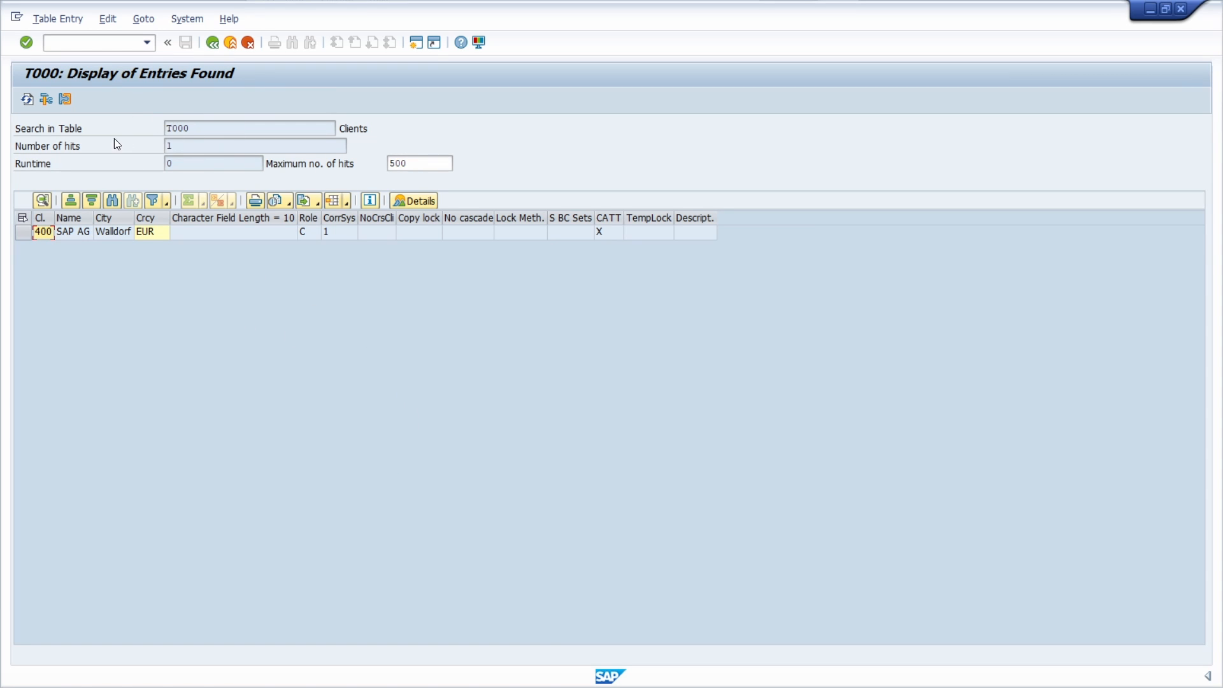
pyautogui.moveTo(130, 177)
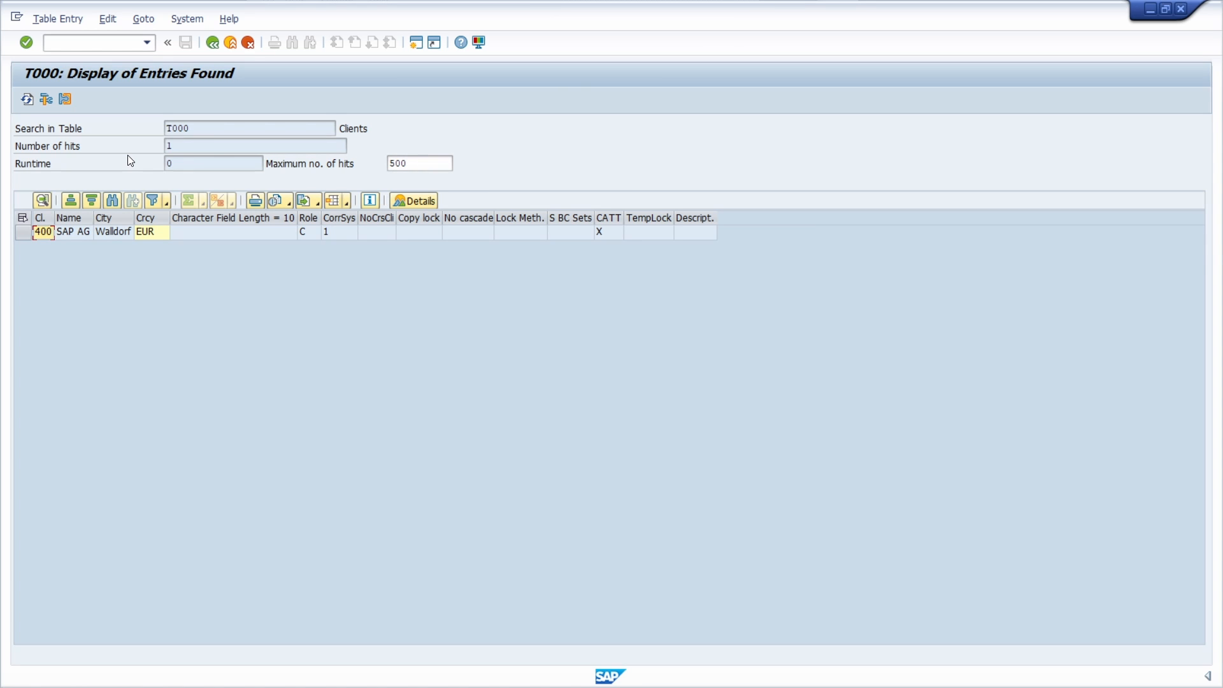
pyautogui.moveTo(49, 258)
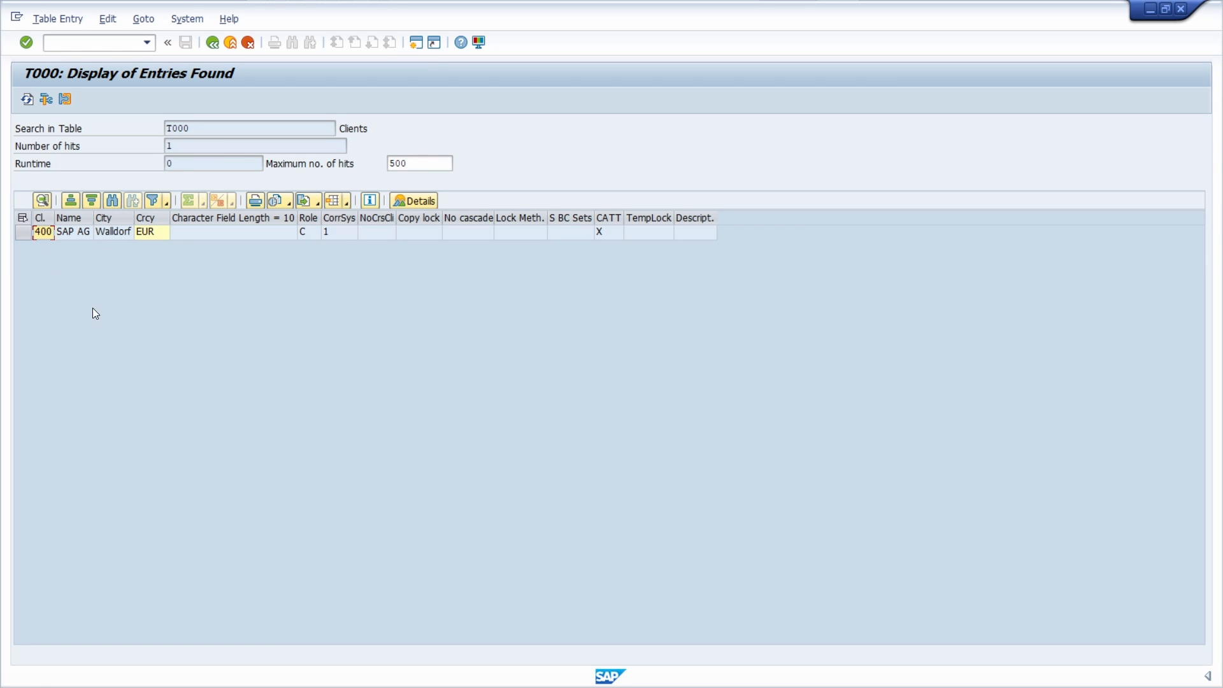
pyautogui.moveTo(106, 319)
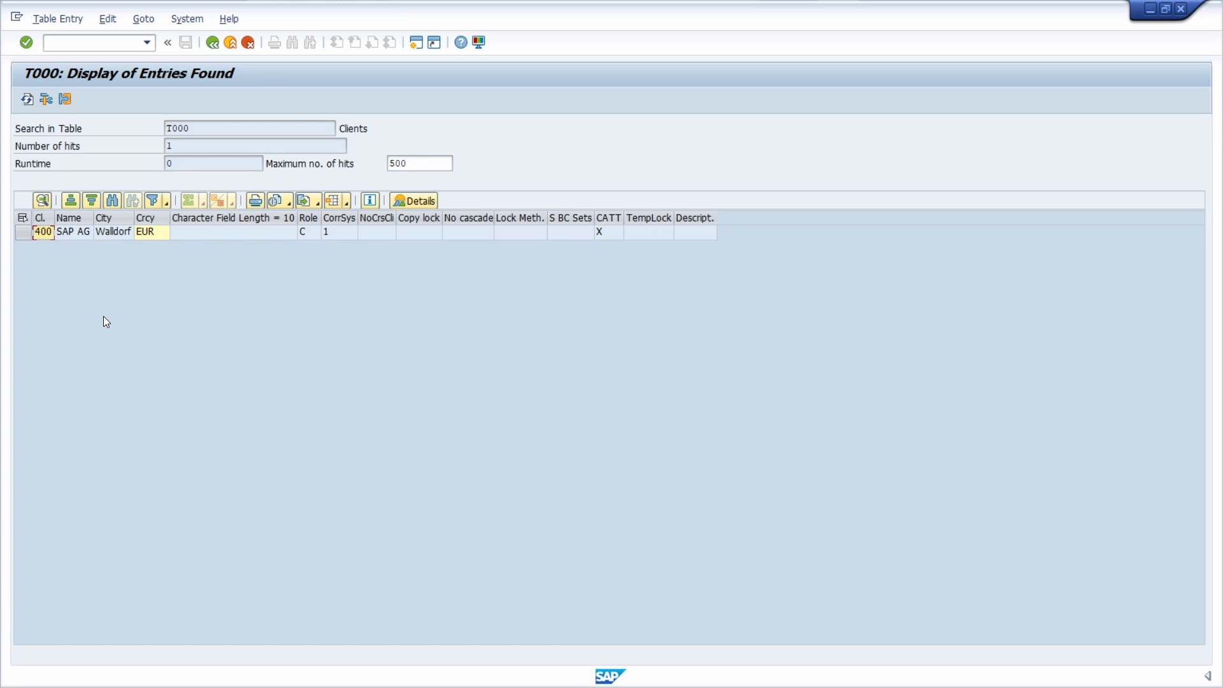
pyautogui.moveTo(106, 325)
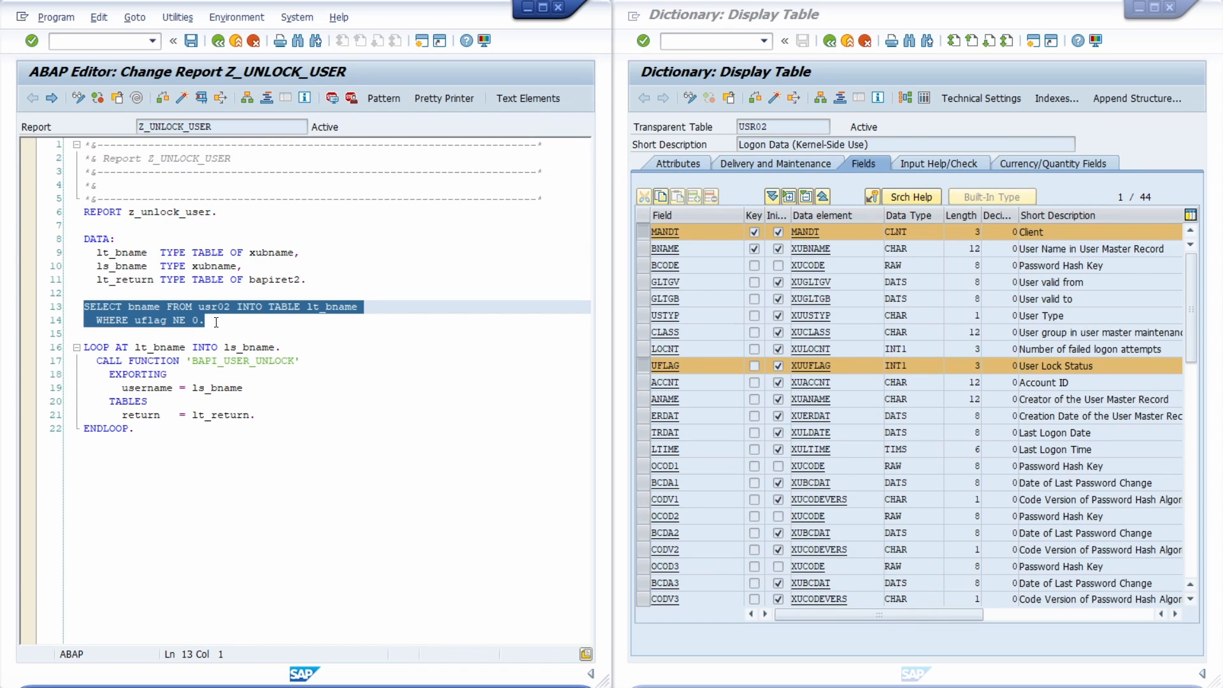
pyautogui.click(204, 321)
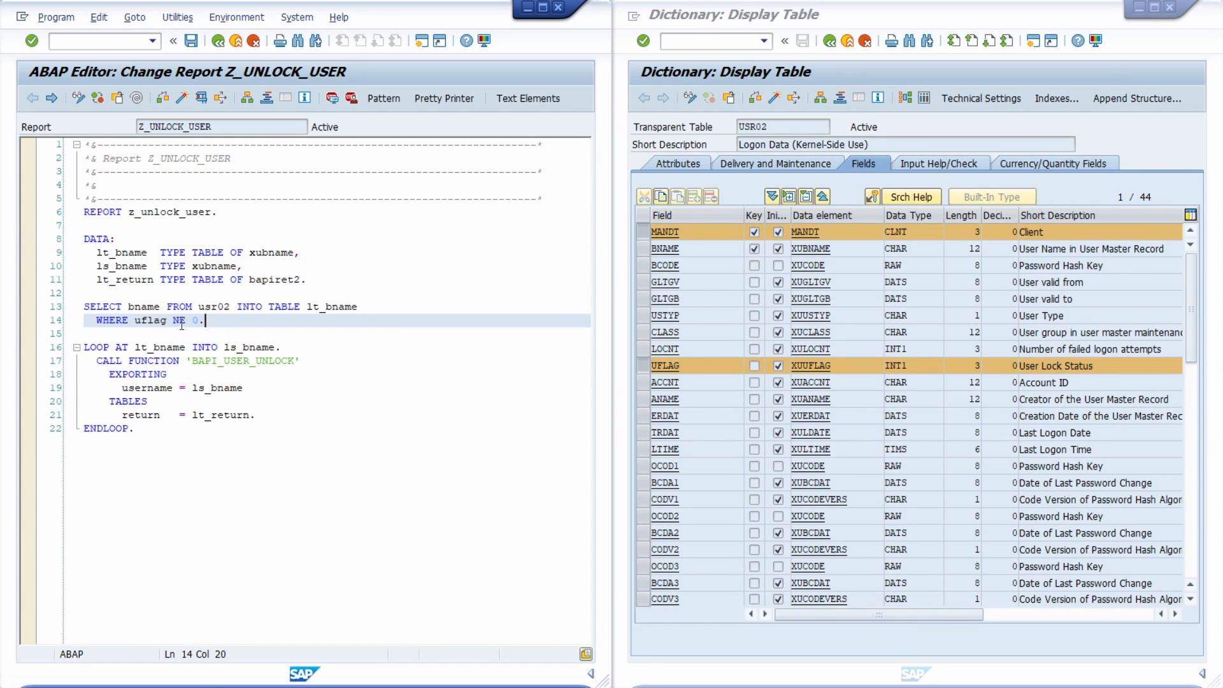
pyautogui.doubleClick(151, 320)
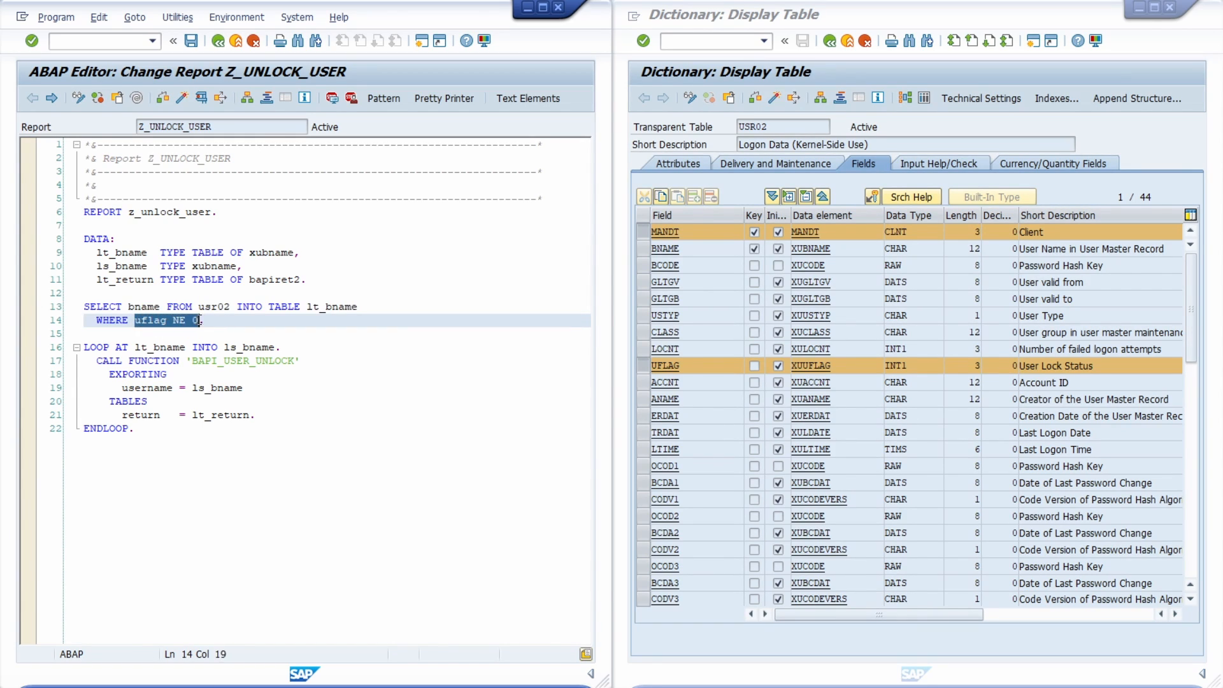
pyautogui.moveTo(227, 321)
pyautogui.write('.')
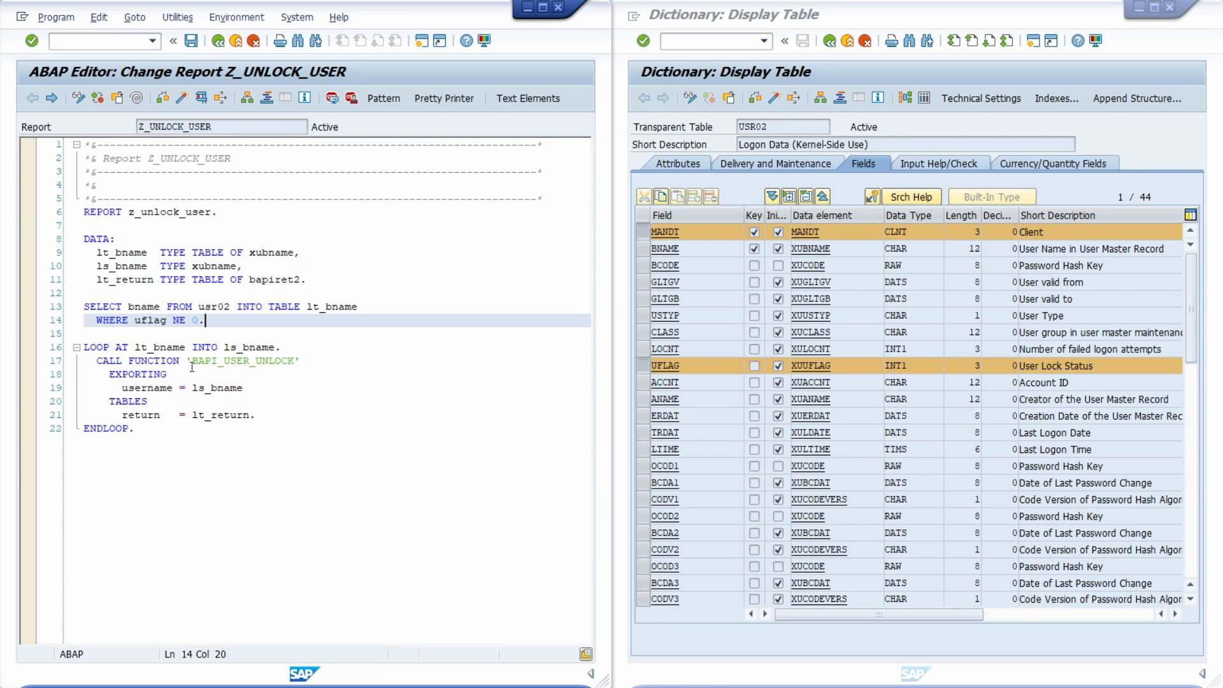
pyautogui.doubleClick(239, 360)
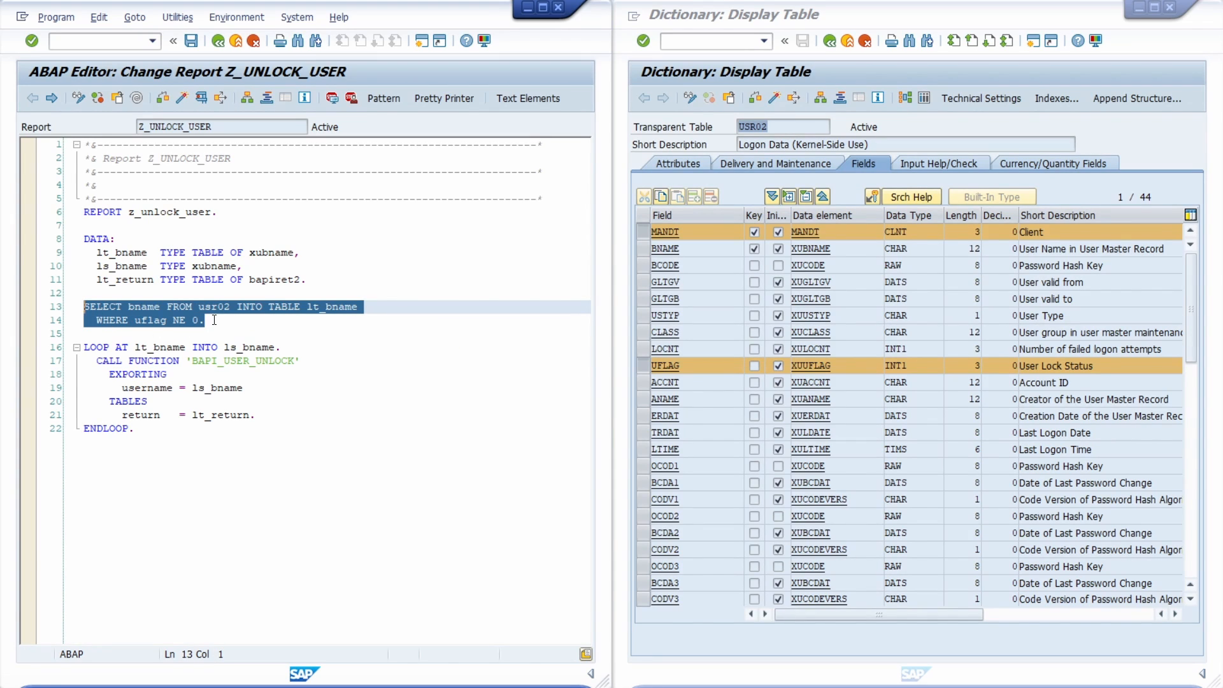
# Step: Make the usr02 SELECT CLIENT SPECIFIED and add the condition 'and mandt = sy-mandt.'
pyautogui.click(207, 320)
pyautogui.write('CLIENT SPECIFIED ')
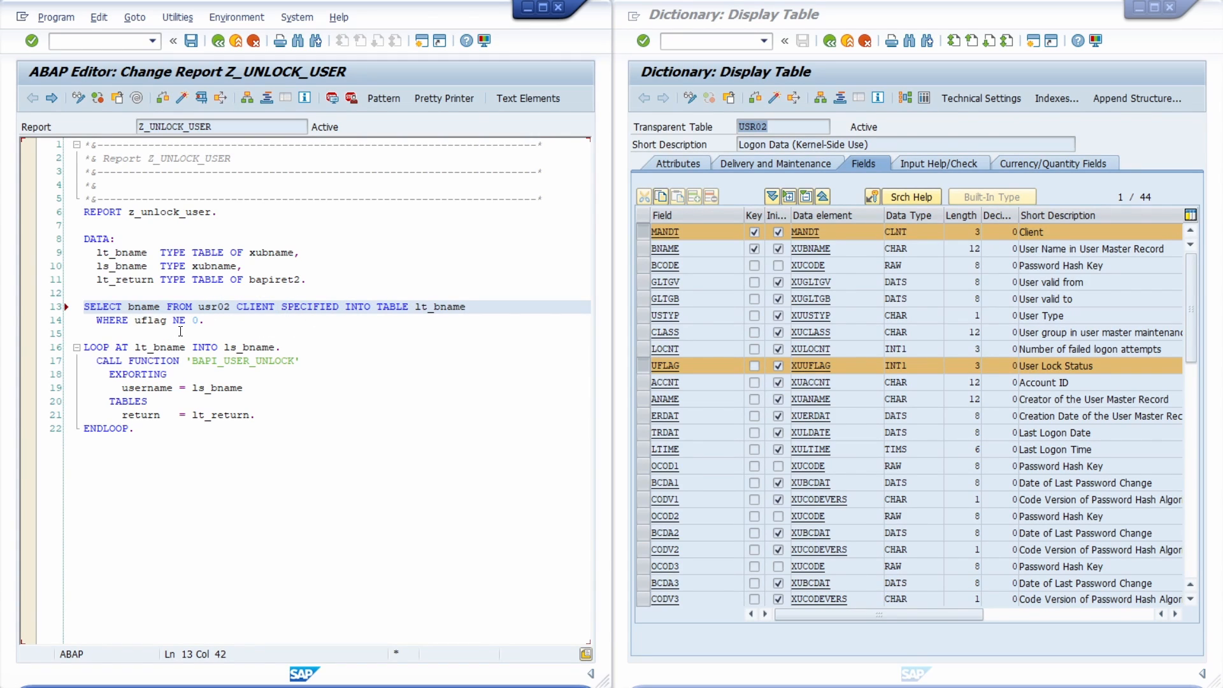
pyautogui.click(199, 321)
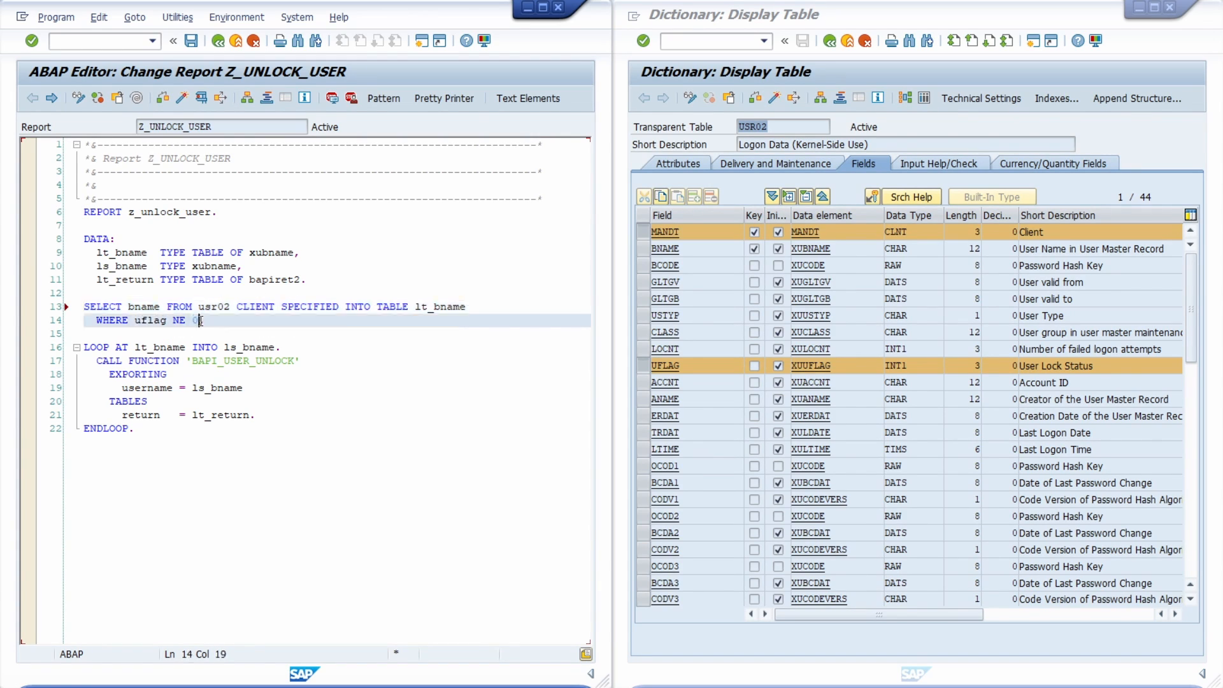
pyautogui.write('and')
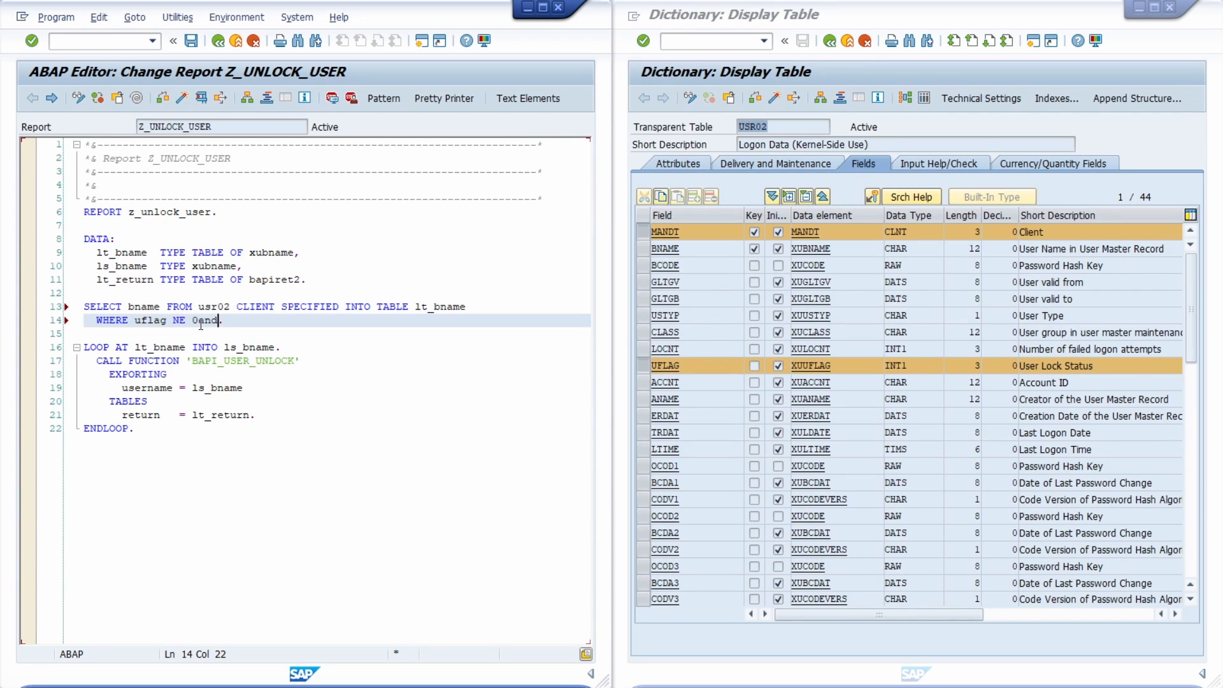
pyautogui.press('Enter')
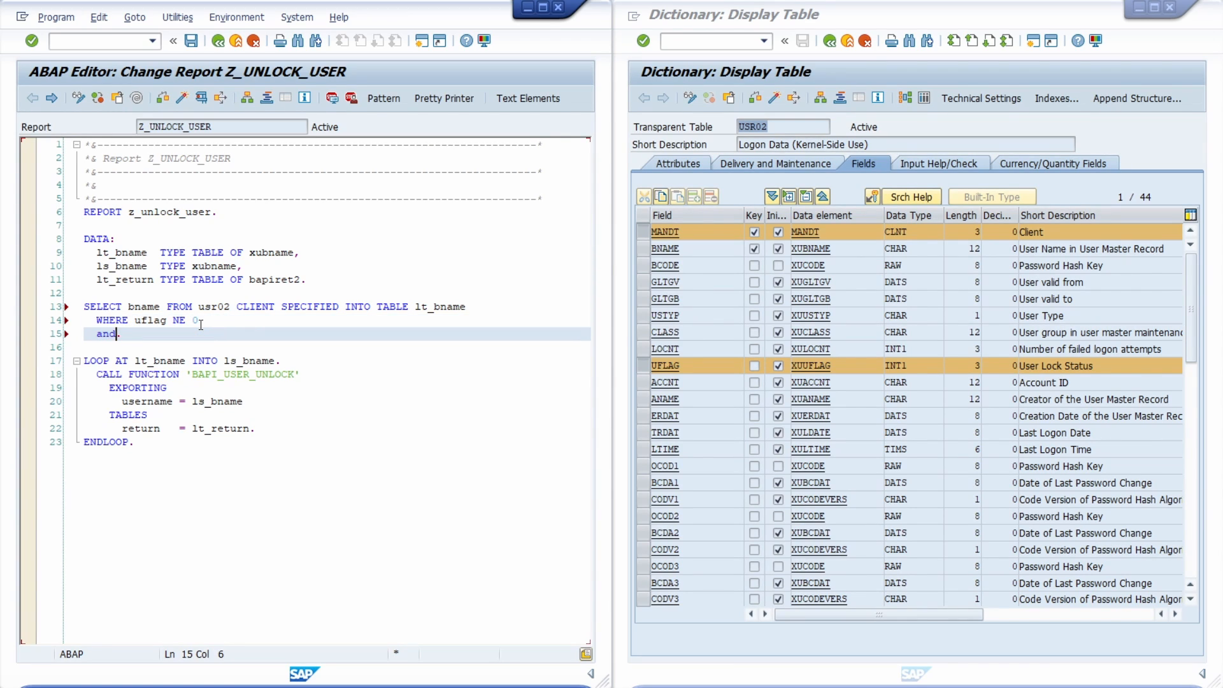
pyautogui.write('mandt = sy')
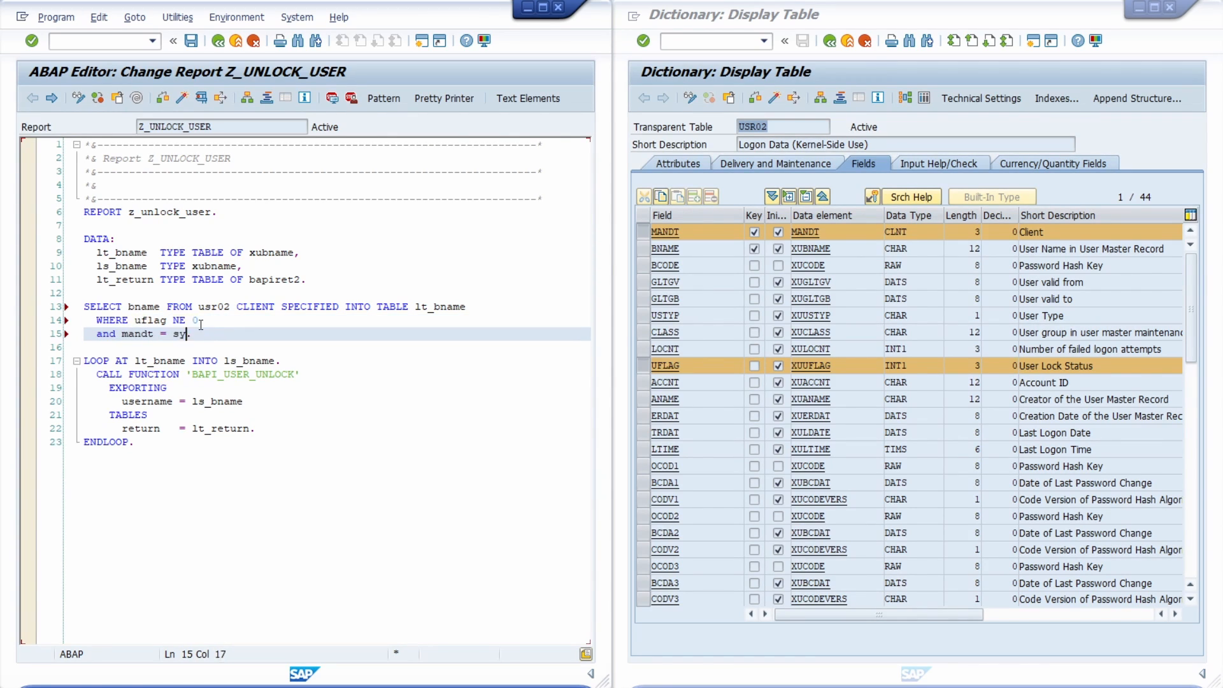
pyautogui.write('-mandt.')
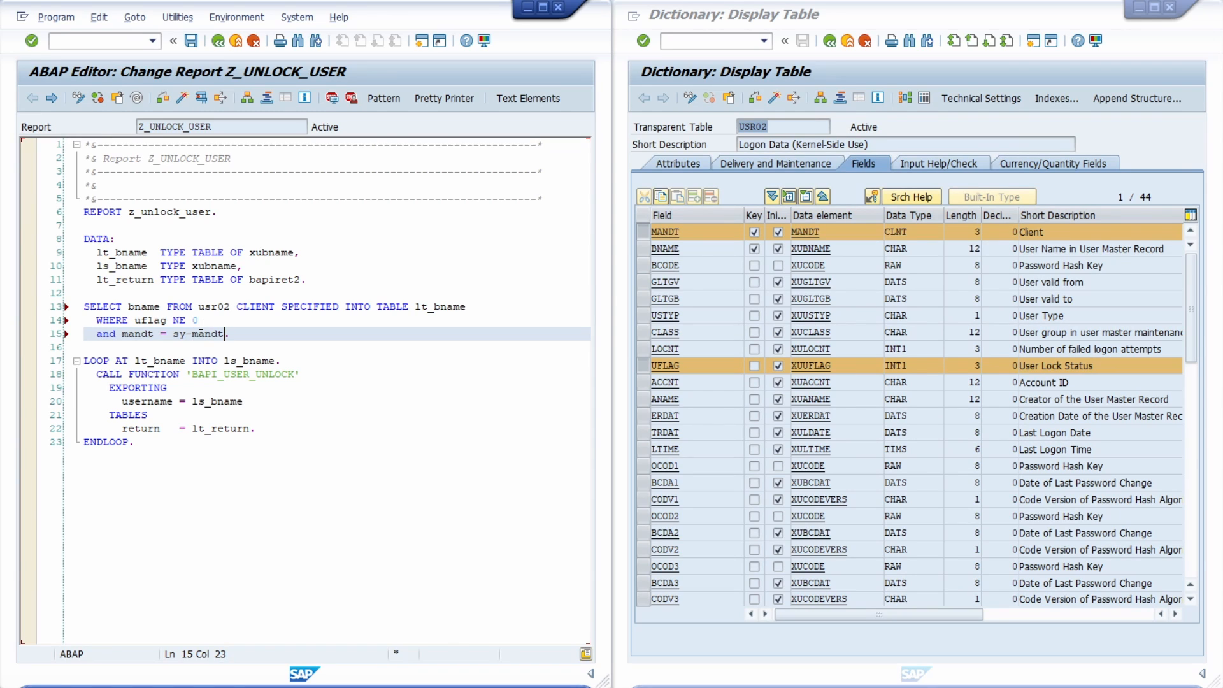
pyautogui.click(443, 98)
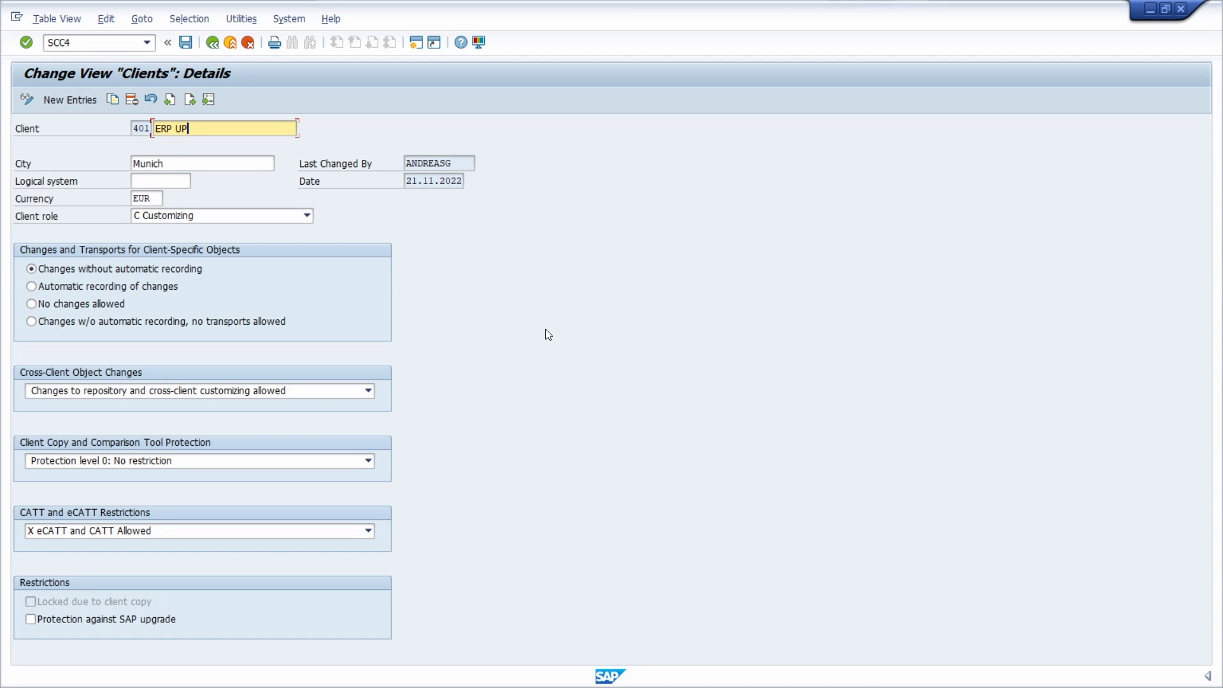
pyautogui.moveTo(466, 320)
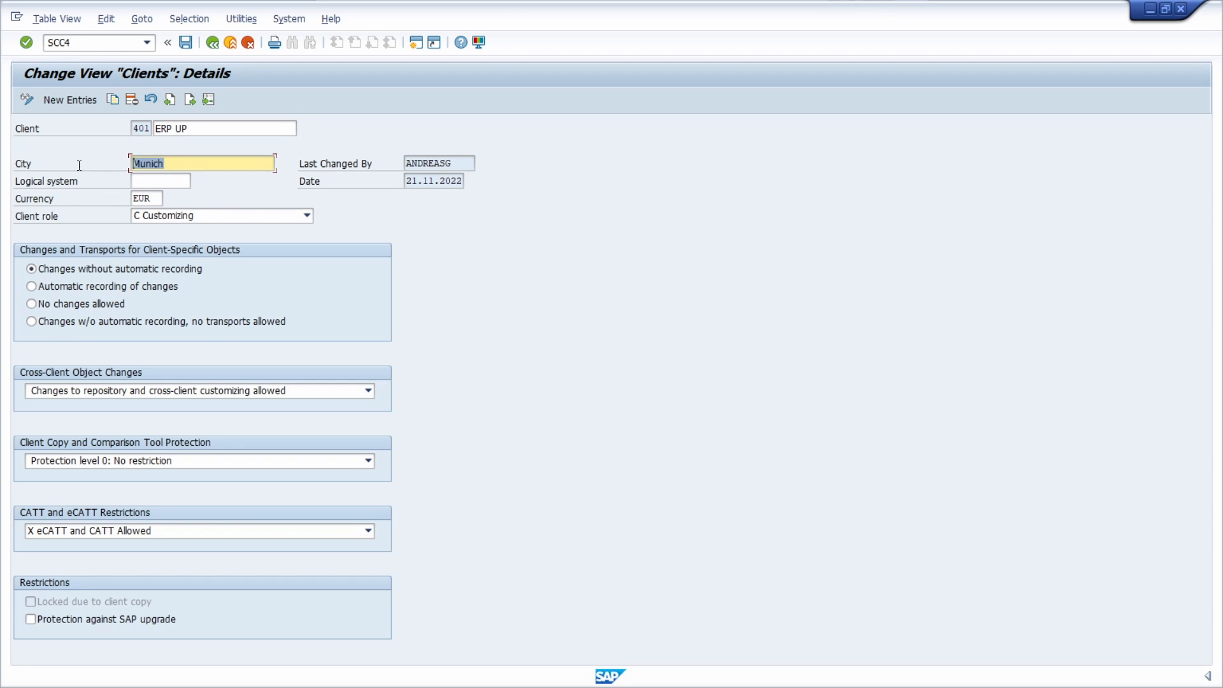
# Step: Review client 401's logical system, currency and client role list, keeping Customizing
pyautogui.click(152, 181)
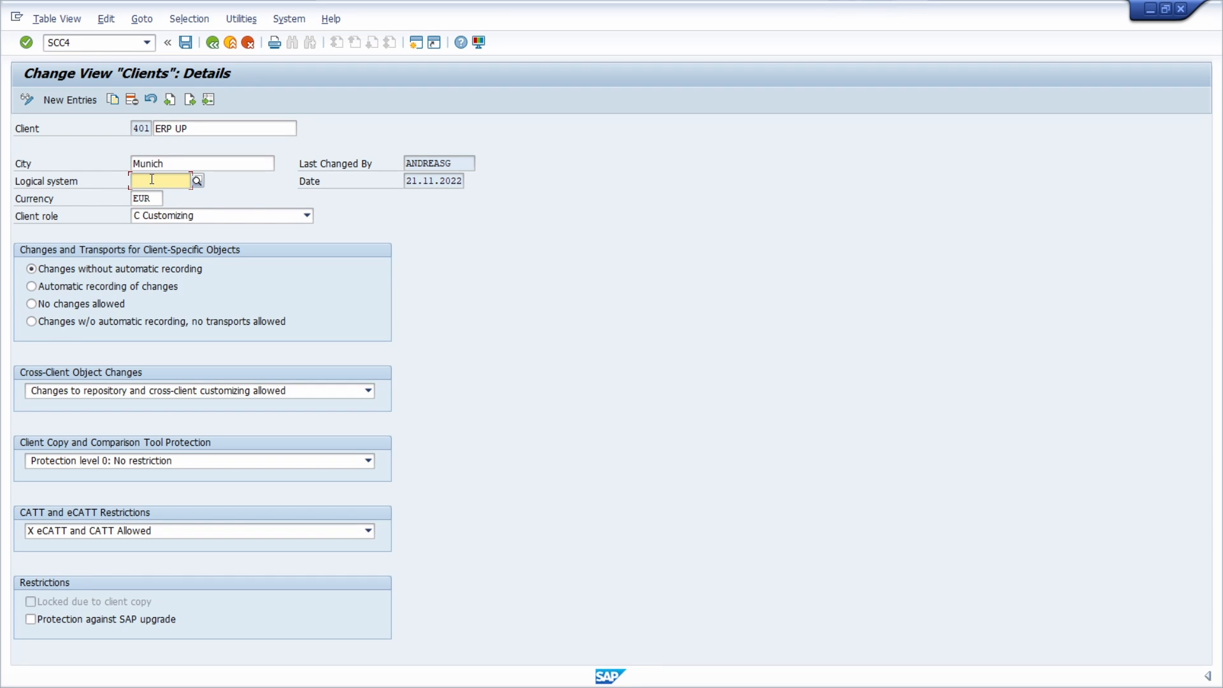
pyautogui.click(145, 197)
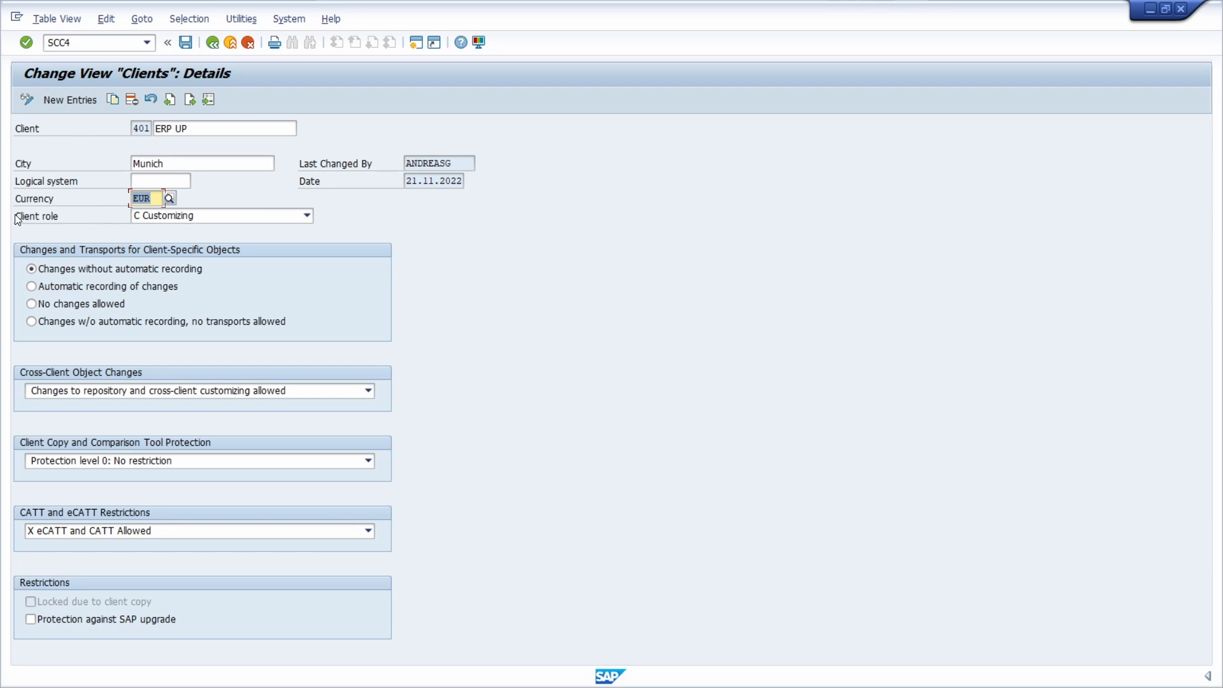
pyautogui.click(305, 216)
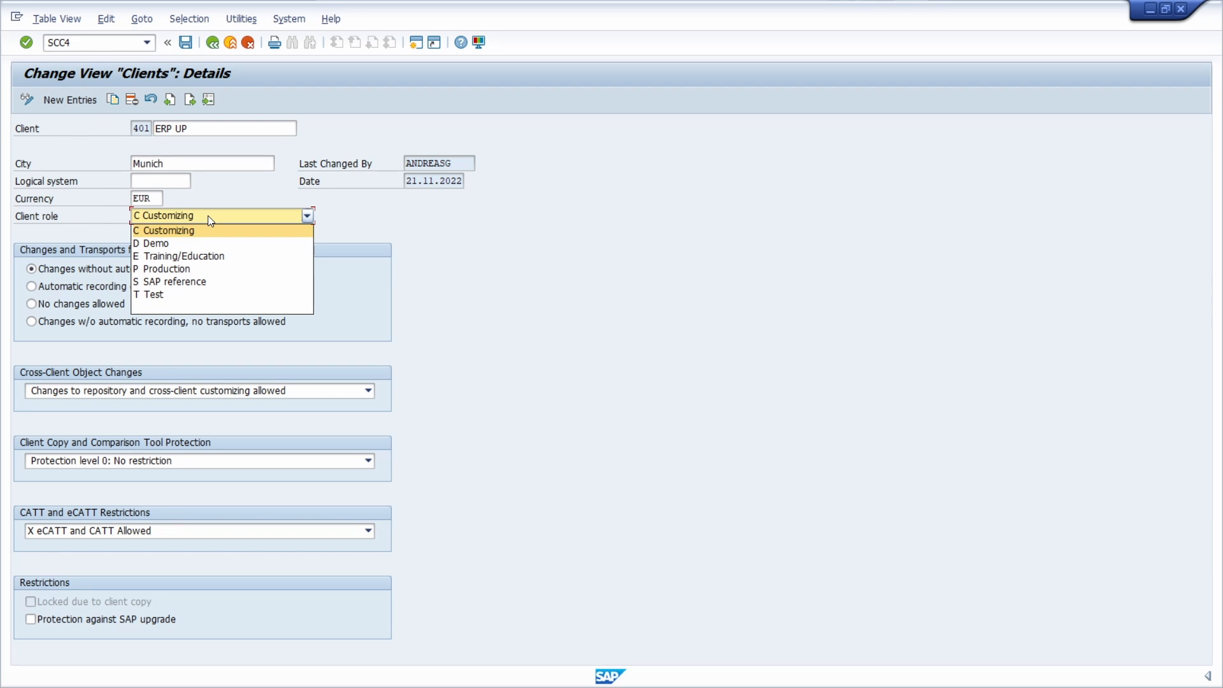
pyautogui.click(164, 230)
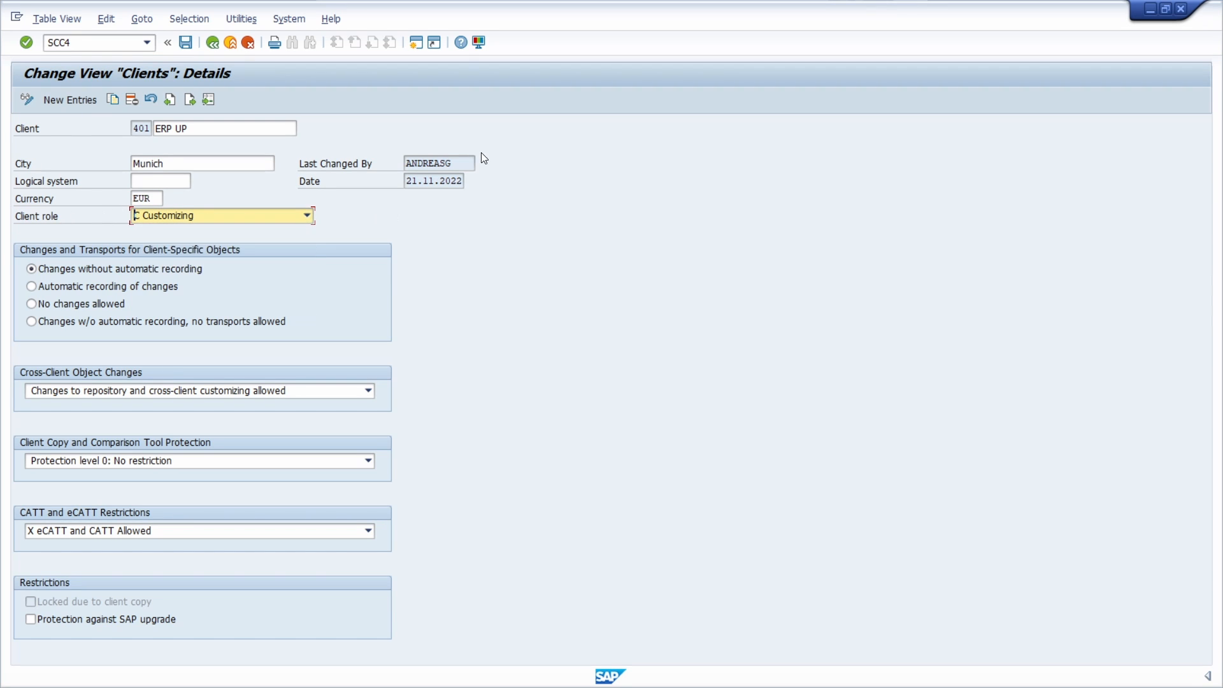
pyautogui.moveTo(462, 199)
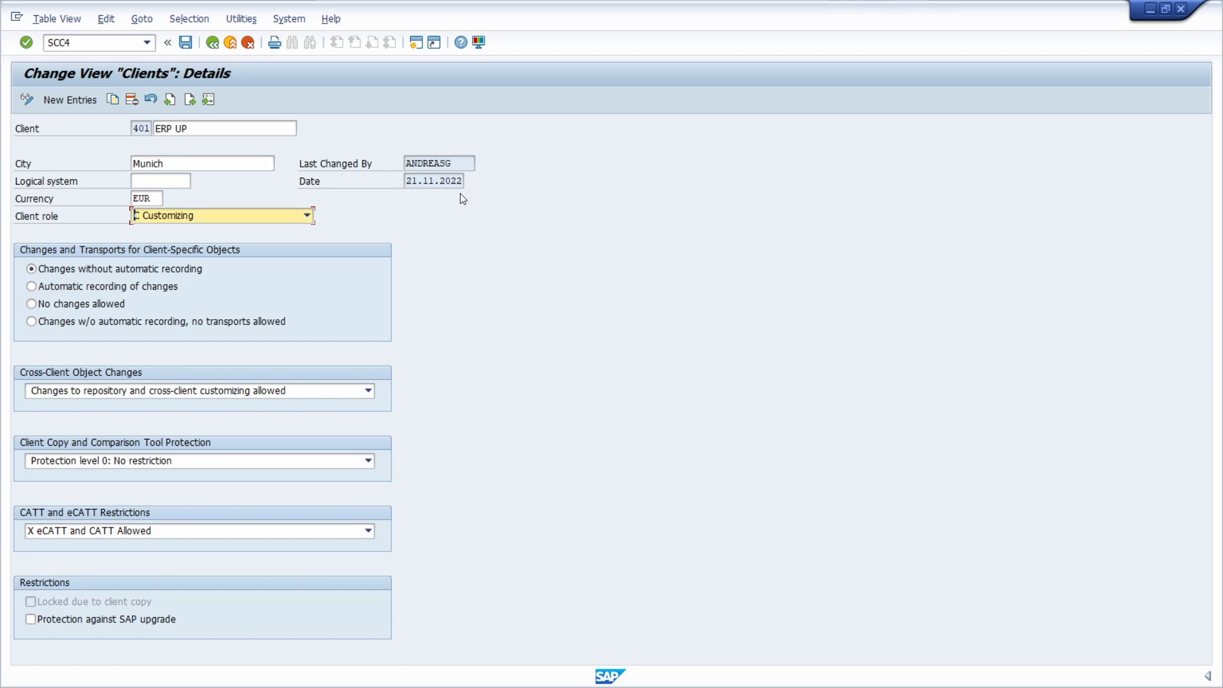
pyautogui.moveTo(450, 224)
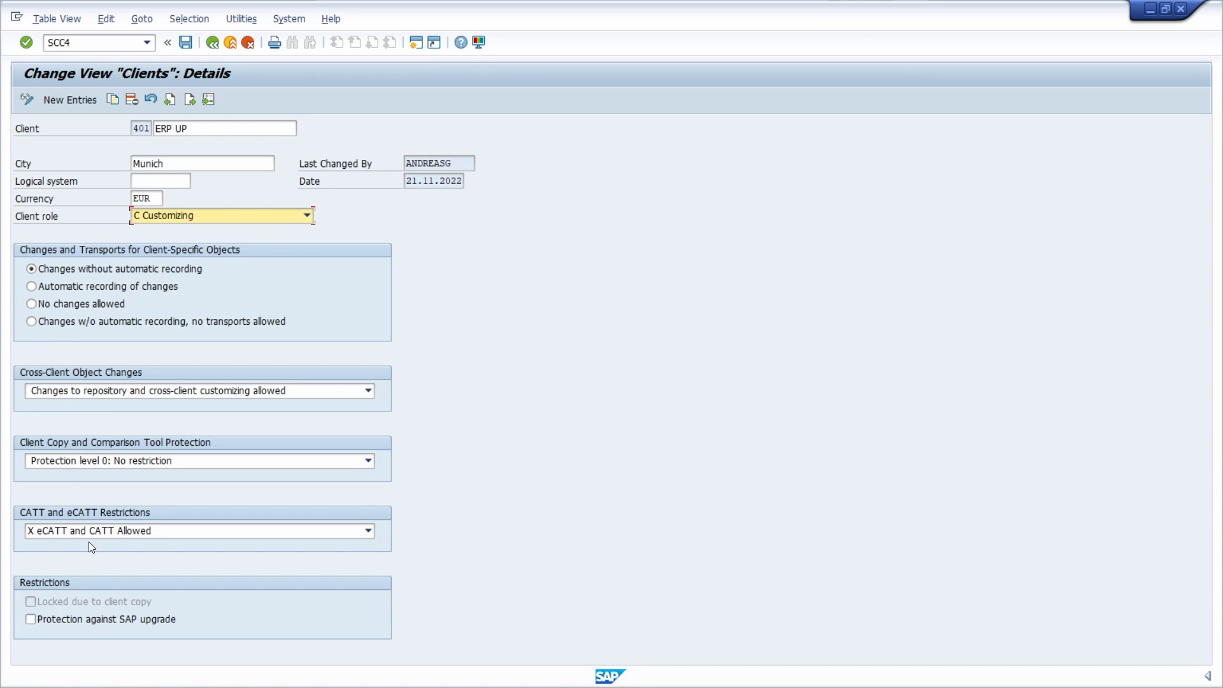
pyautogui.moveTo(107, 298)
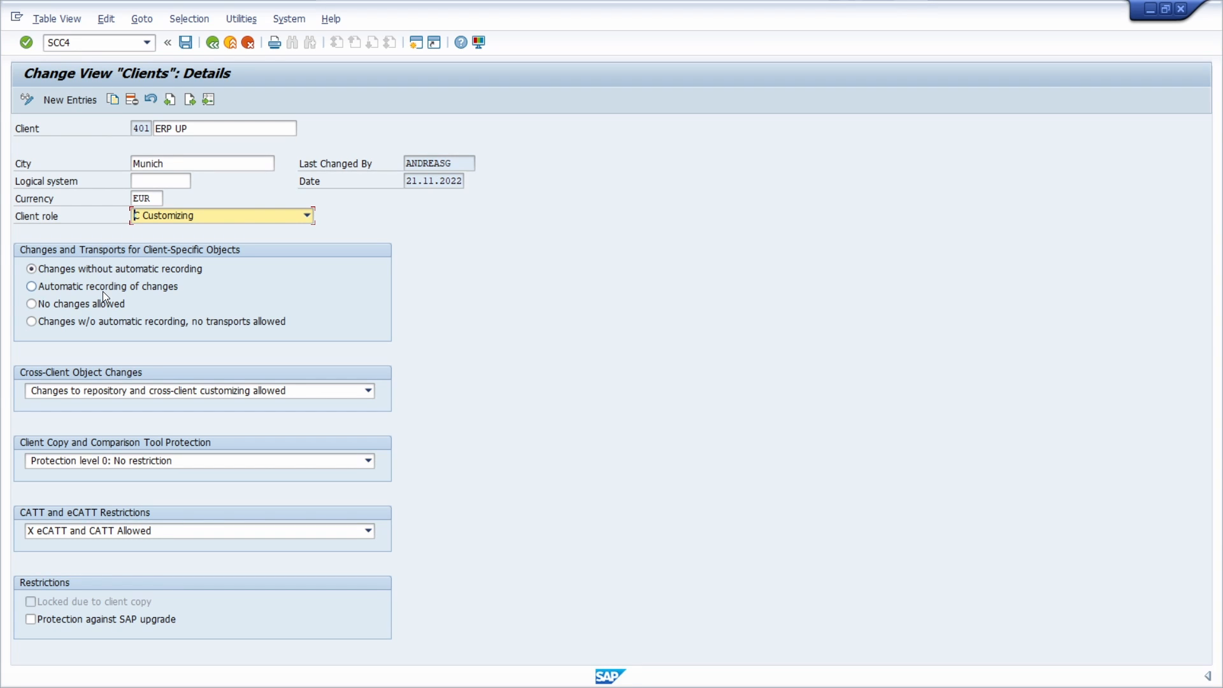
pyautogui.moveTo(89, 260)
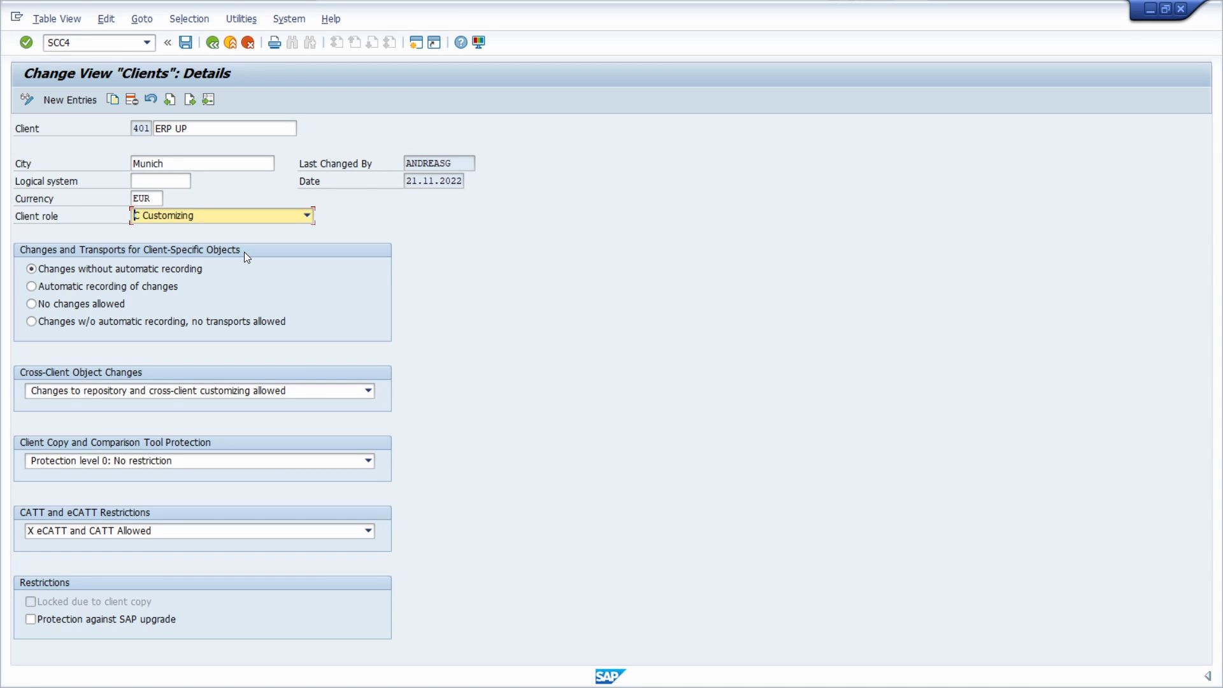
pyautogui.moveTo(265, 255)
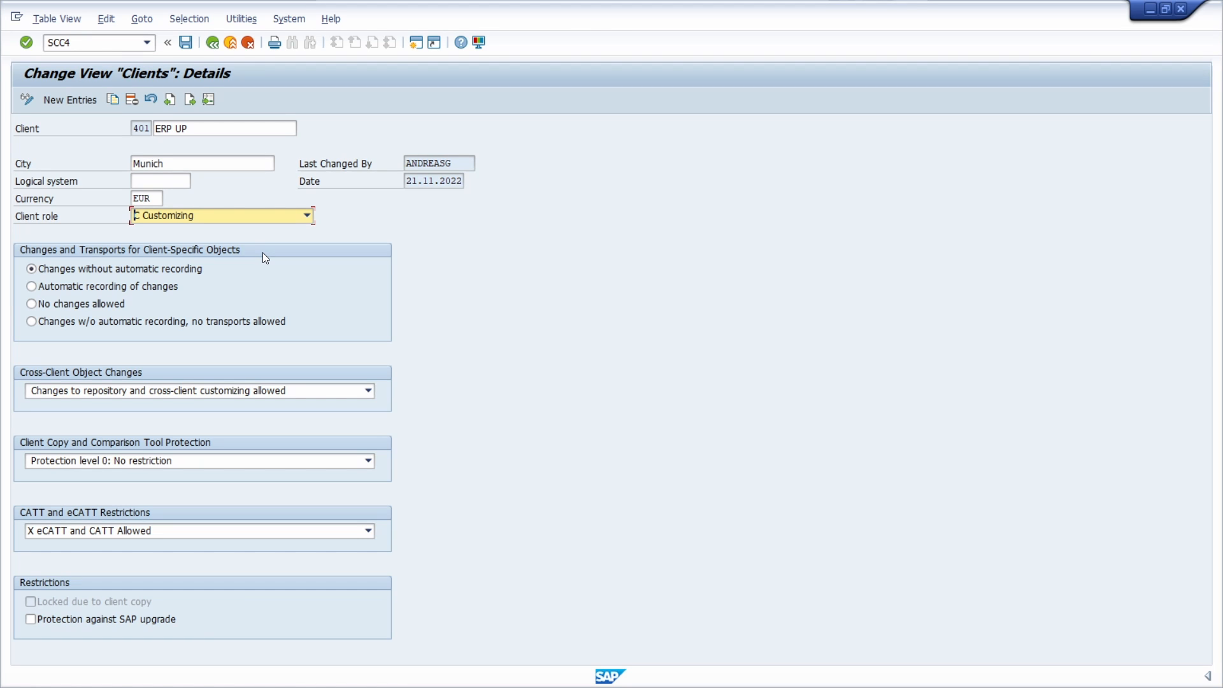
pyautogui.moveTo(268, 260)
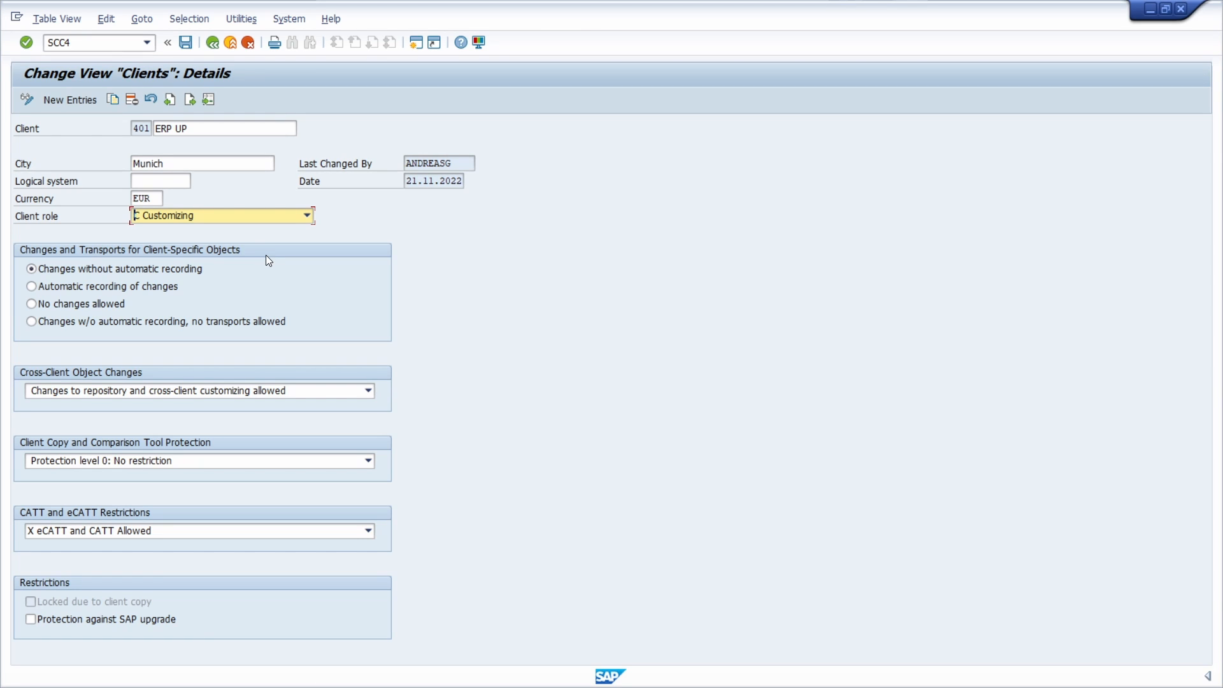
pyautogui.moveTo(273, 265)
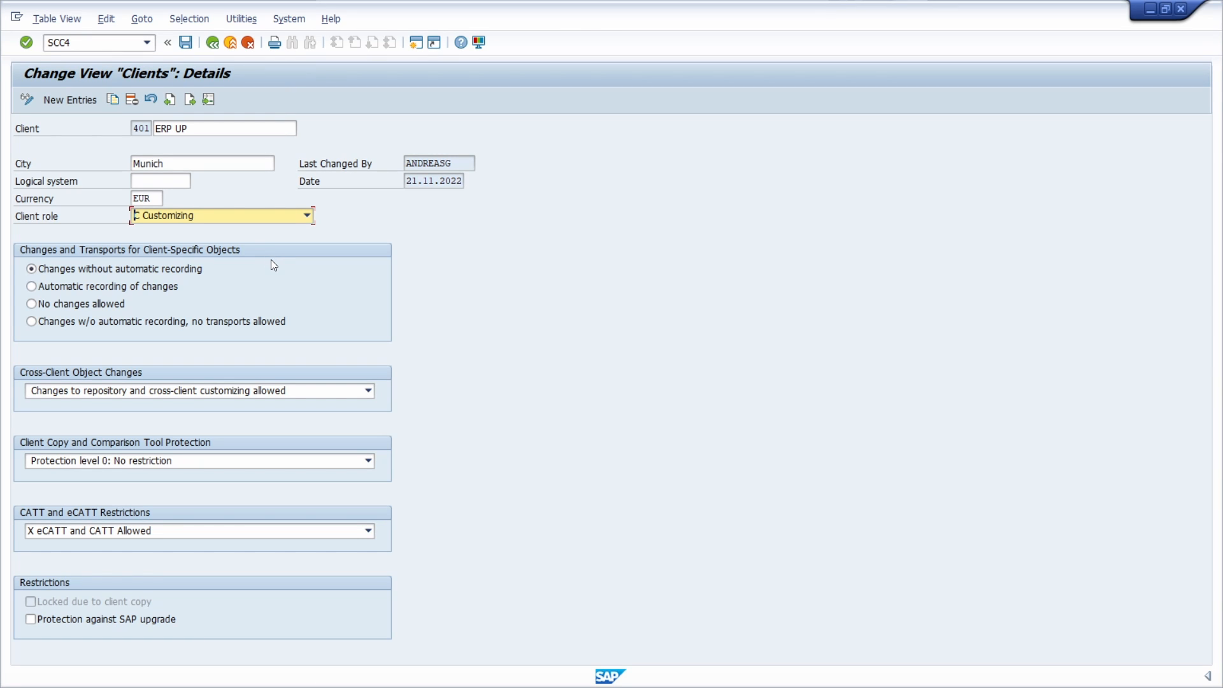
pyautogui.moveTo(334, 240)
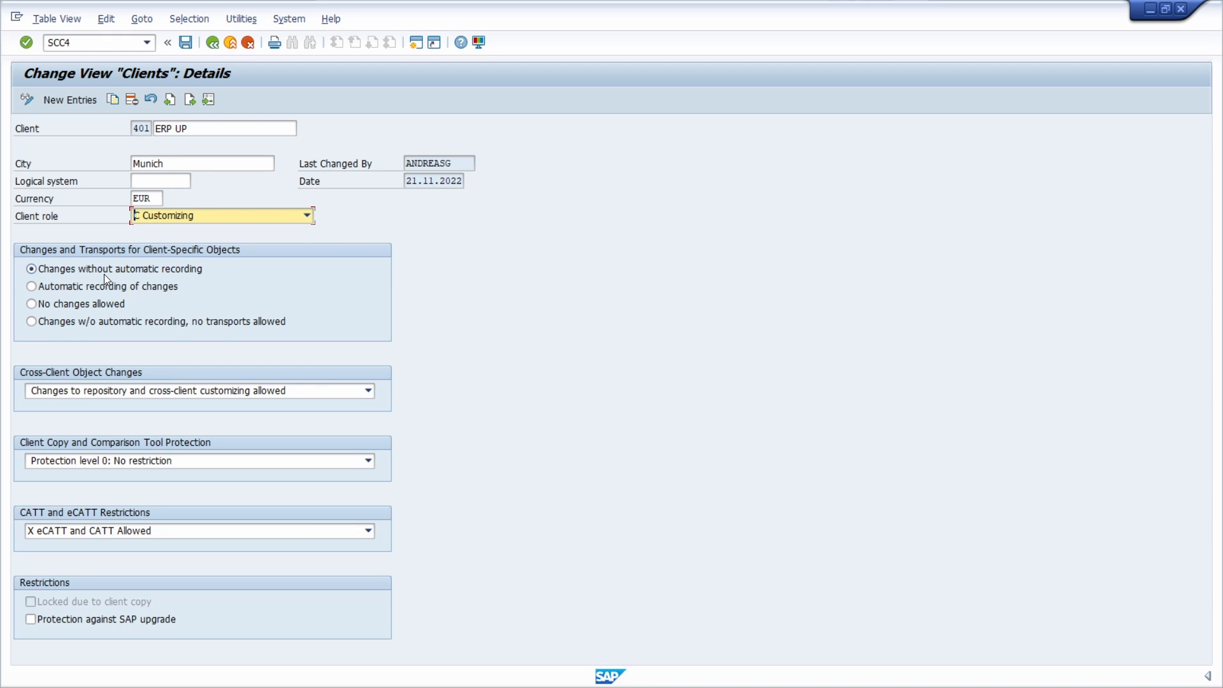
pyautogui.moveTo(72, 273)
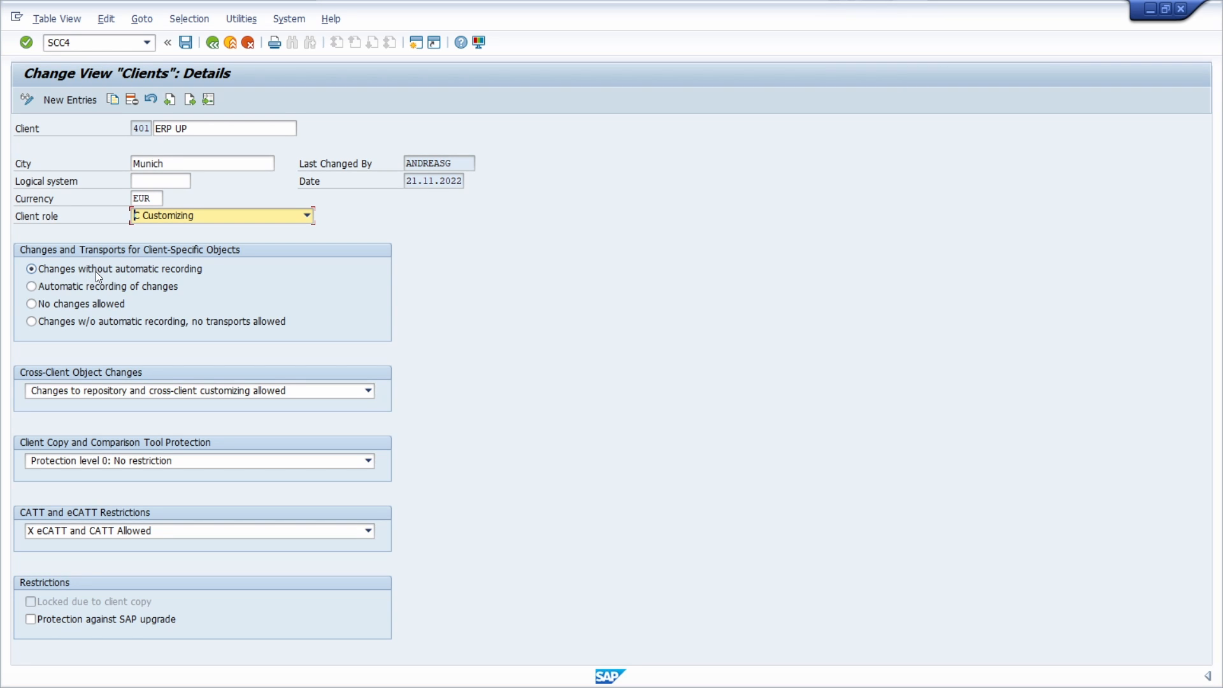
pyautogui.click(31, 285)
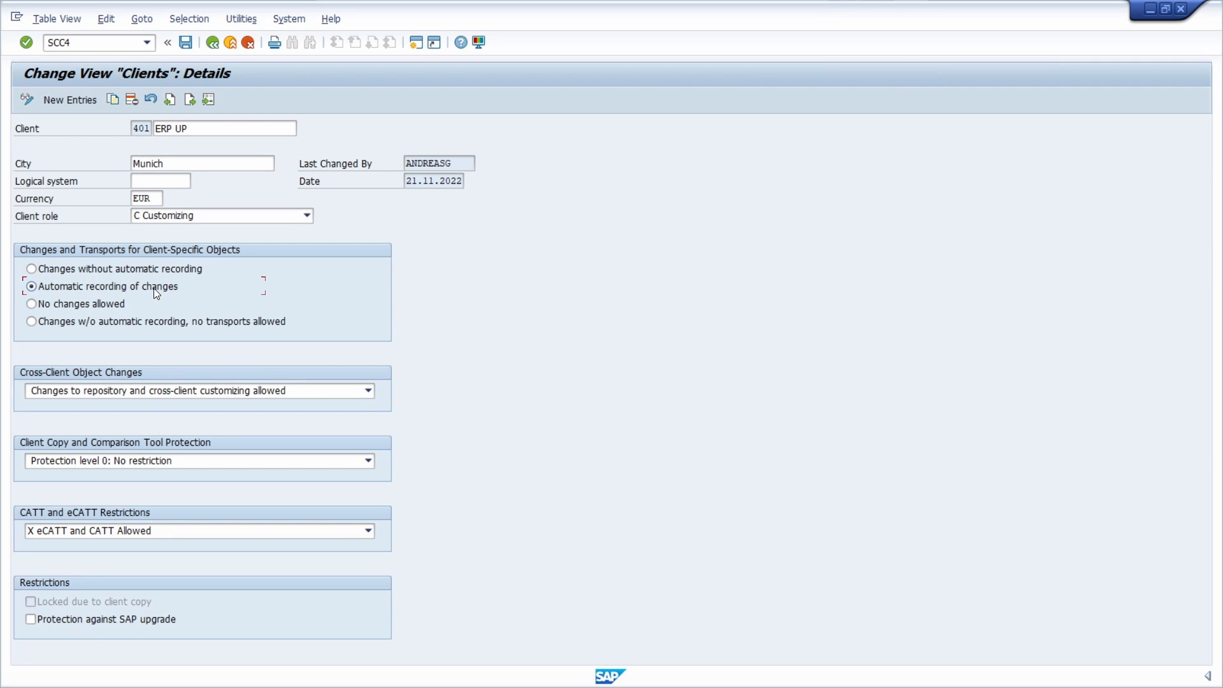
pyautogui.click(26, 303)
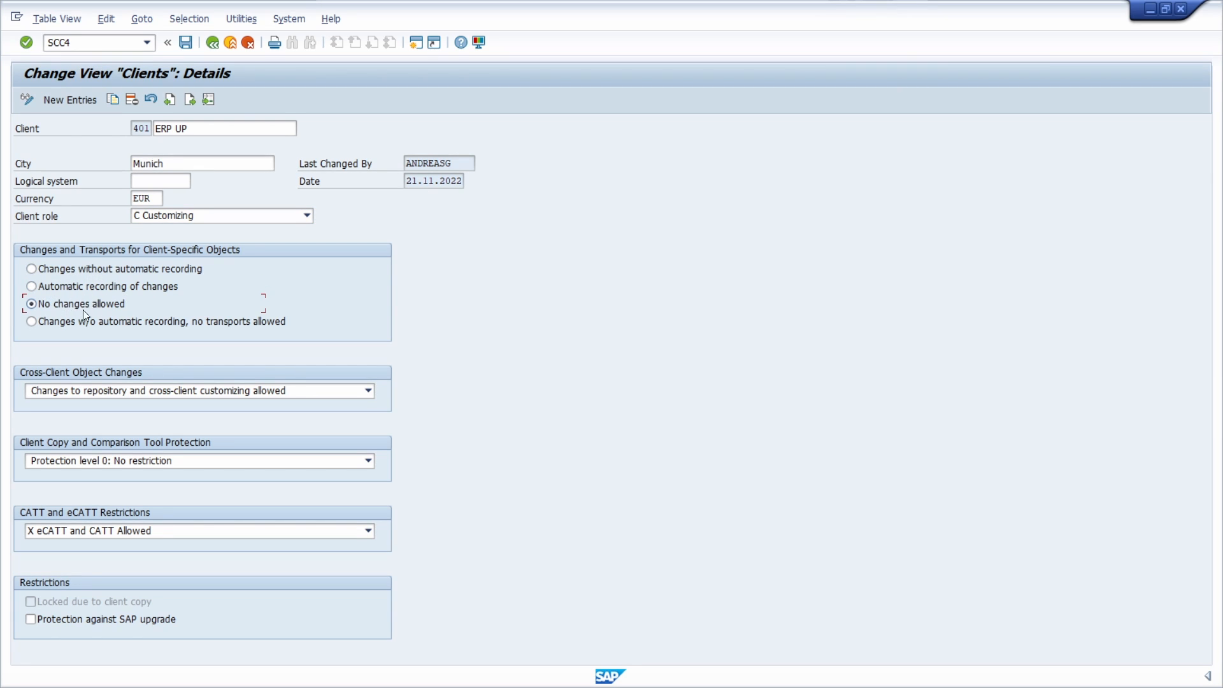
pyautogui.click(30, 321)
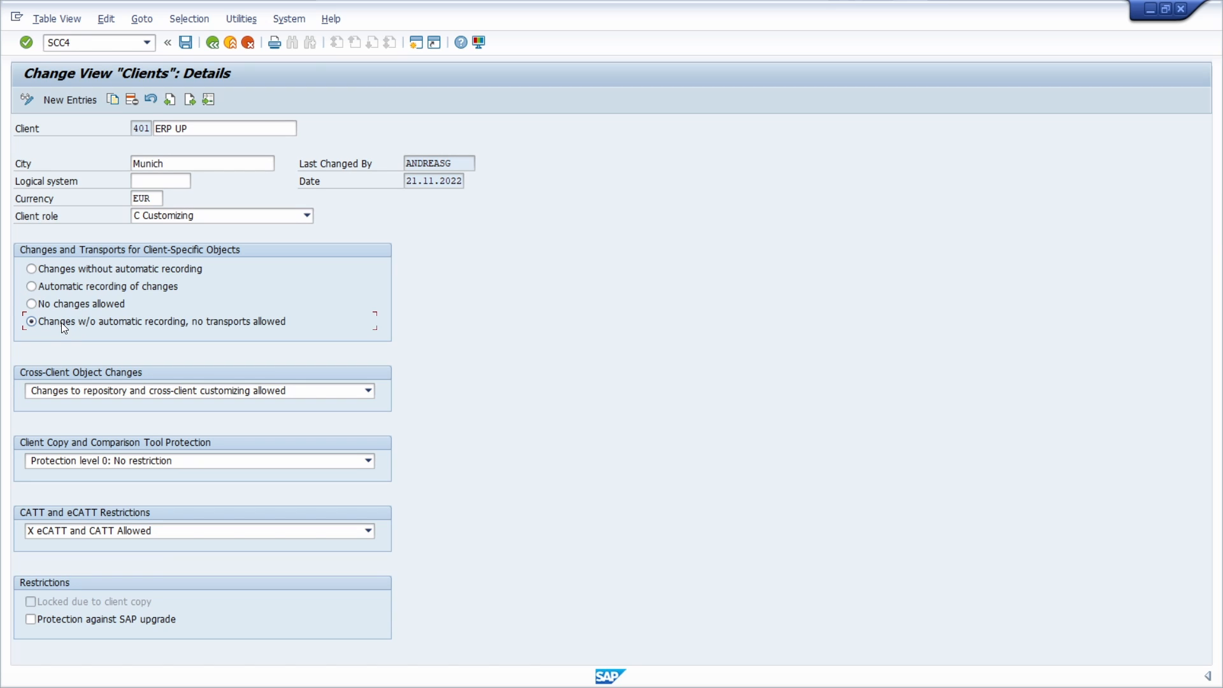
pyautogui.moveTo(74, 330)
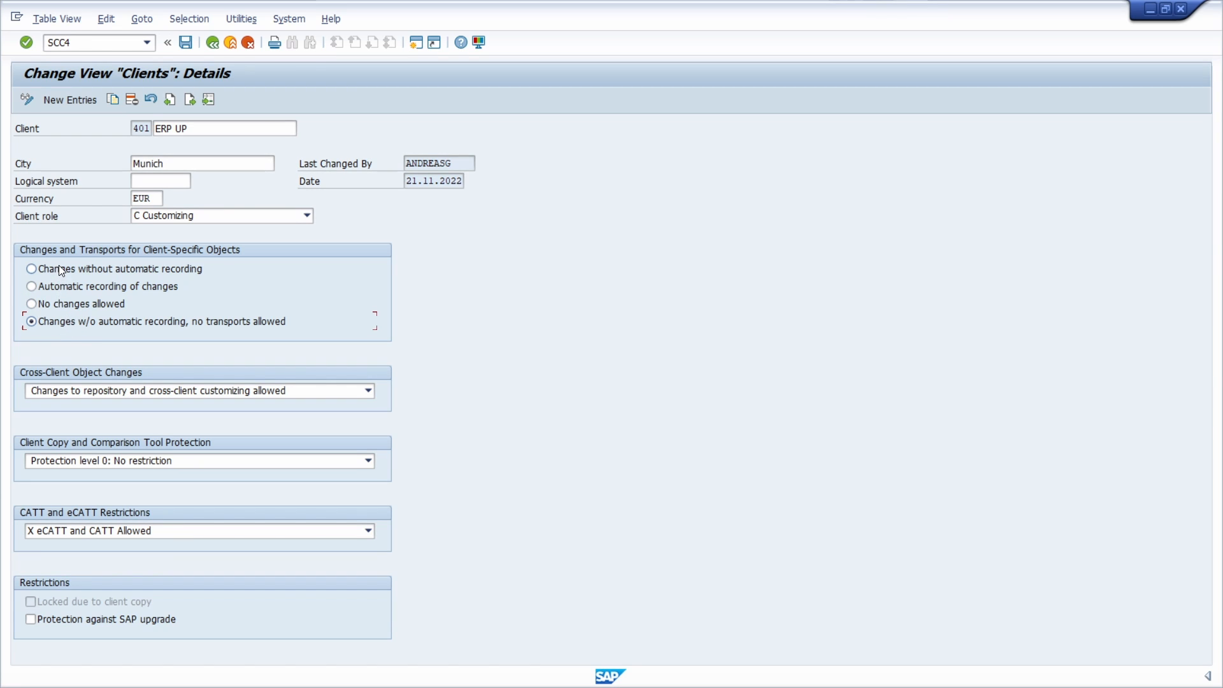
pyautogui.click(31, 269)
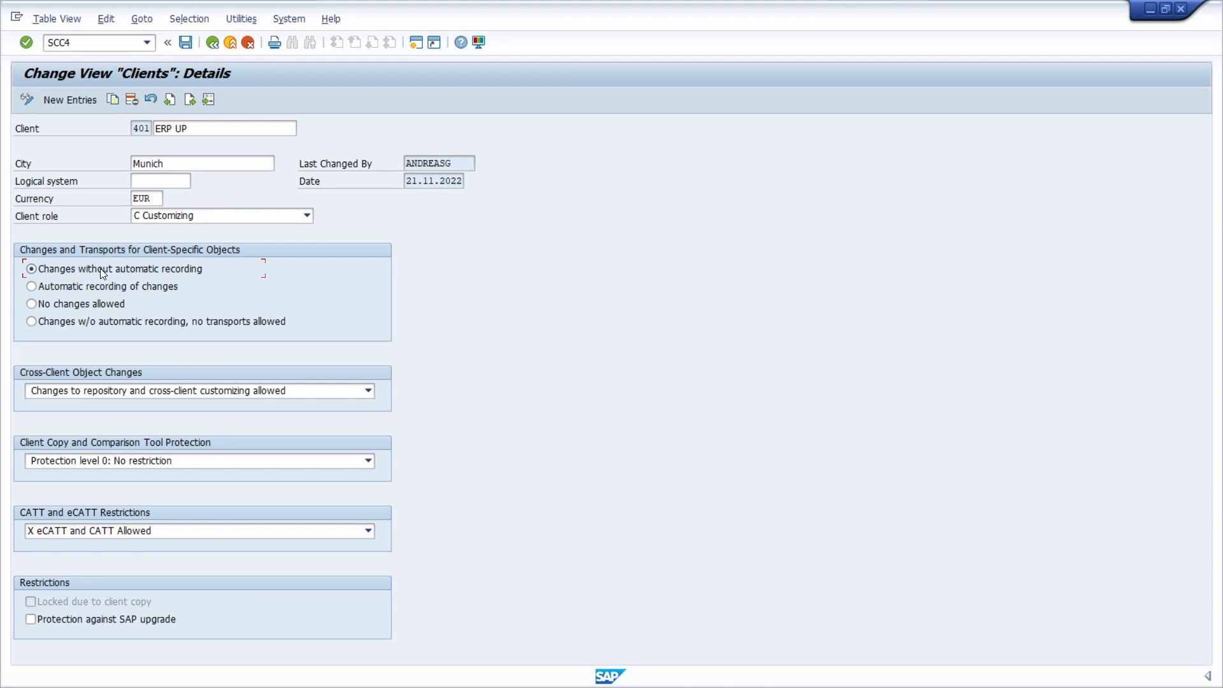
pyautogui.moveTo(92, 293)
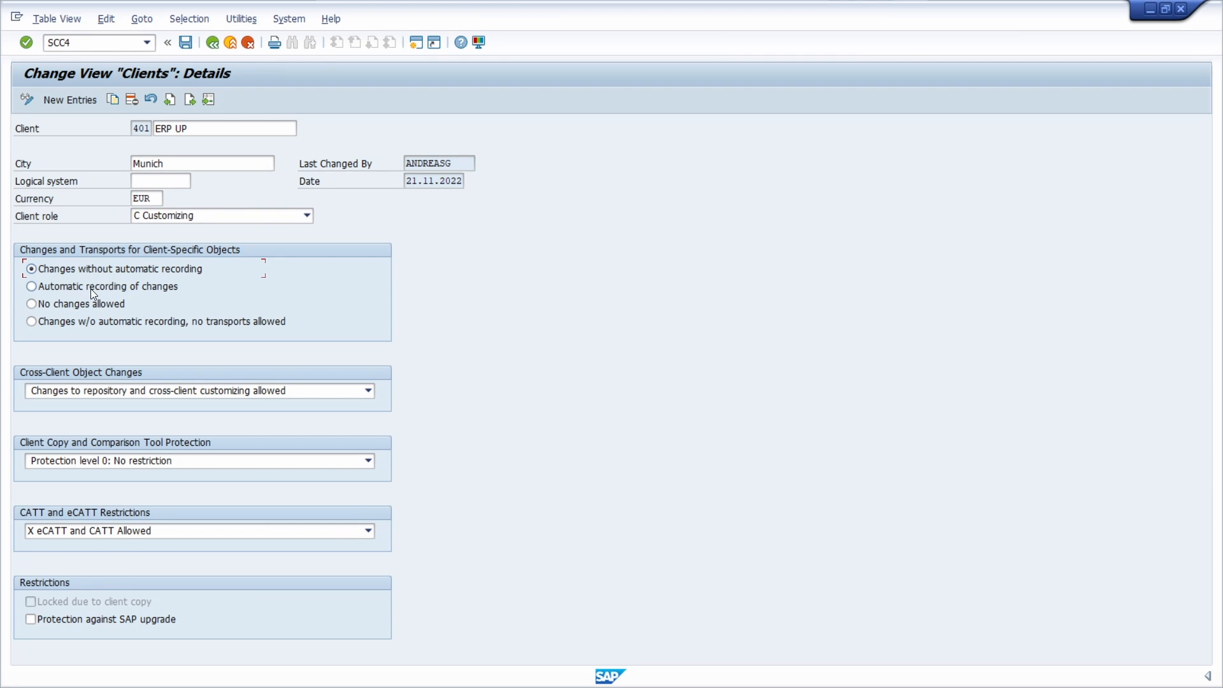
# Step: Try automatic recording and no-changes options, then choose changes without recording, no transports
pyautogui.click(31, 285)
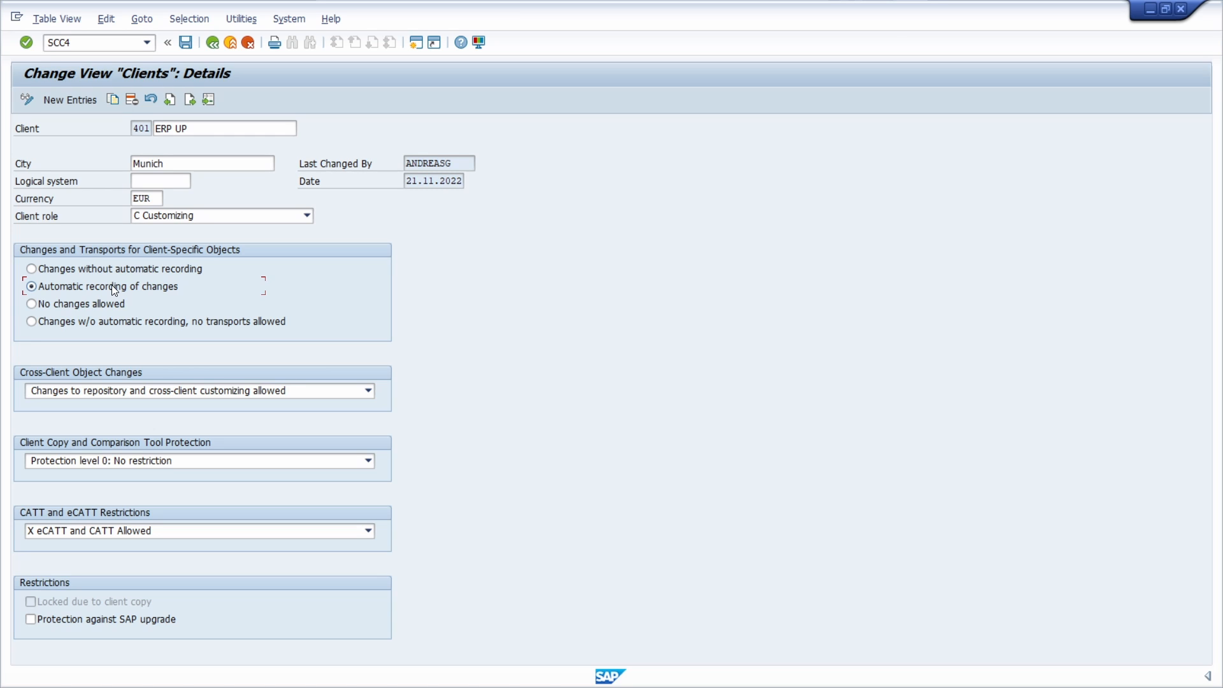
pyautogui.moveTo(90, 306)
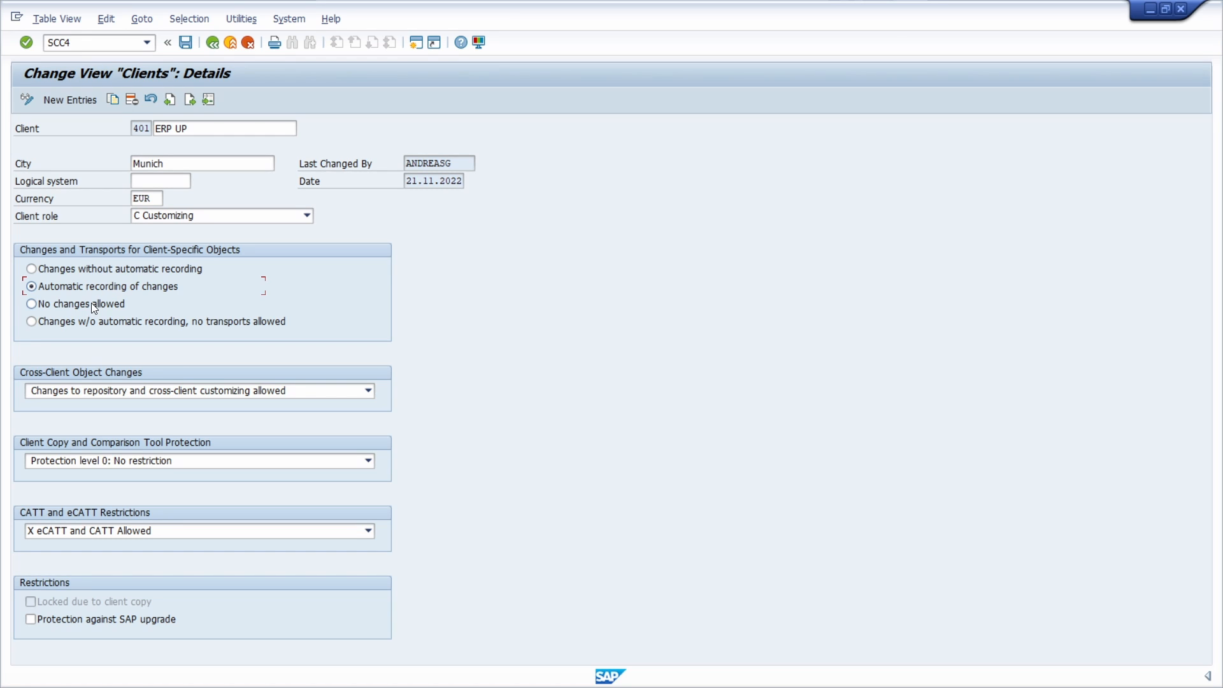
pyautogui.click(26, 303)
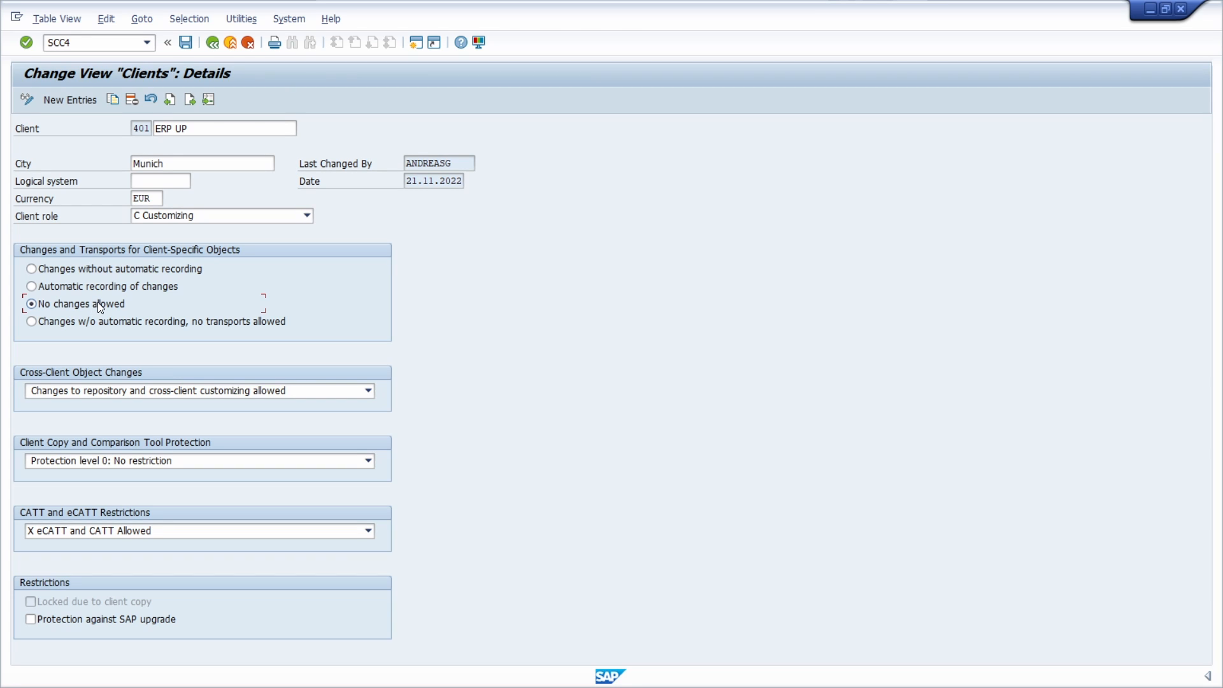
pyautogui.moveTo(117, 303)
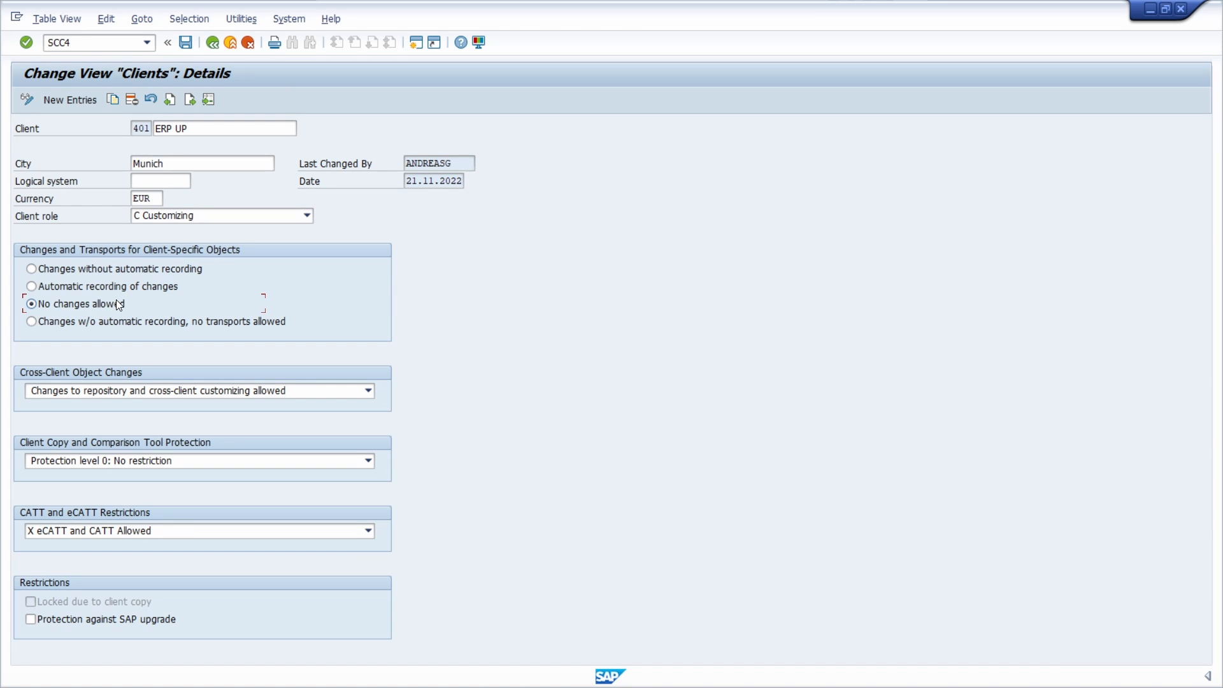
pyautogui.moveTo(135, 307)
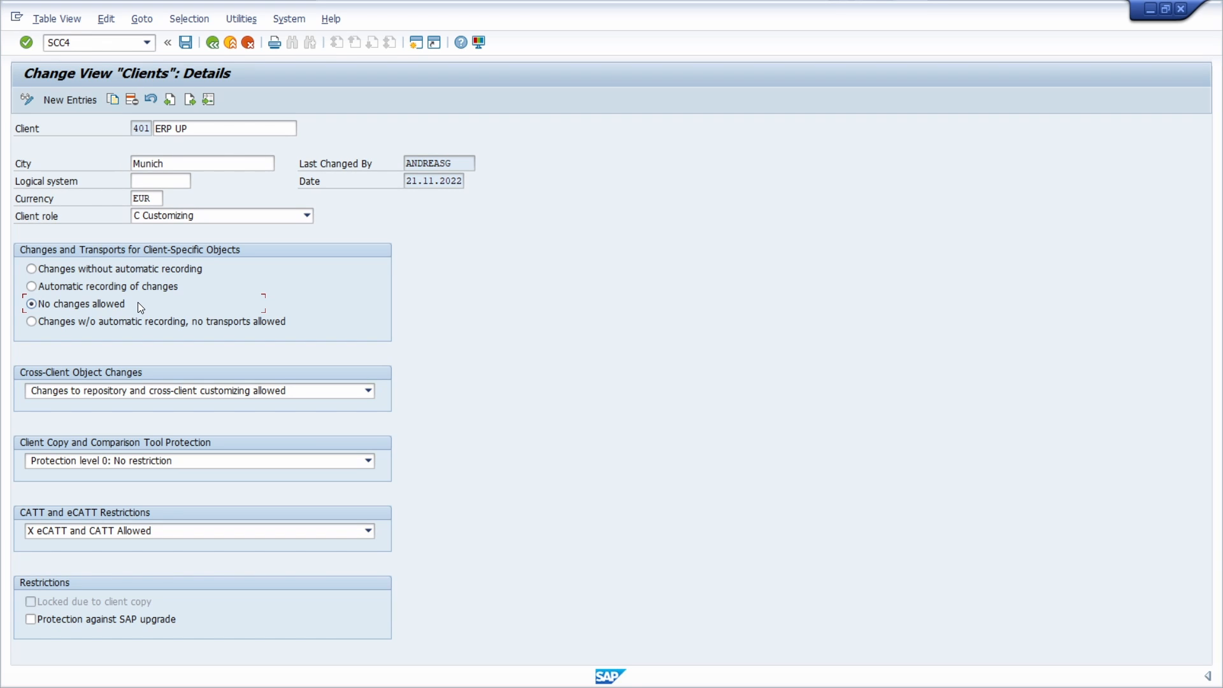
pyautogui.moveTo(138, 341)
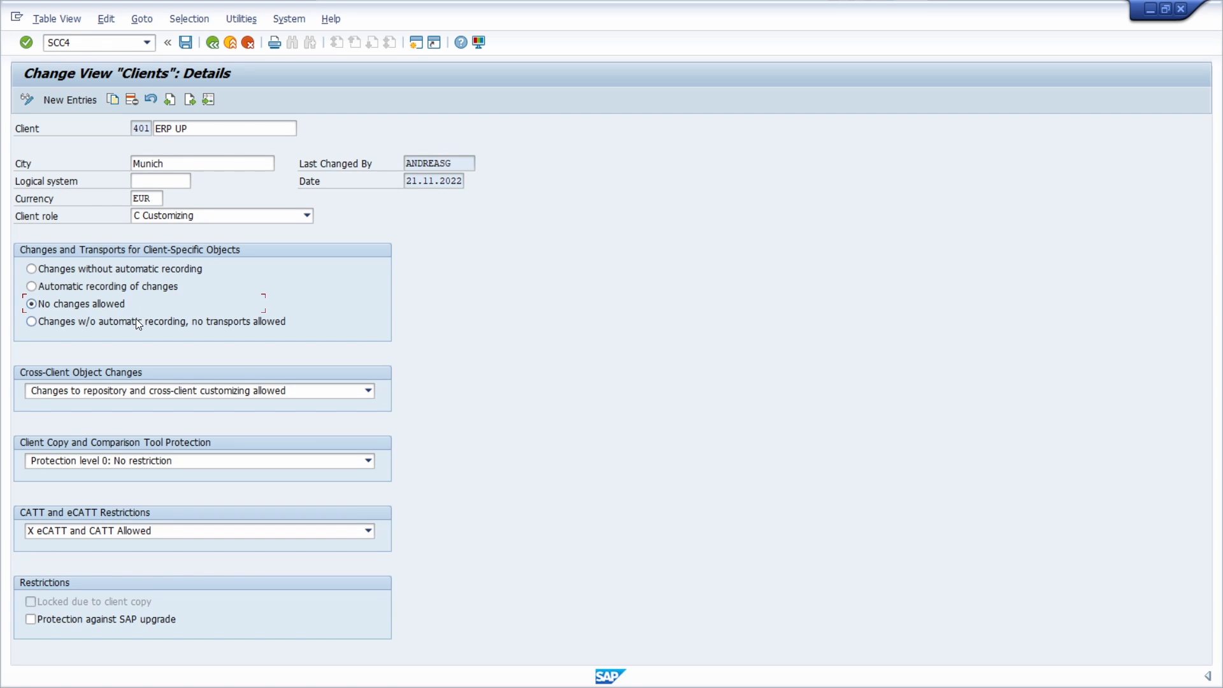
pyautogui.click(28, 338)
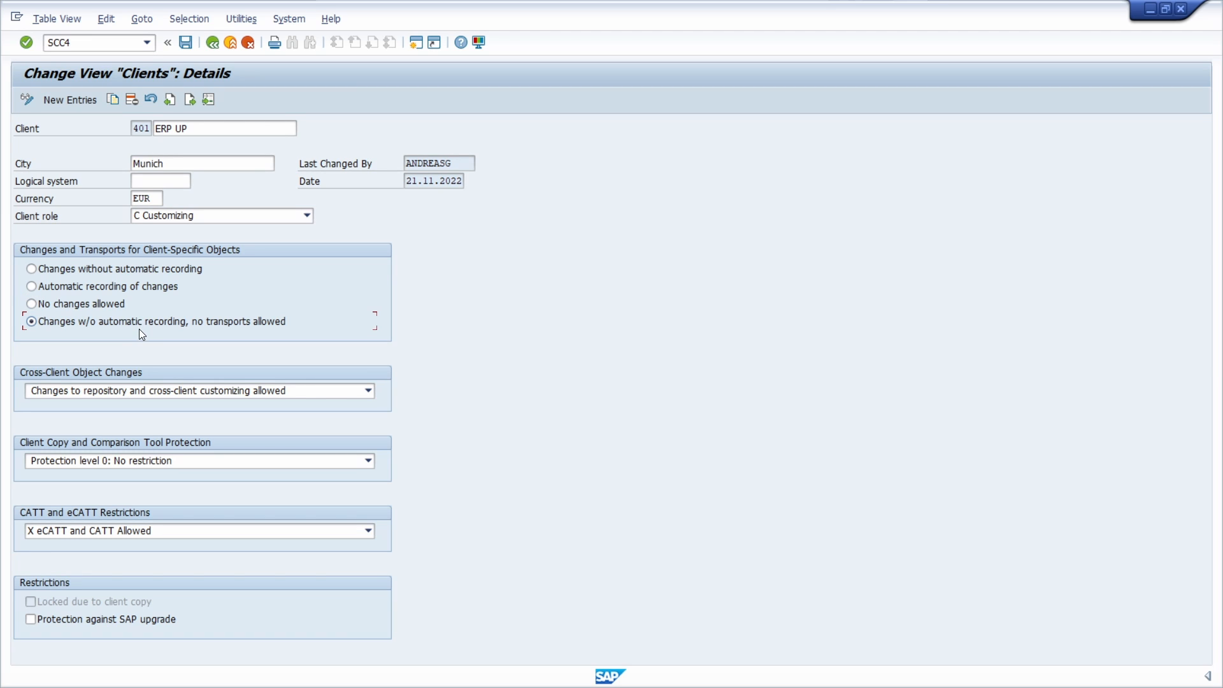
pyautogui.moveTo(167, 334)
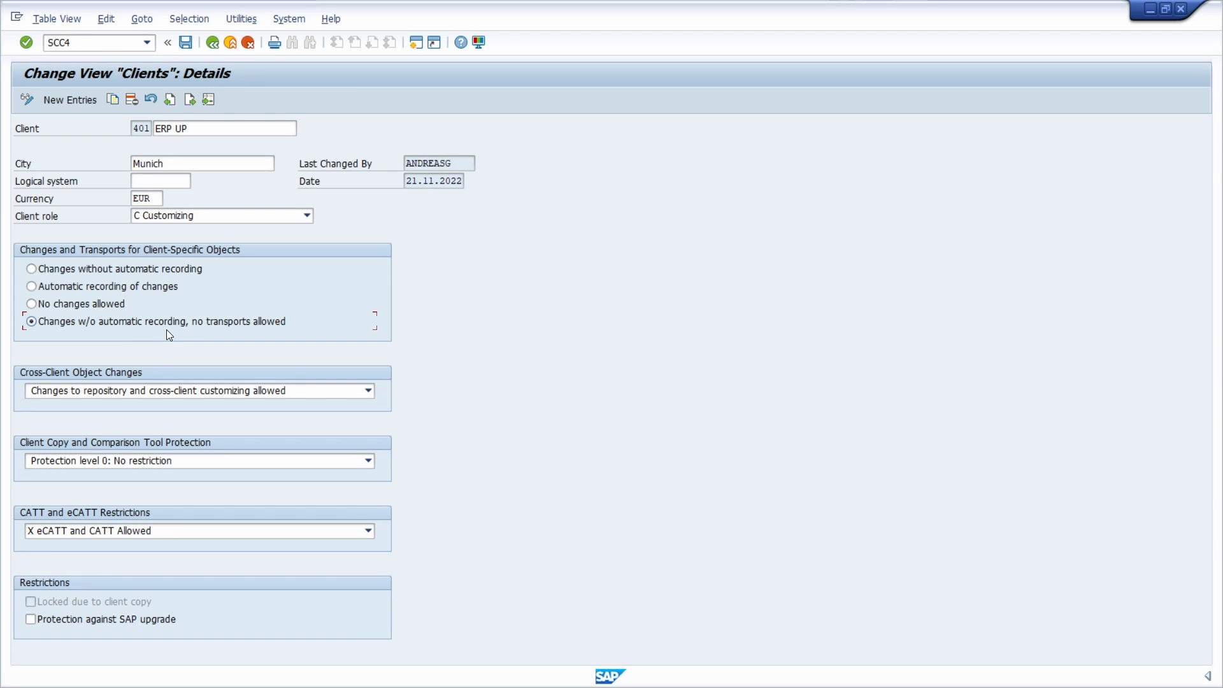
pyautogui.moveTo(174, 330)
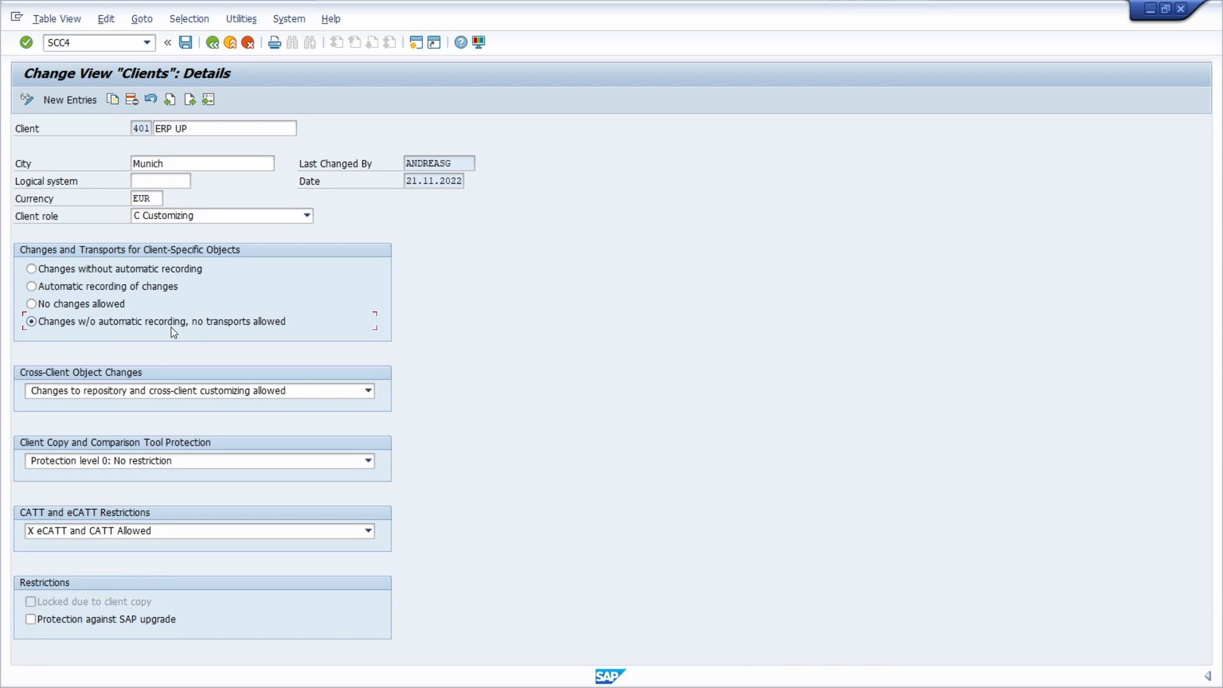
pyautogui.moveTo(14, 408)
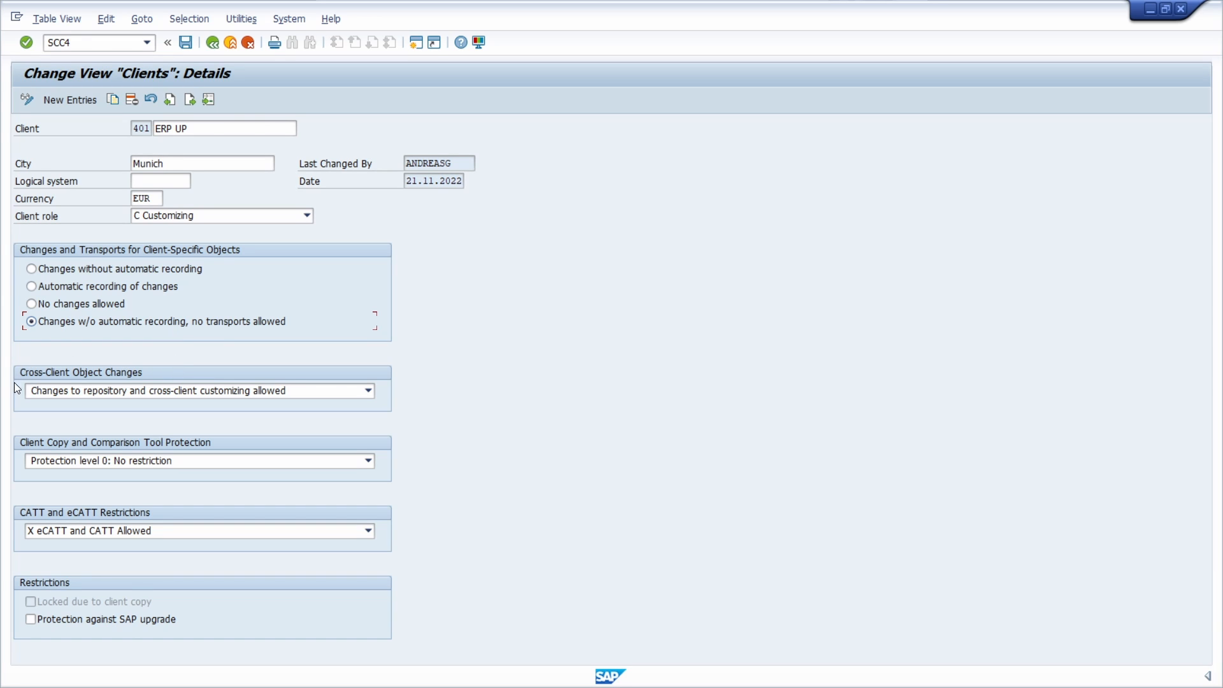
pyautogui.moveTo(23, 380)
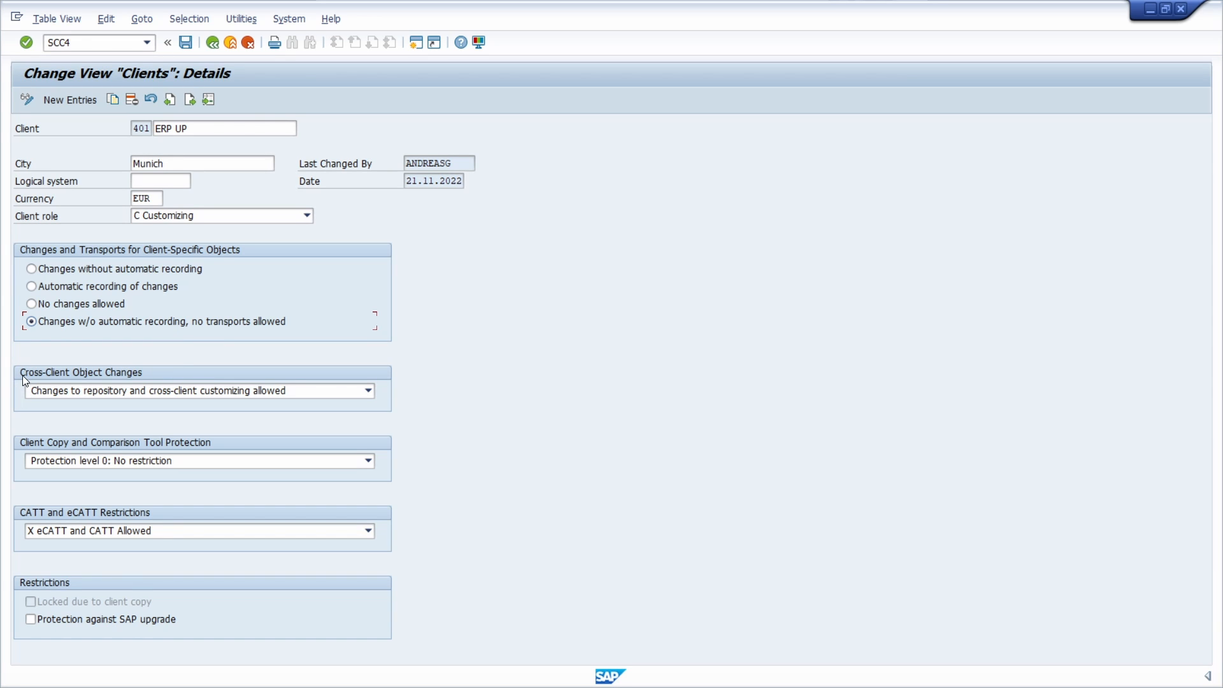
pyautogui.moveTo(86, 386)
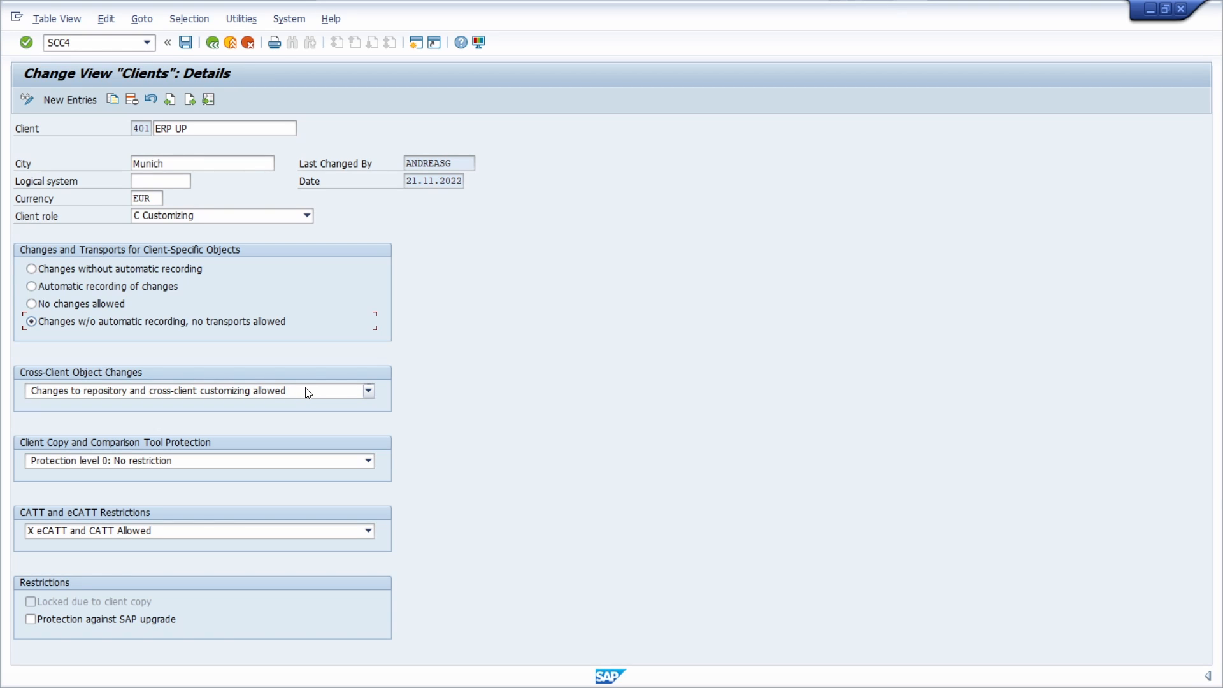
# Step: List the cross-client object change choices for client 401
pyautogui.click(367, 391)
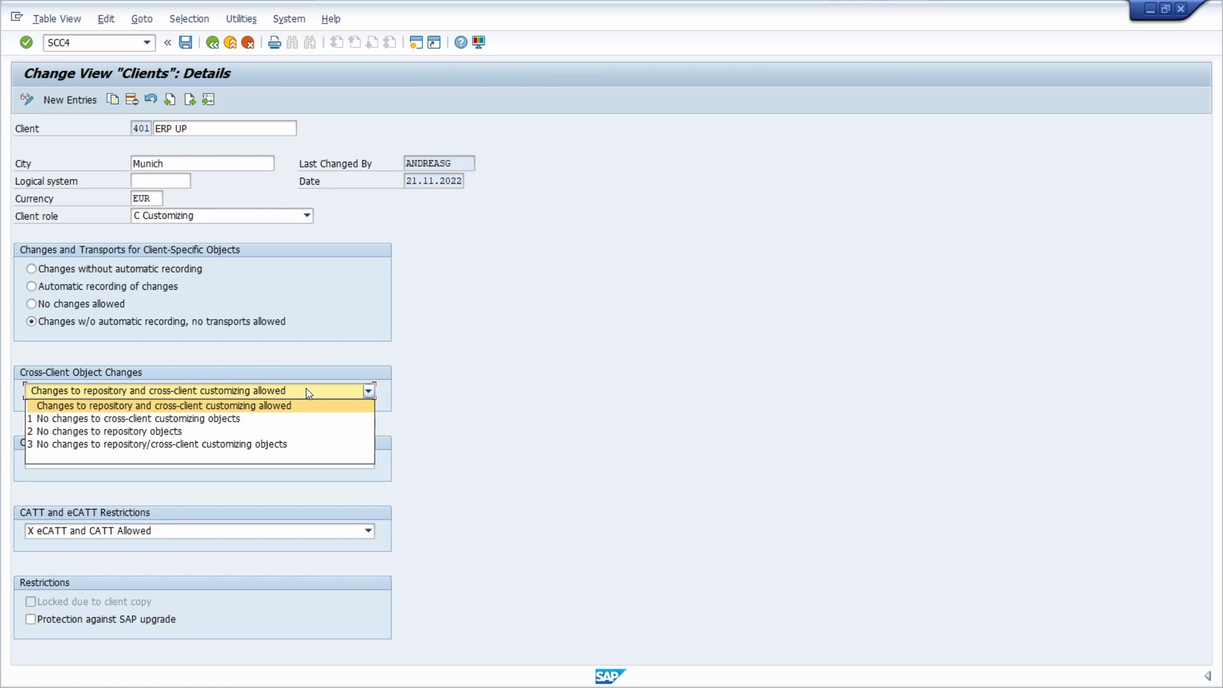
pyautogui.moveTo(296, 420)
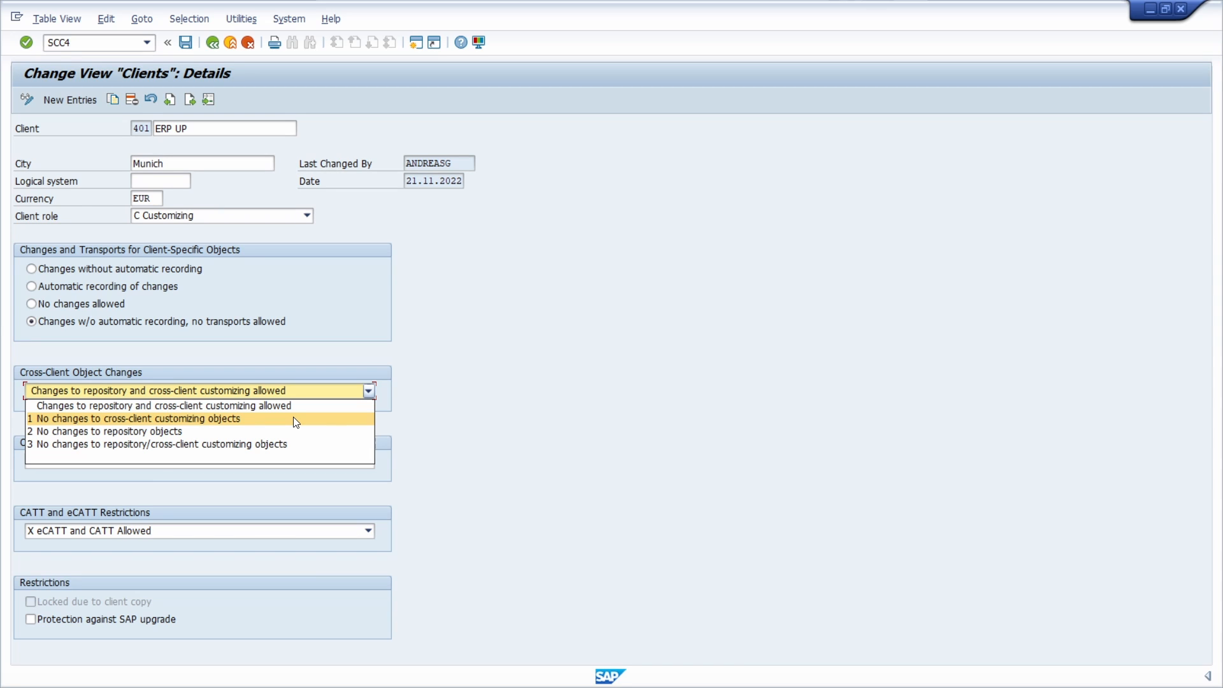
pyautogui.moveTo(280, 430)
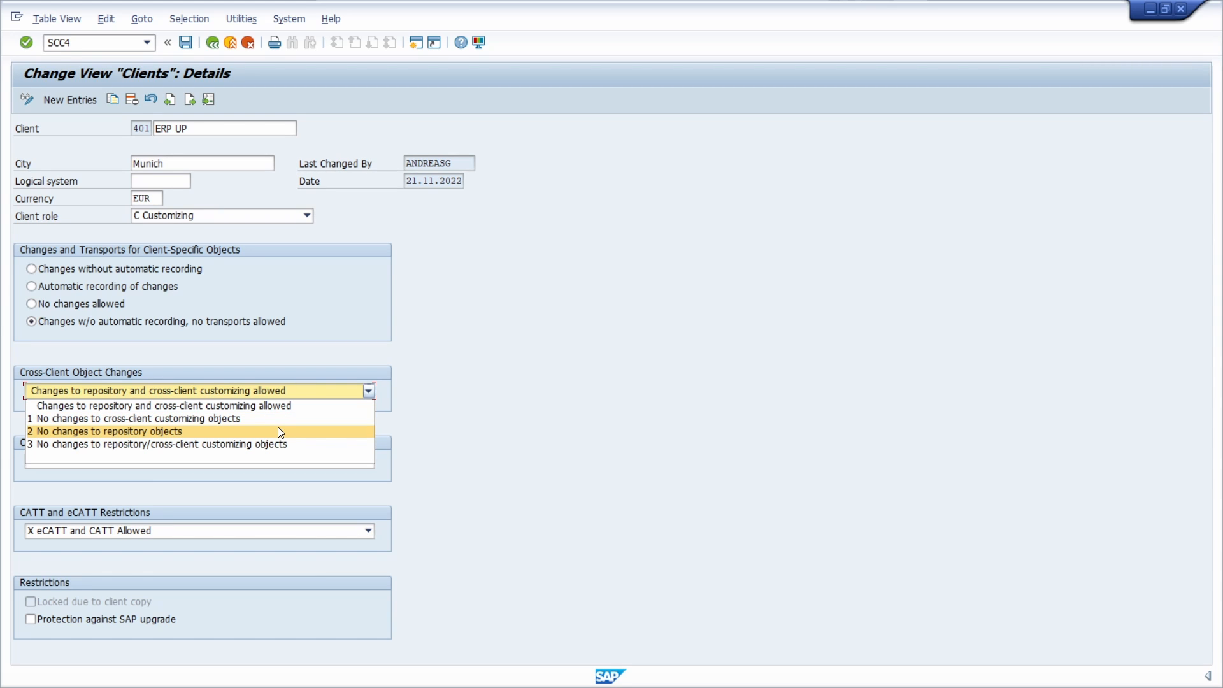
pyautogui.moveTo(277, 448)
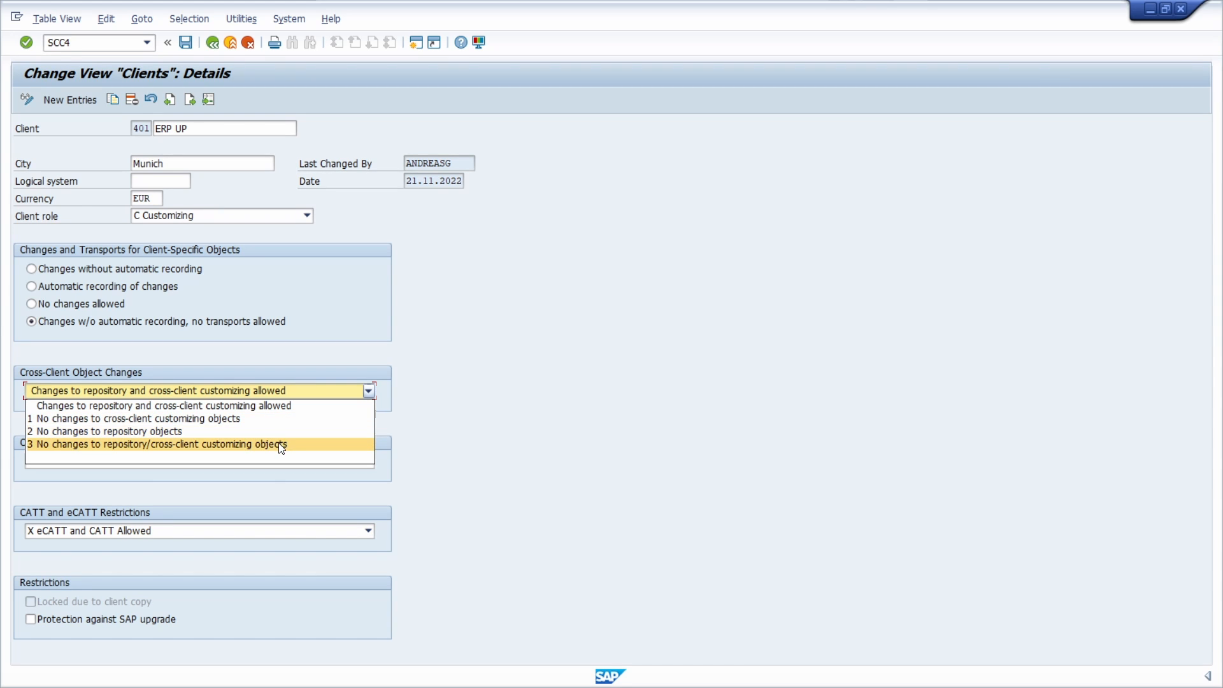
pyautogui.moveTo(318, 444)
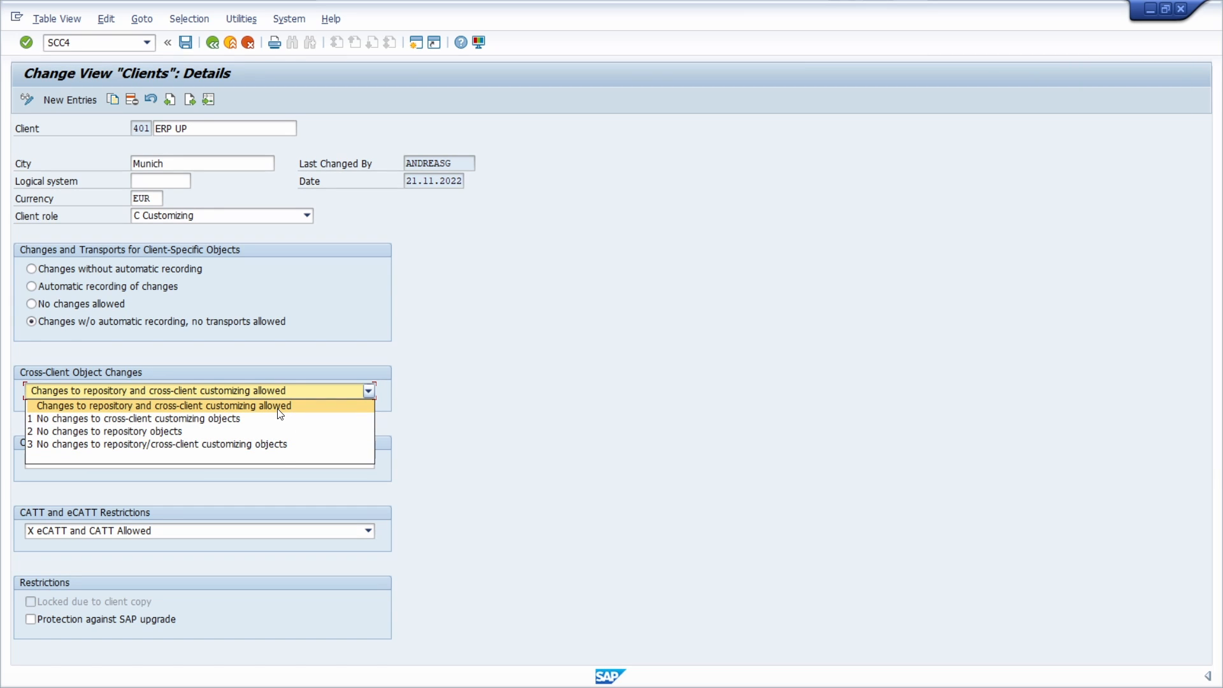
pyautogui.moveTo(300, 408)
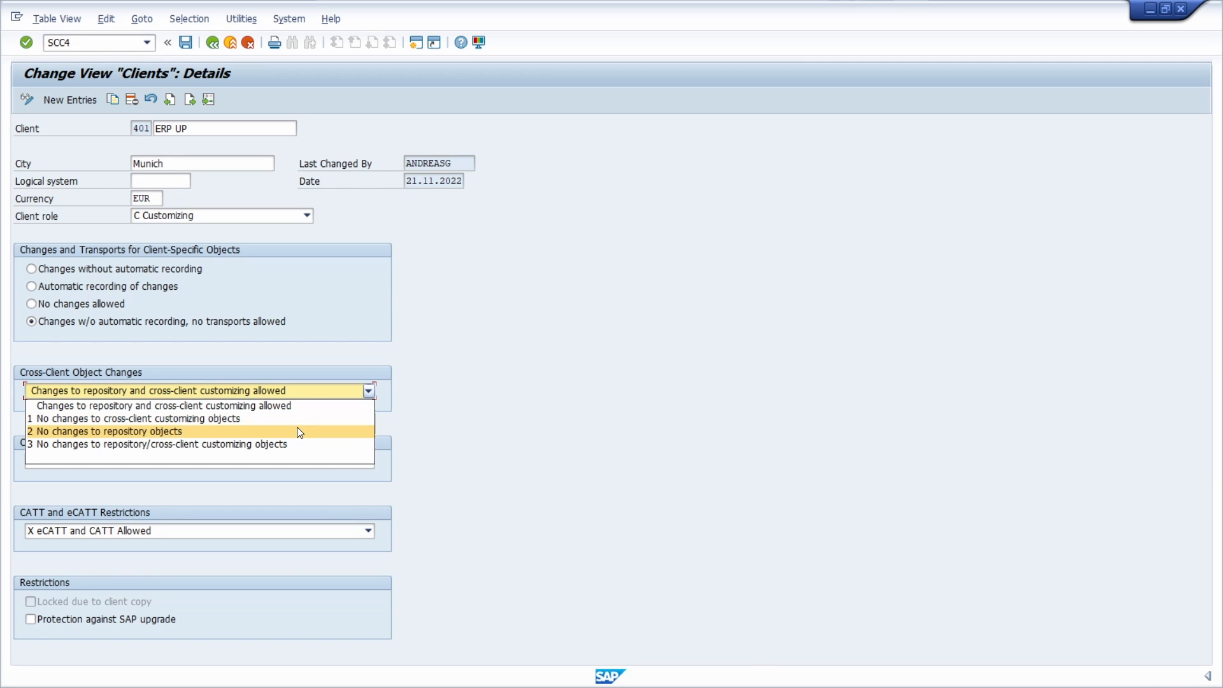
pyautogui.moveTo(299, 435)
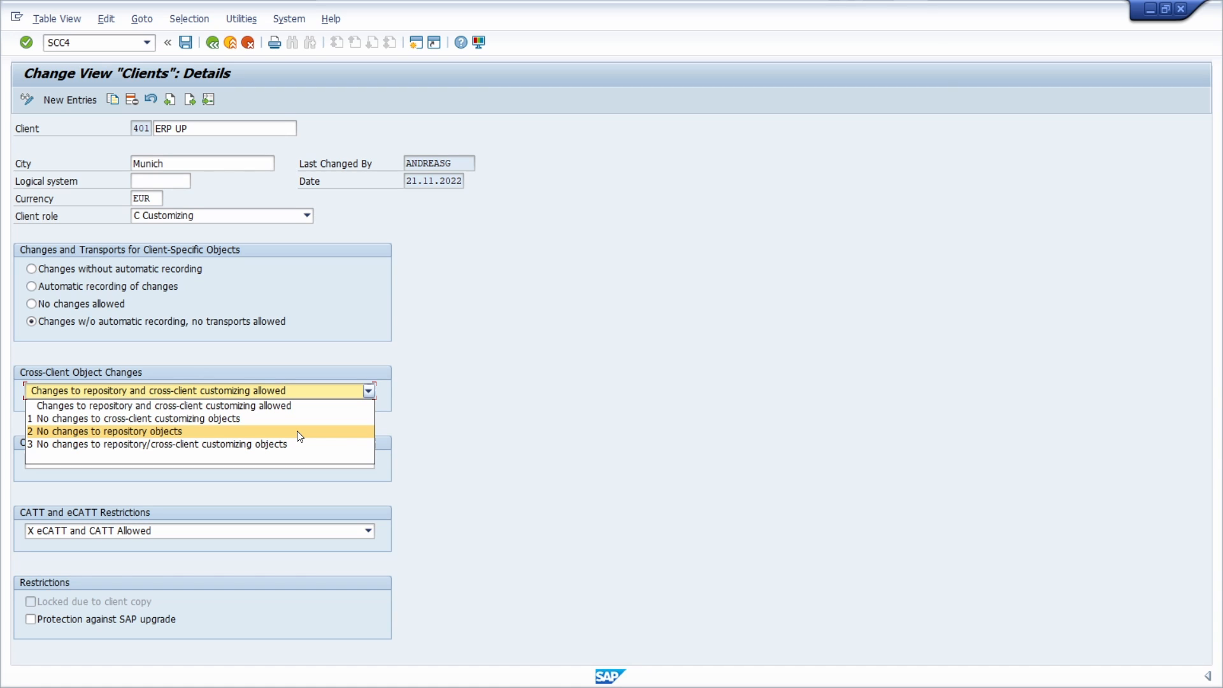
pyautogui.moveTo(300, 451)
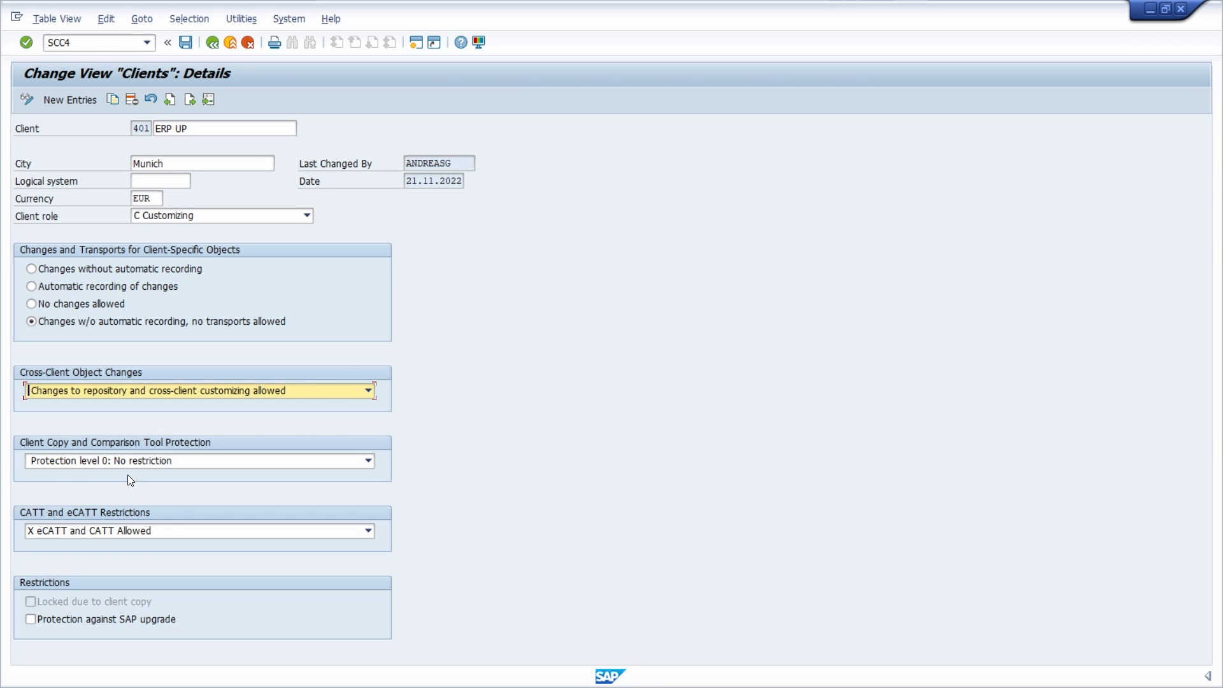
pyautogui.moveTo(130, 481)
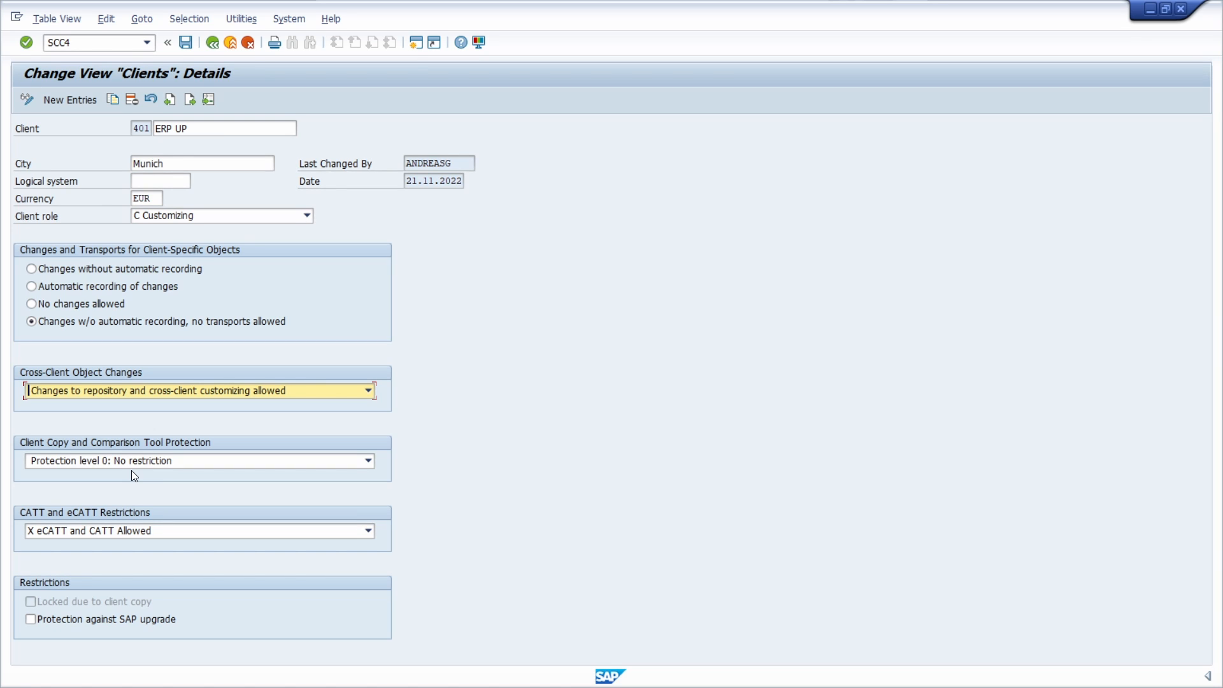
pyautogui.click(366, 461)
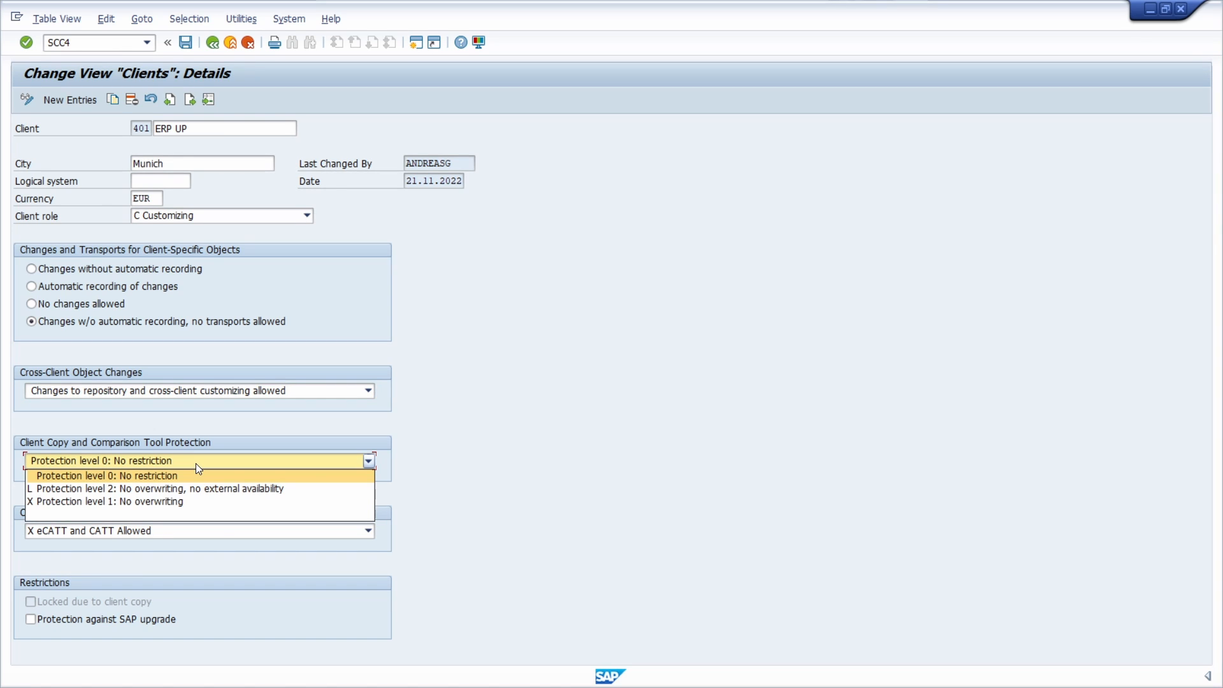
pyautogui.moveTo(152, 479)
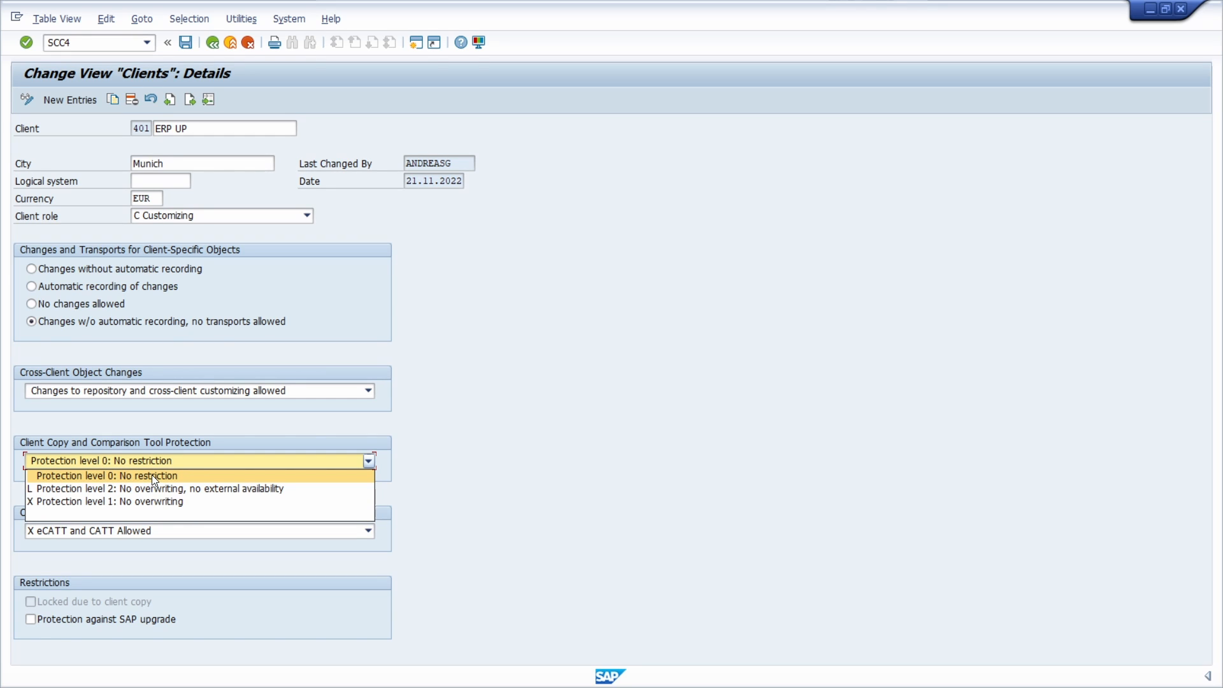
pyautogui.moveTo(215, 498)
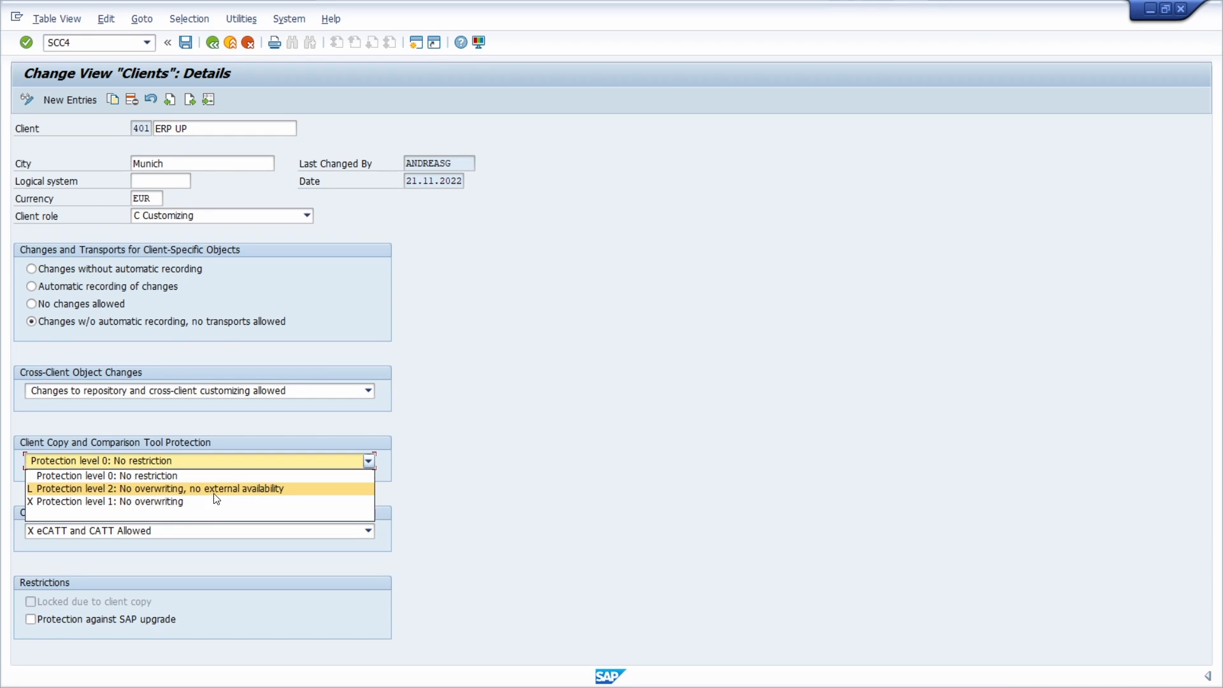
pyautogui.moveTo(239, 496)
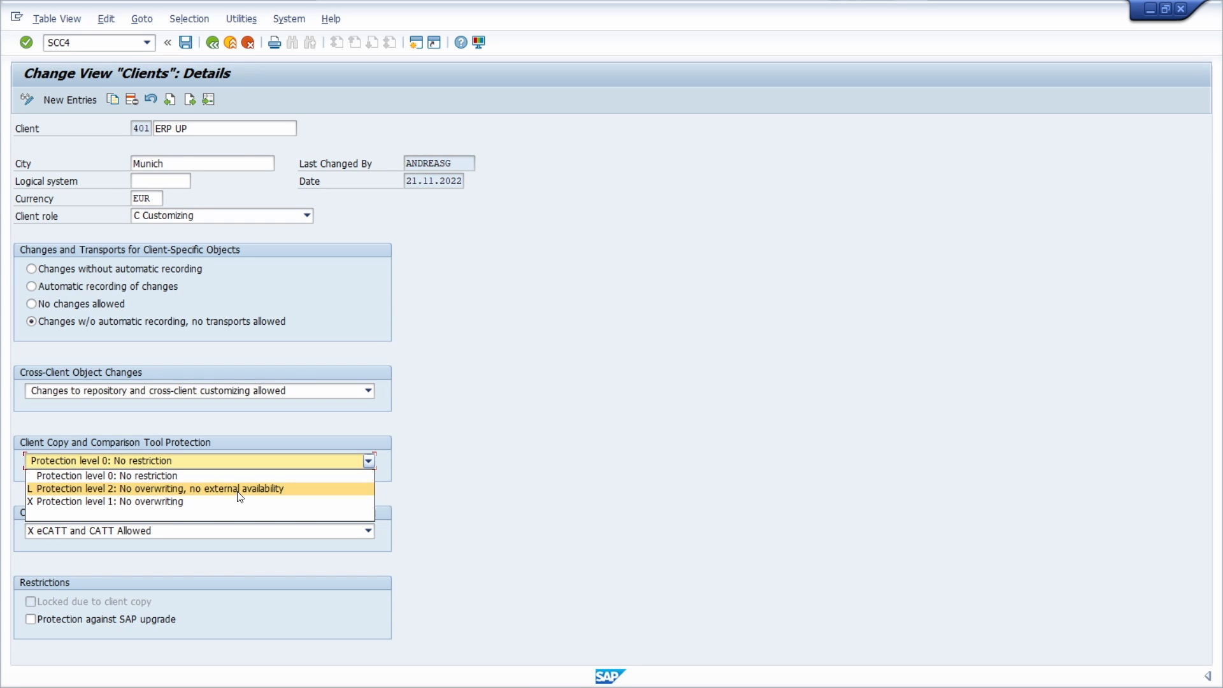
pyautogui.moveTo(217, 503)
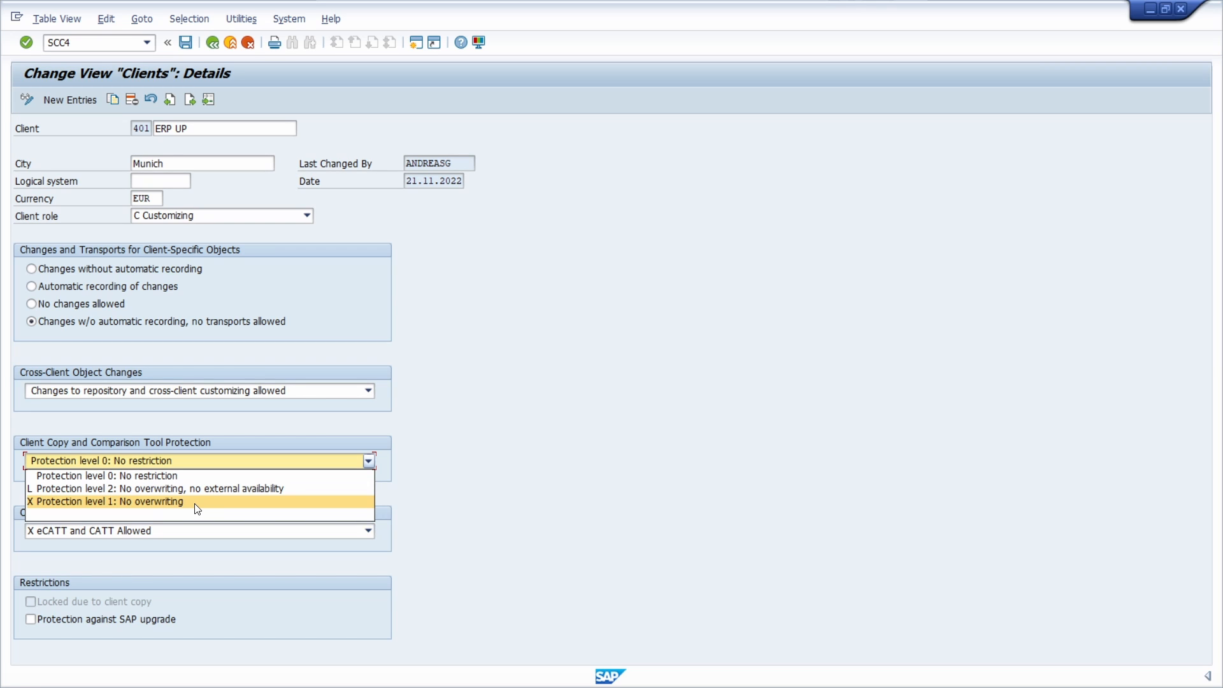
pyautogui.moveTo(184, 489)
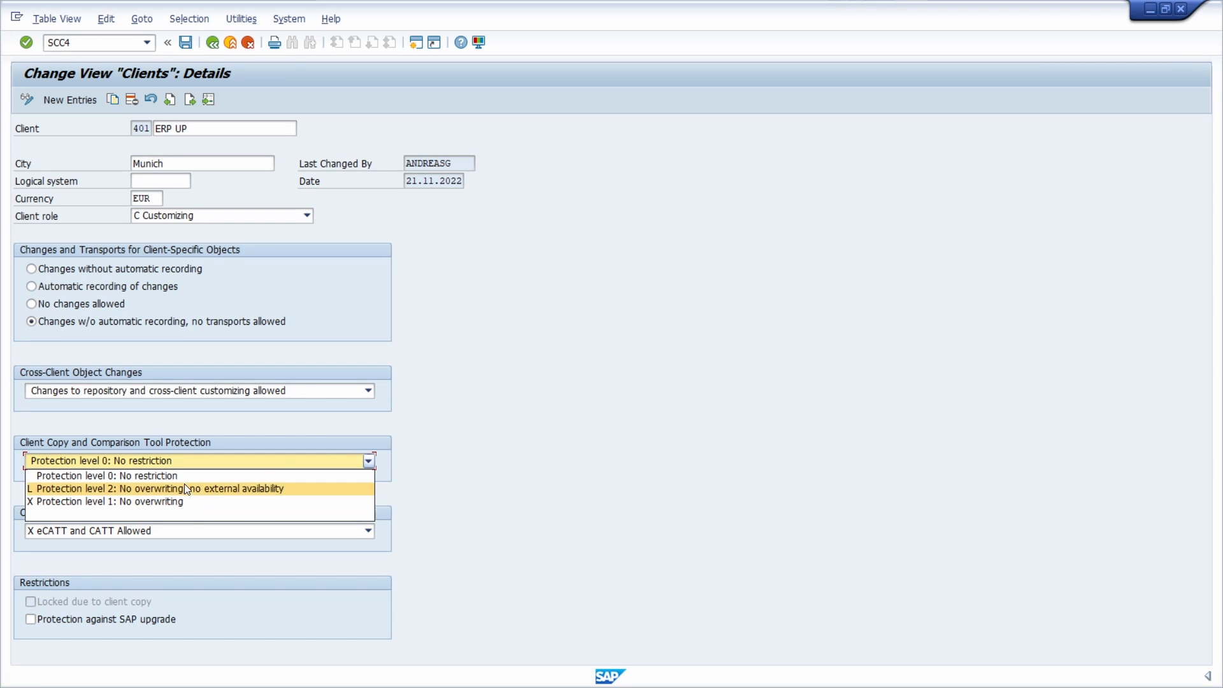
pyautogui.moveTo(176, 477)
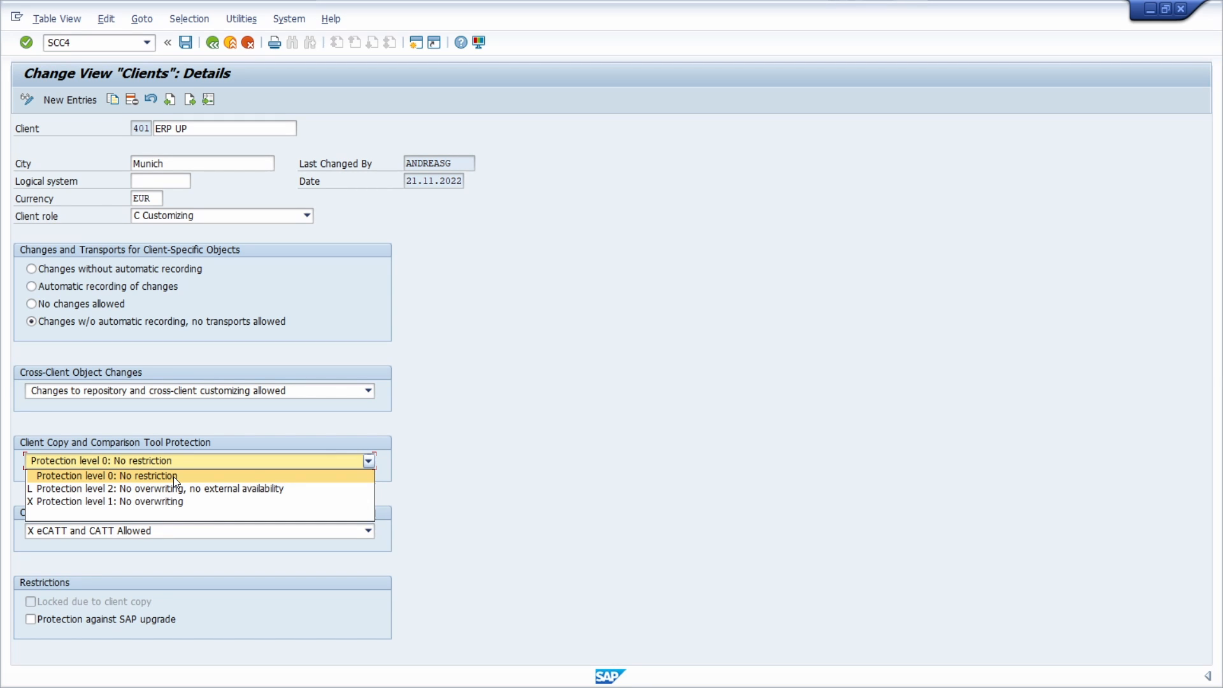
pyautogui.moveTo(177, 496)
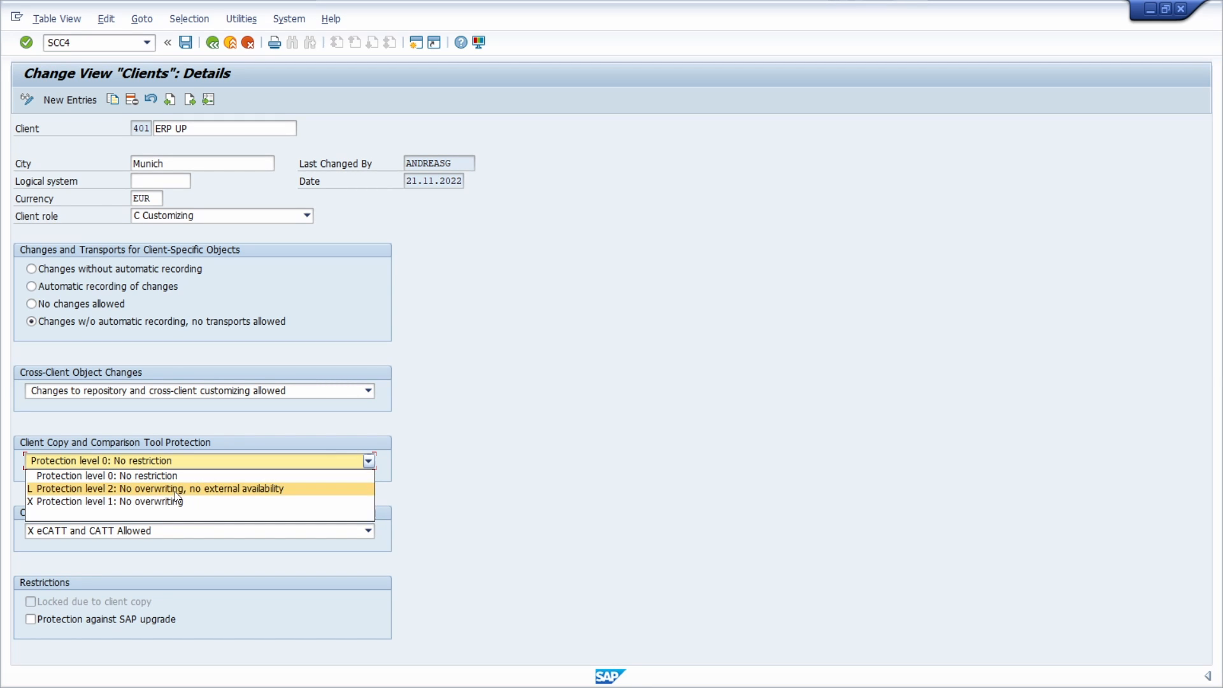
pyautogui.moveTo(177, 502)
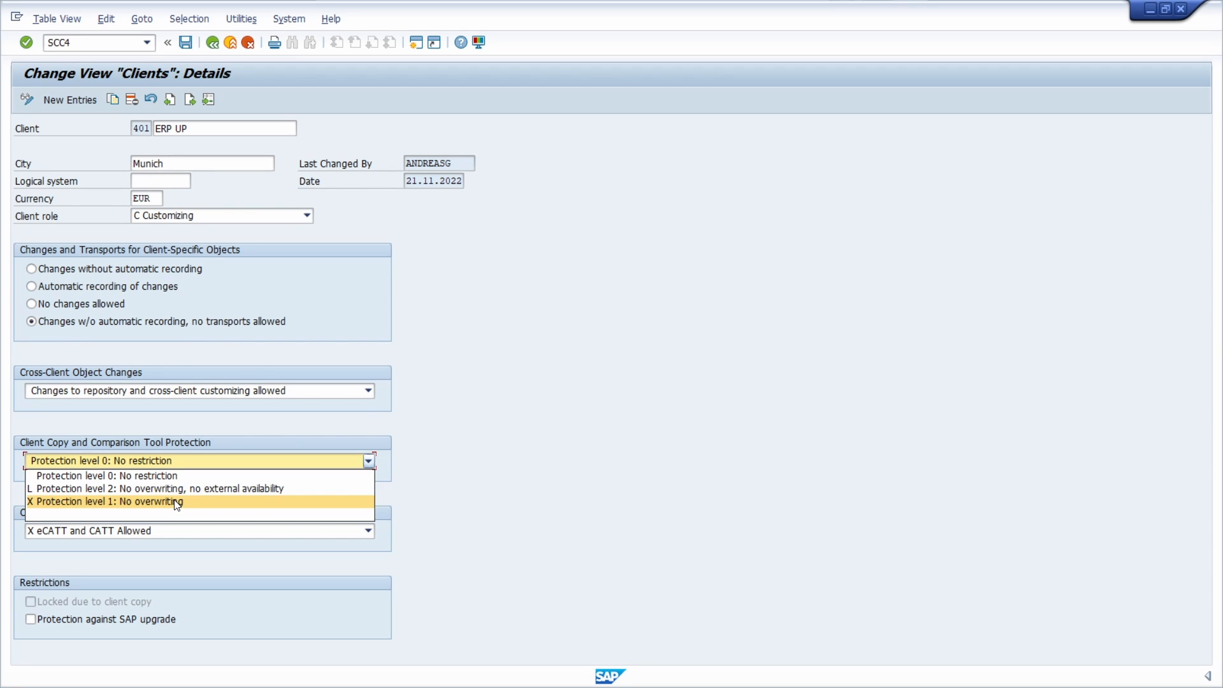
pyautogui.moveTo(183, 502)
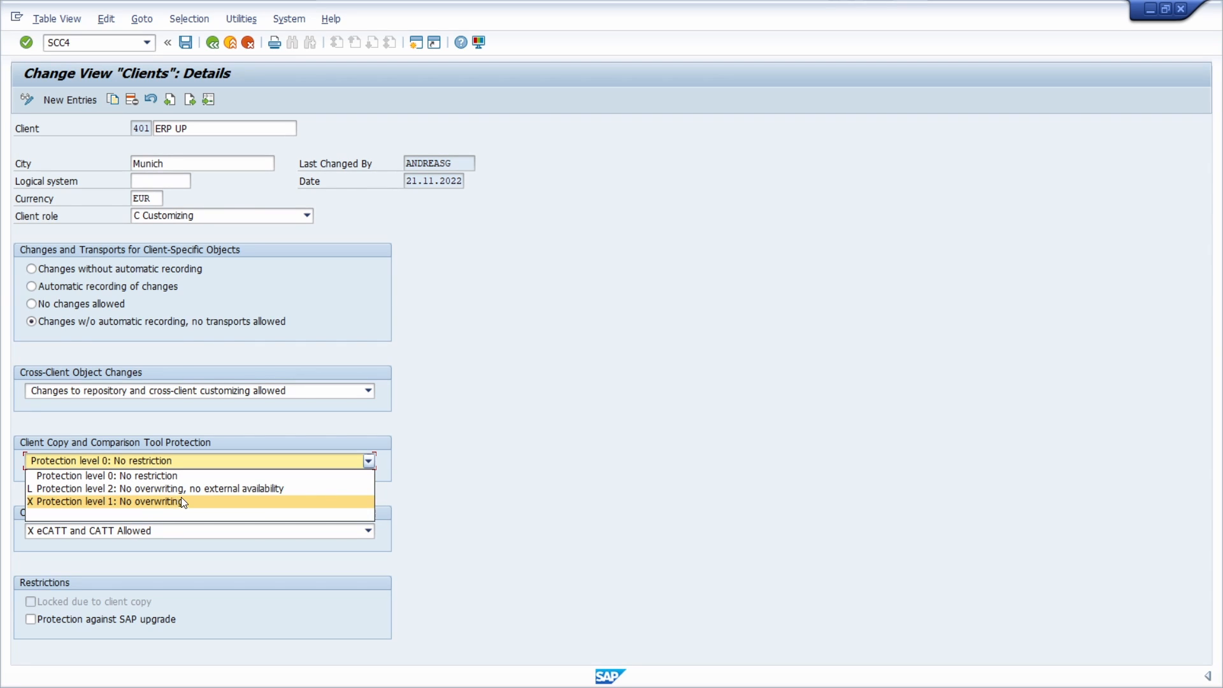
pyautogui.moveTo(194, 497)
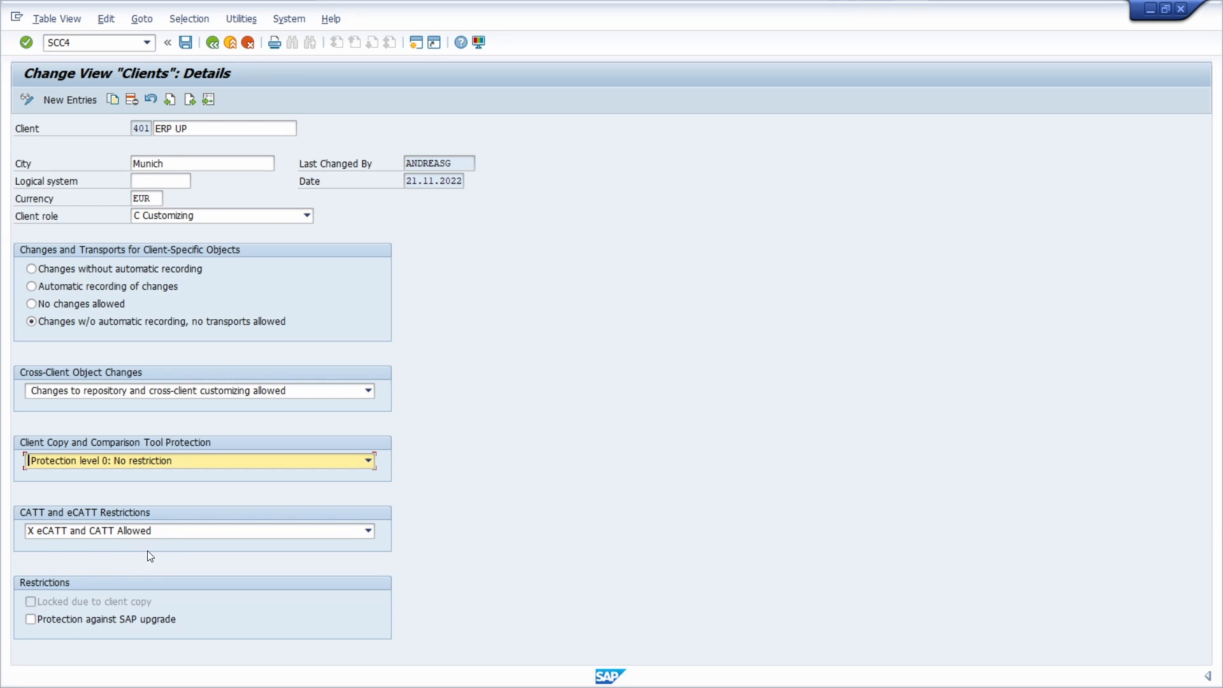
pyautogui.moveTo(130, 568)
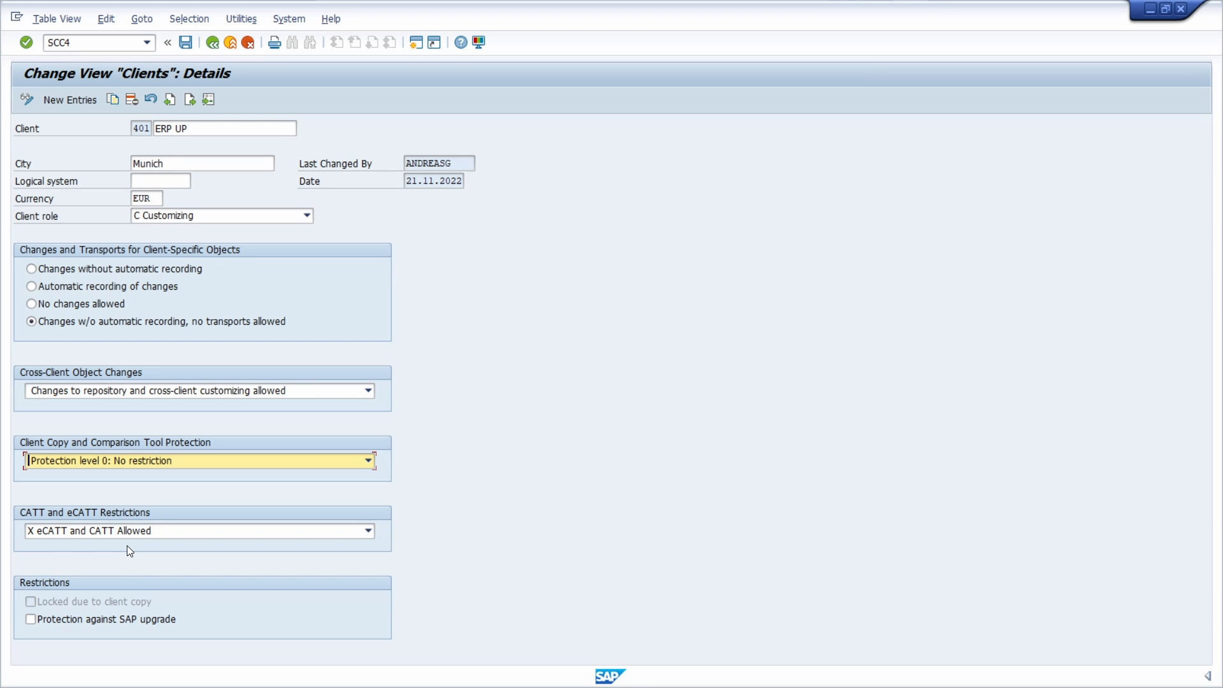
# Step: List the CATT and eCATT restriction options for client 401
pyautogui.click(365, 530)
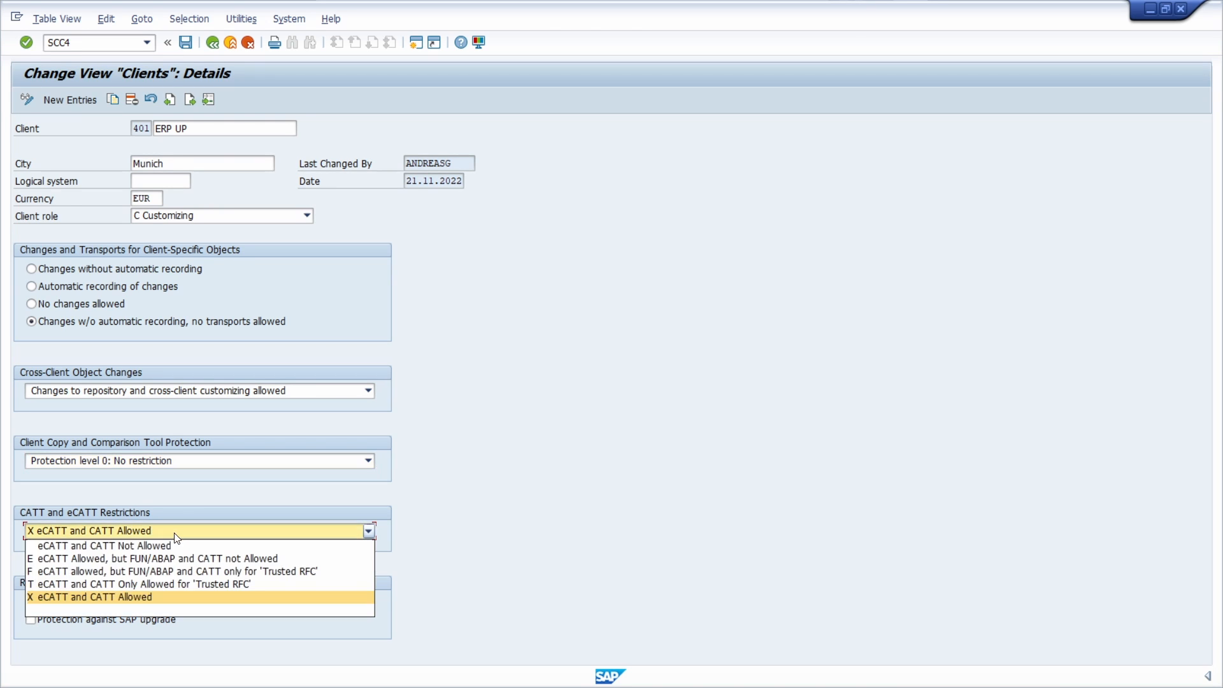
pyautogui.moveTo(186, 546)
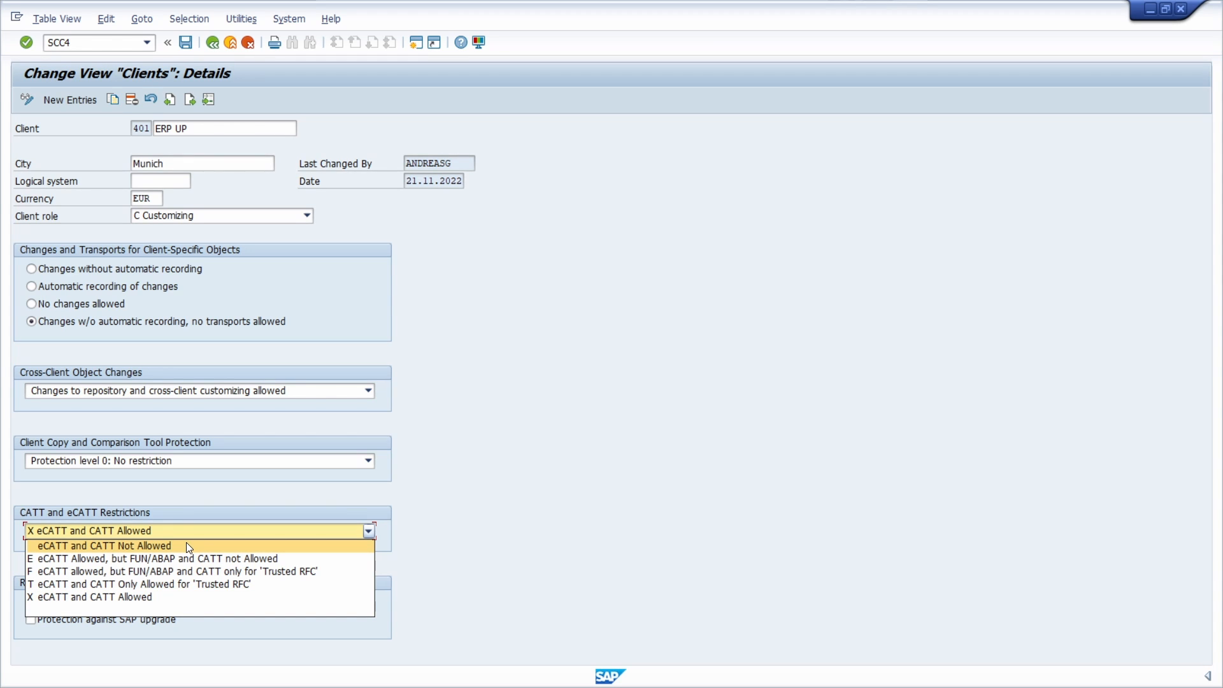
pyautogui.moveTo(152, 559)
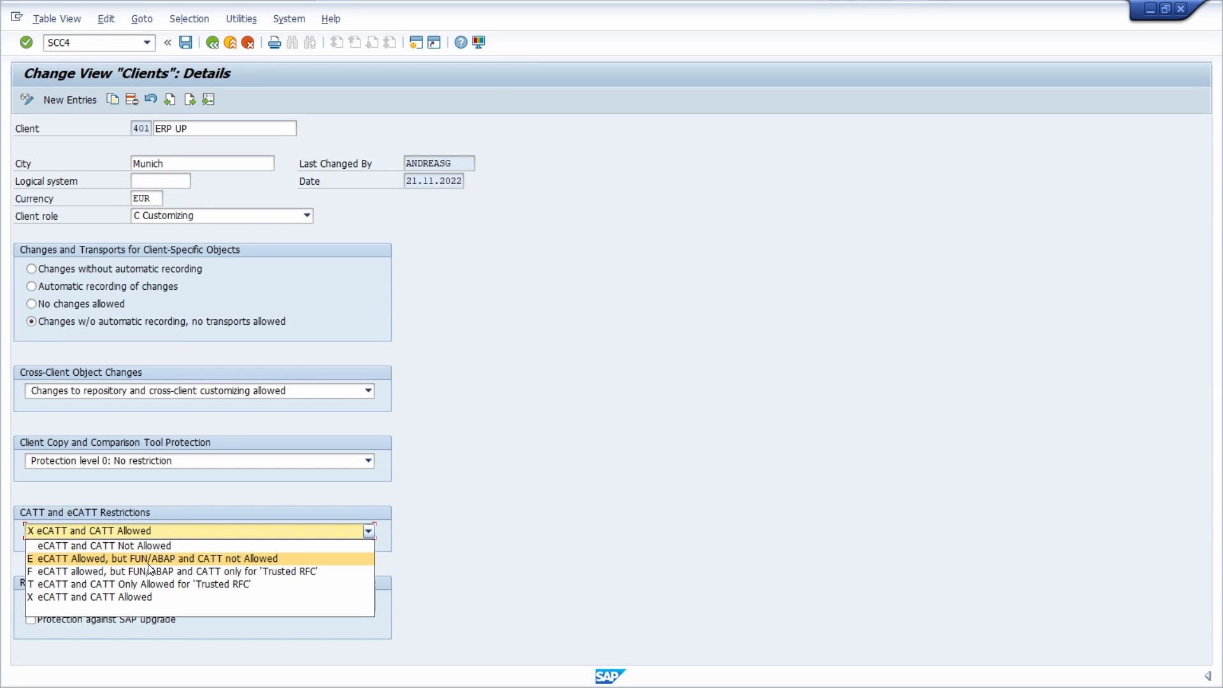
pyautogui.moveTo(288, 565)
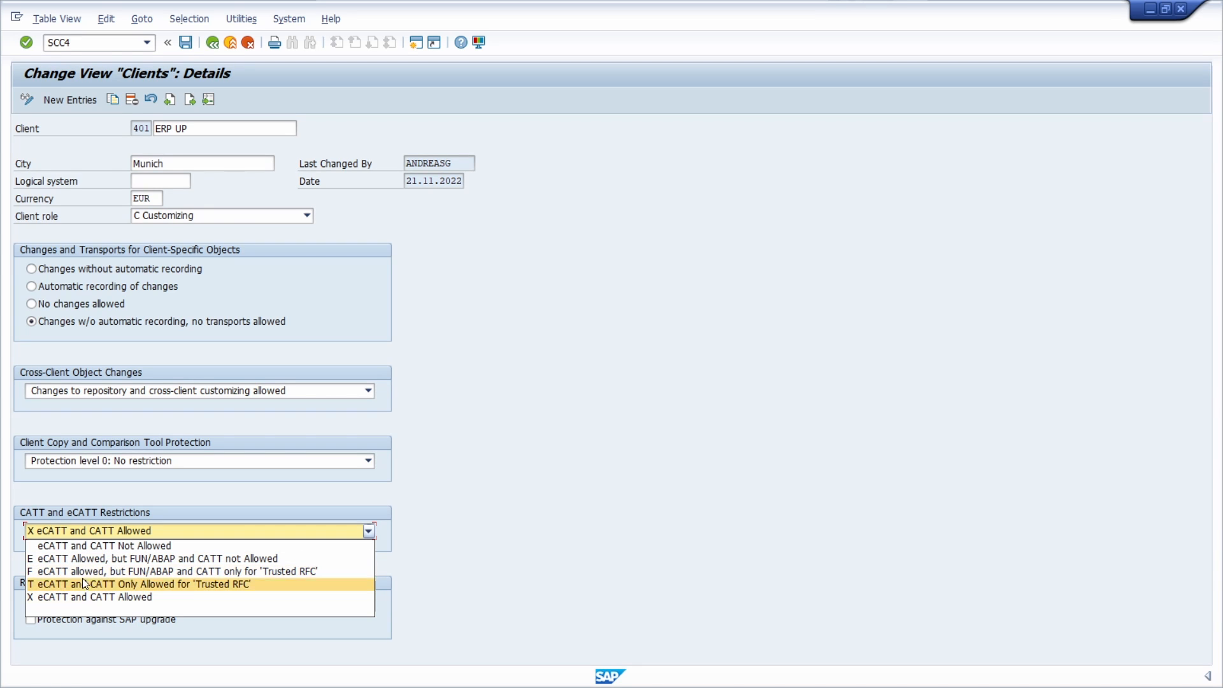
pyautogui.moveTo(86, 600)
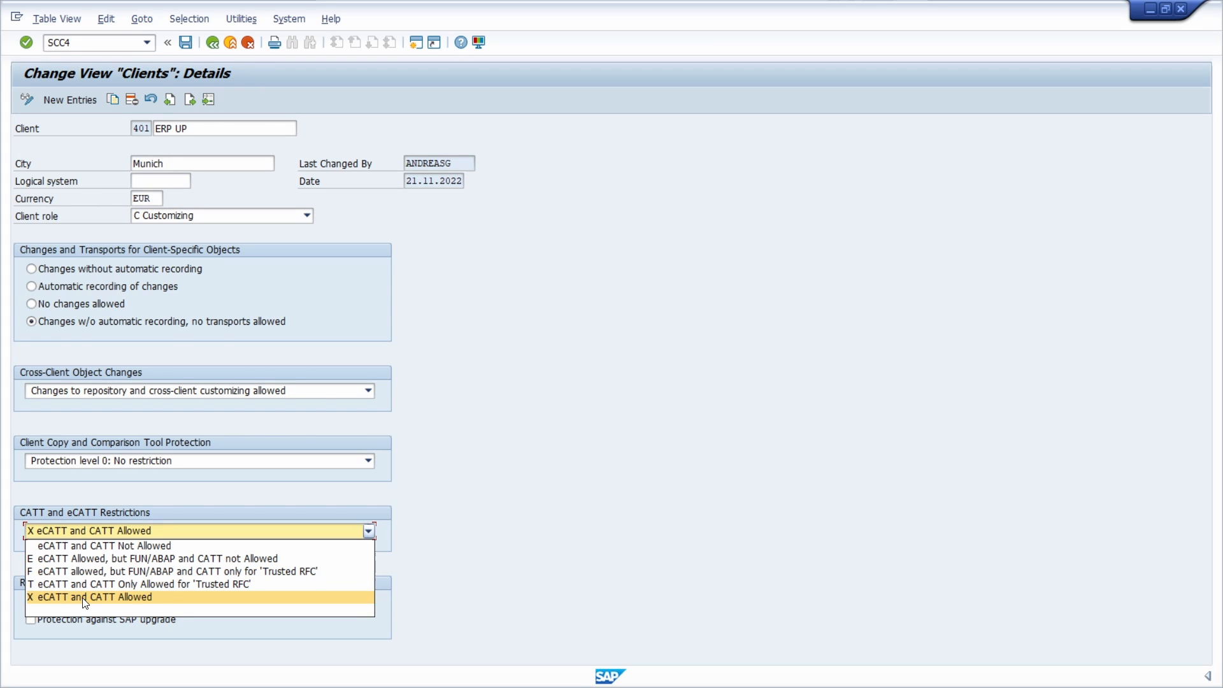
# Step: Keep 'X eCATT and CATT Allowed' and review the Restrictions group checkboxes
pyautogui.click(83, 596)
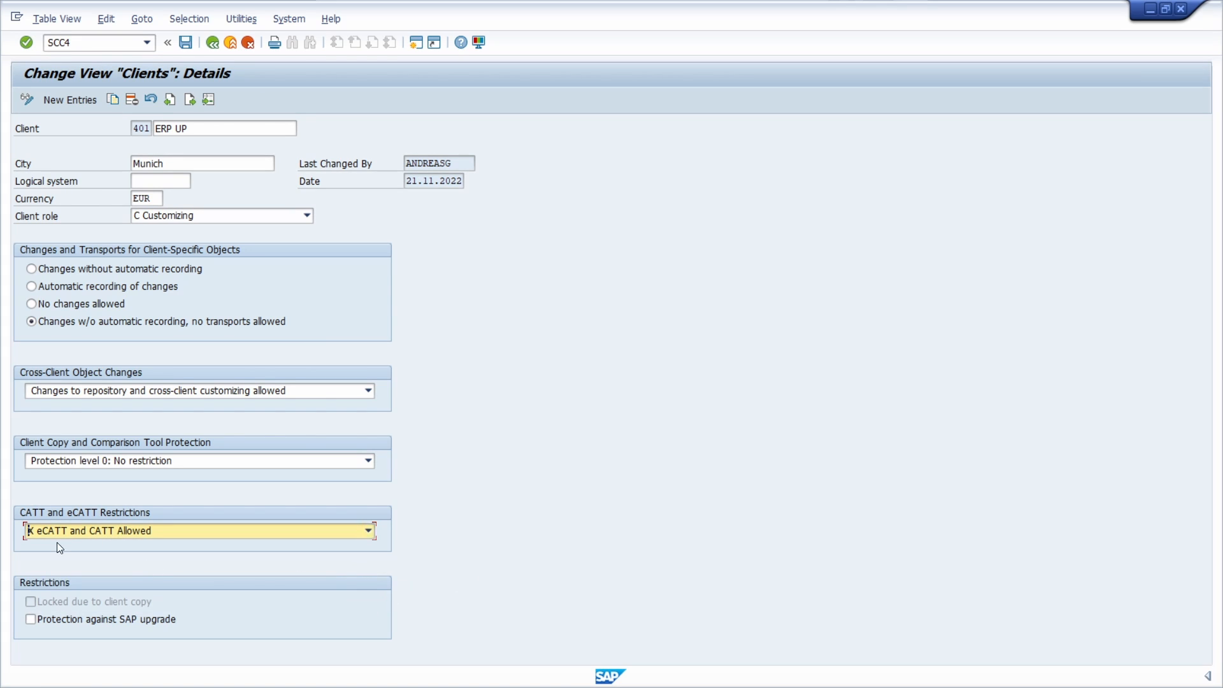
pyautogui.moveTo(76, 600)
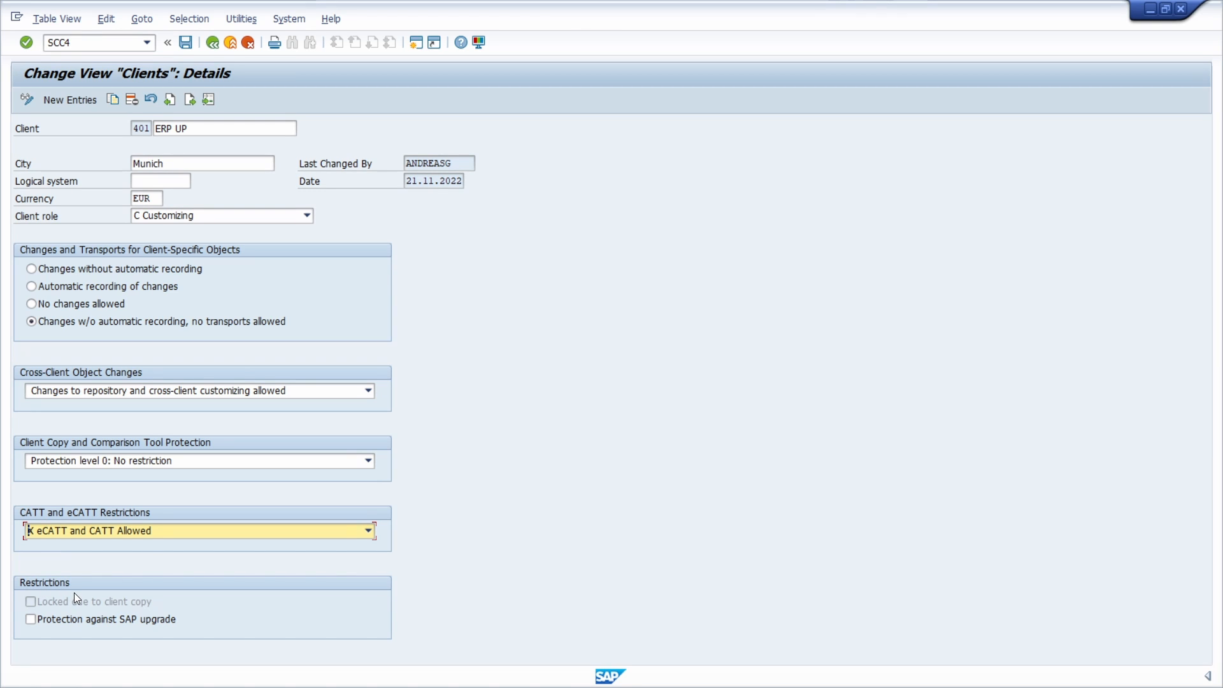
pyautogui.moveTo(212, 597)
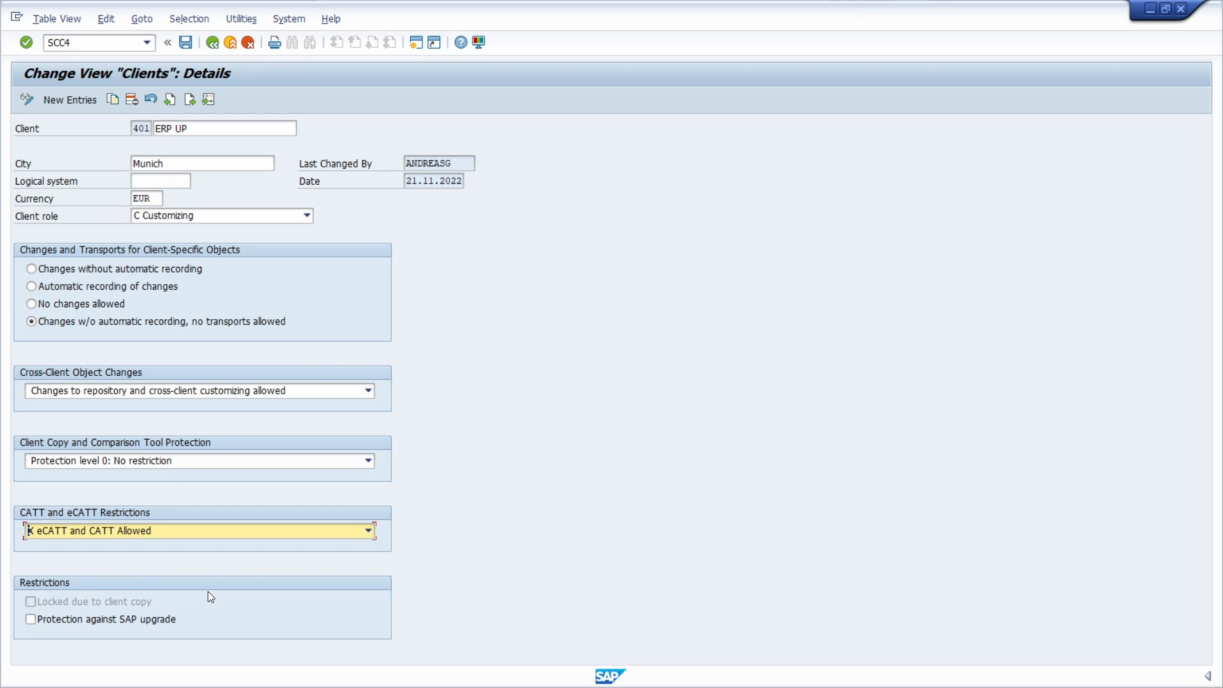
pyautogui.moveTo(118, 641)
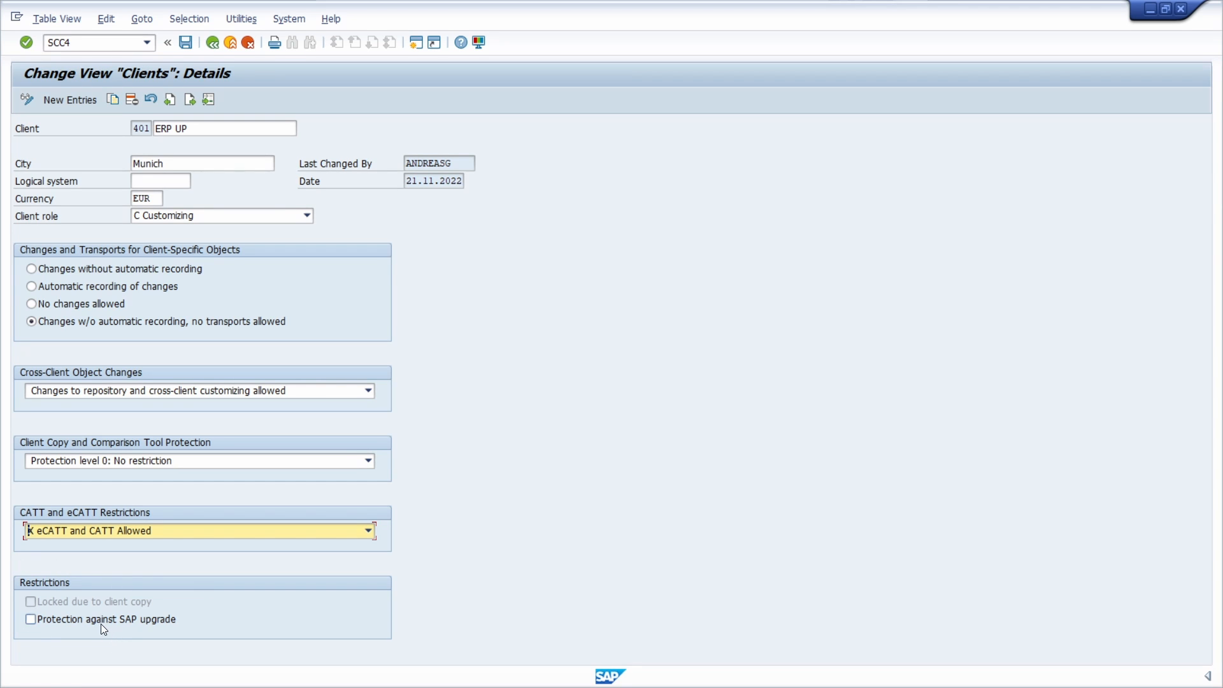
pyautogui.moveTo(102, 617)
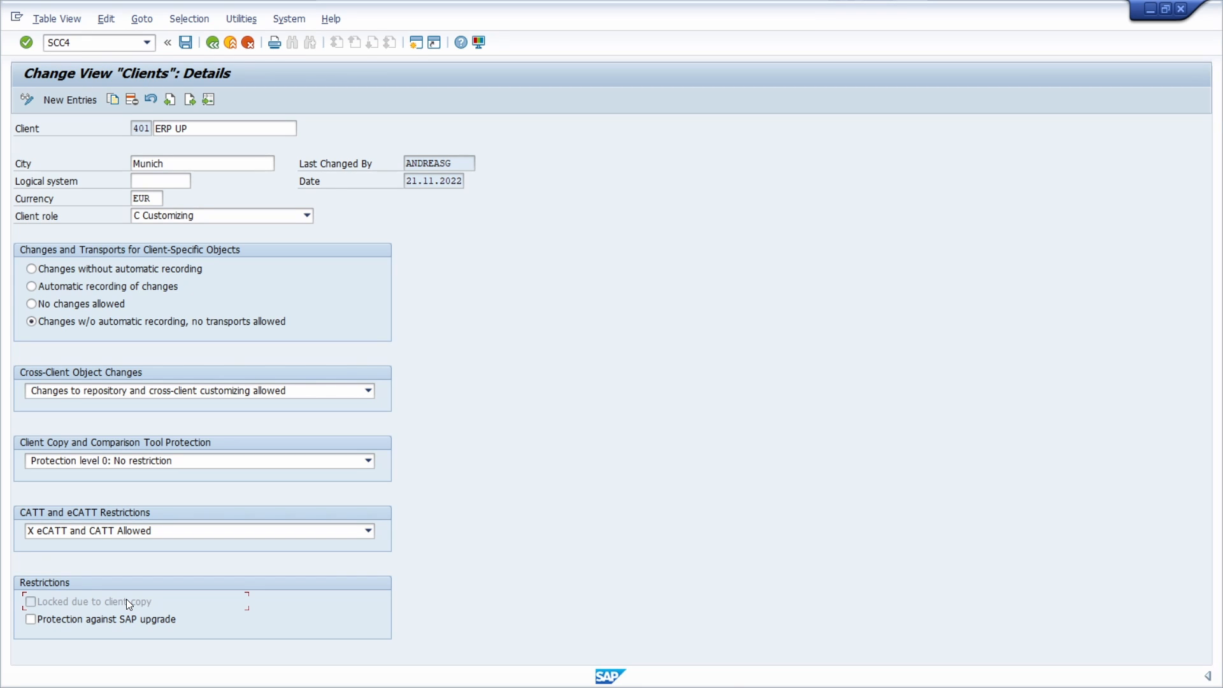
pyautogui.moveTo(125, 626)
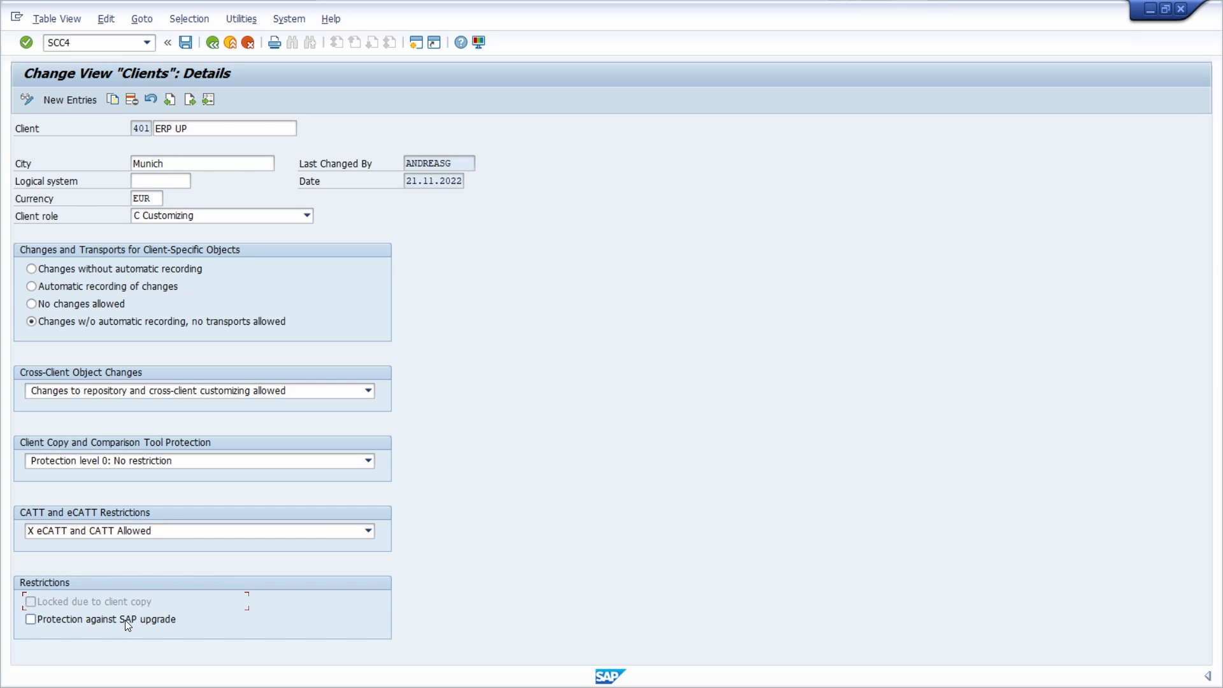
pyautogui.click(31, 619)
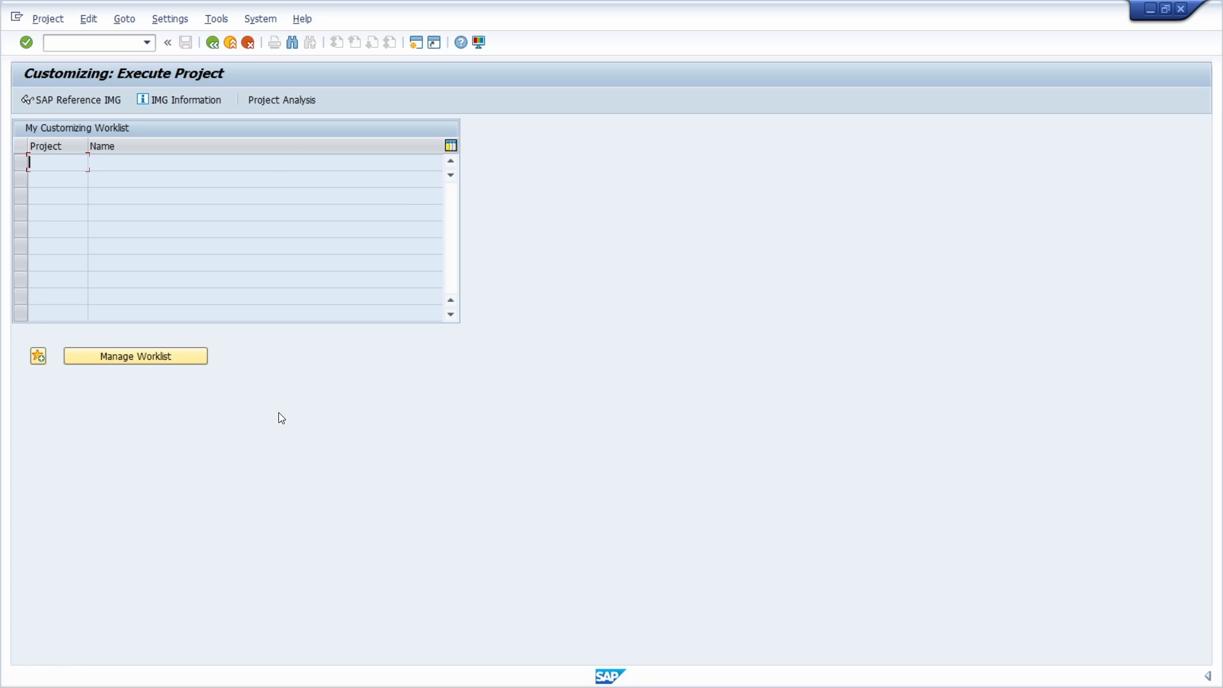
pyautogui.moveTo(284, 422)
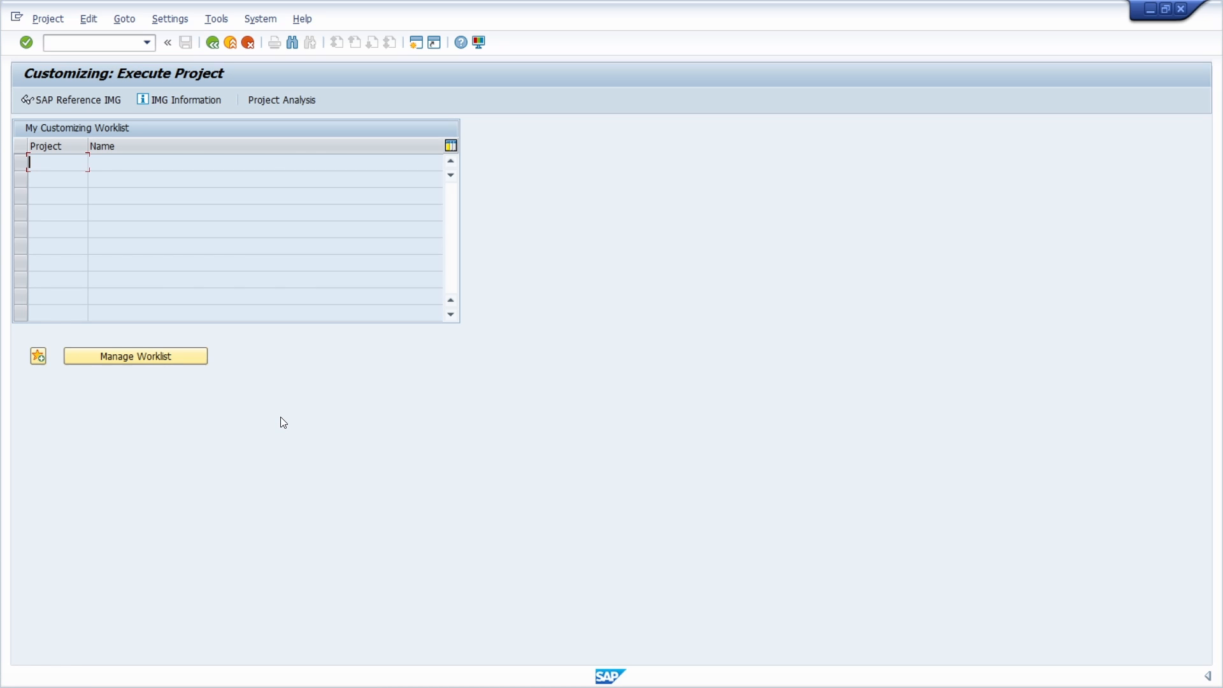
pyautogui.moveTo(288, 401)
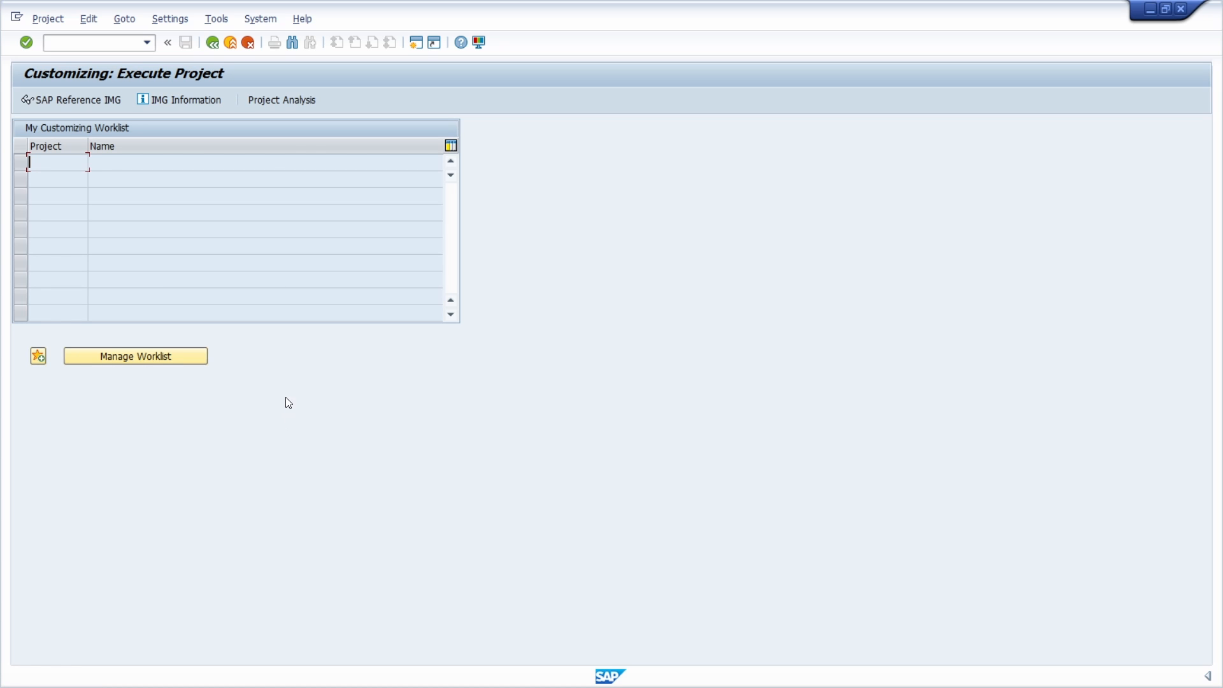
pyautogui.moveTo(330, 392)
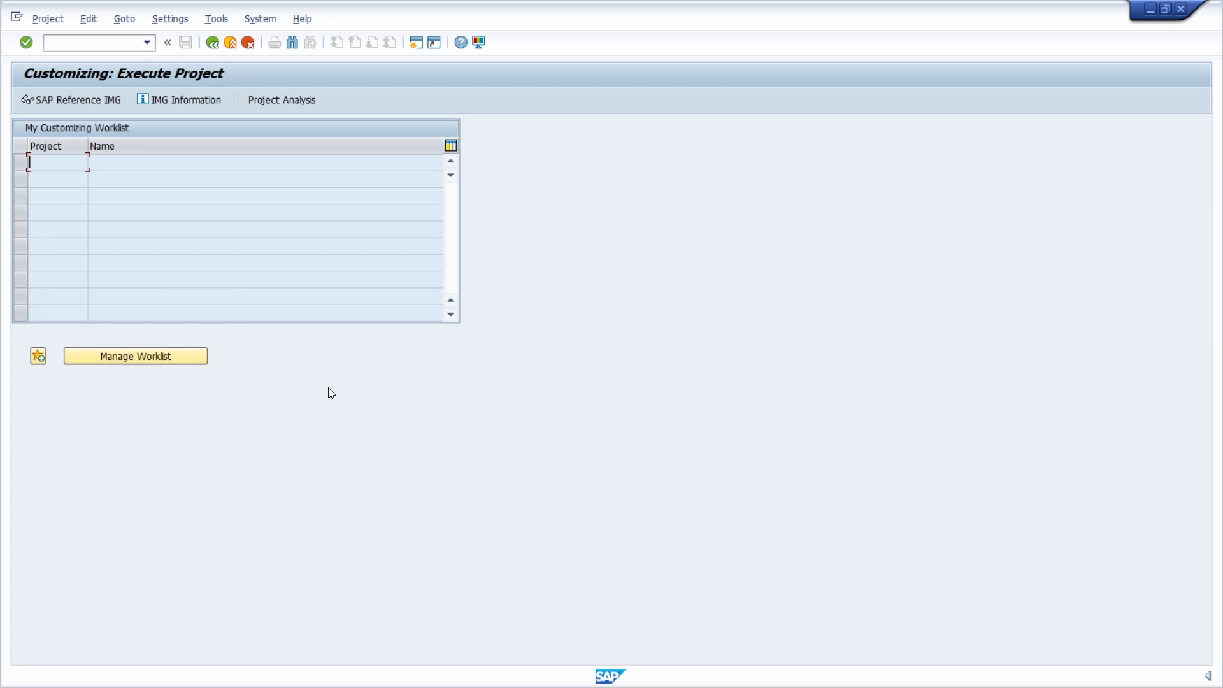
pyautogui.moveTo(270, 425)
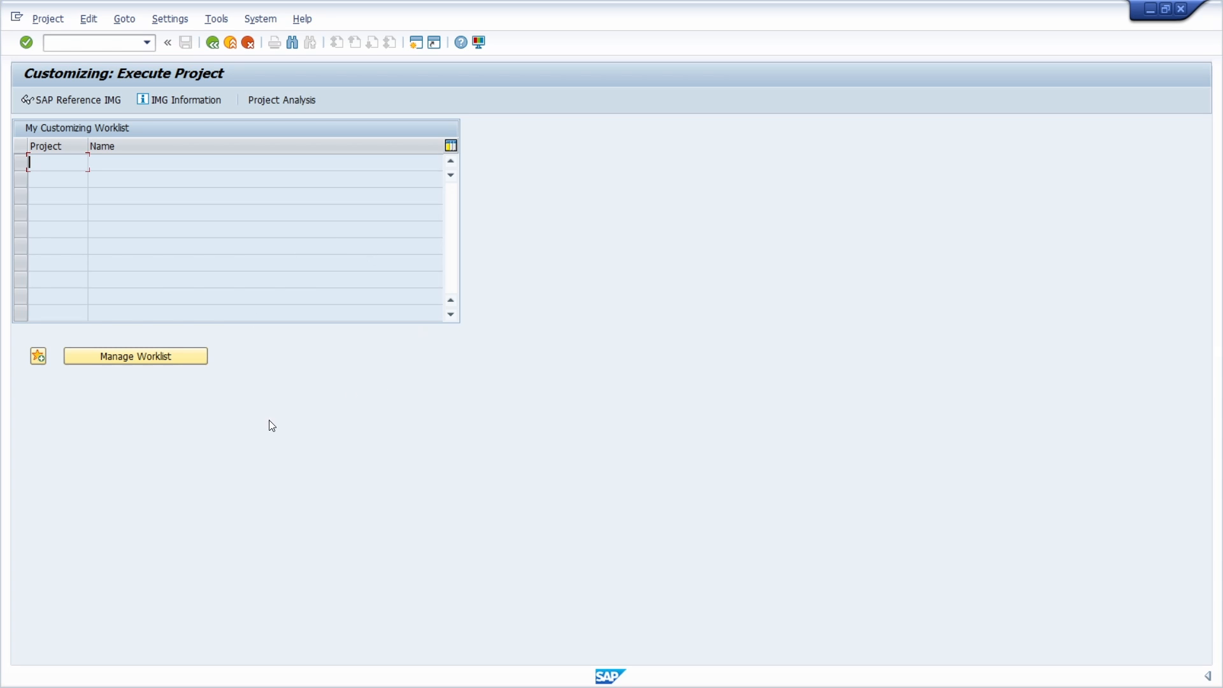
pyautogui.moveTo(227, 326)
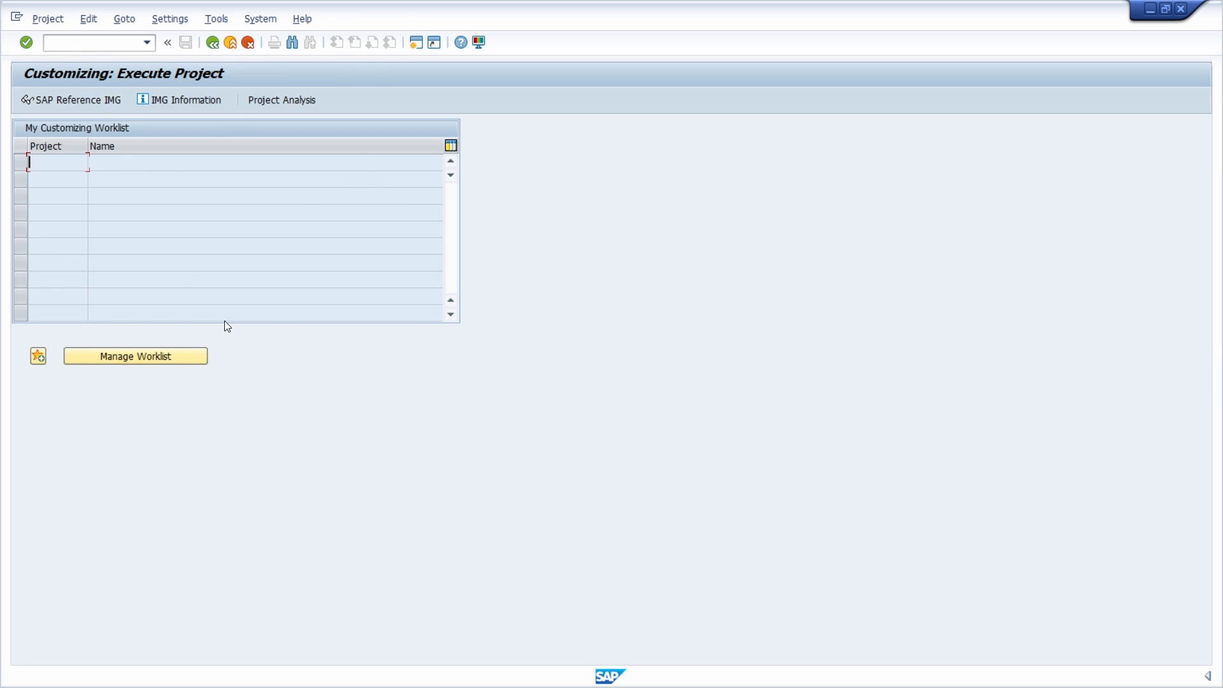
pyautogui.moveTo(142, 178)
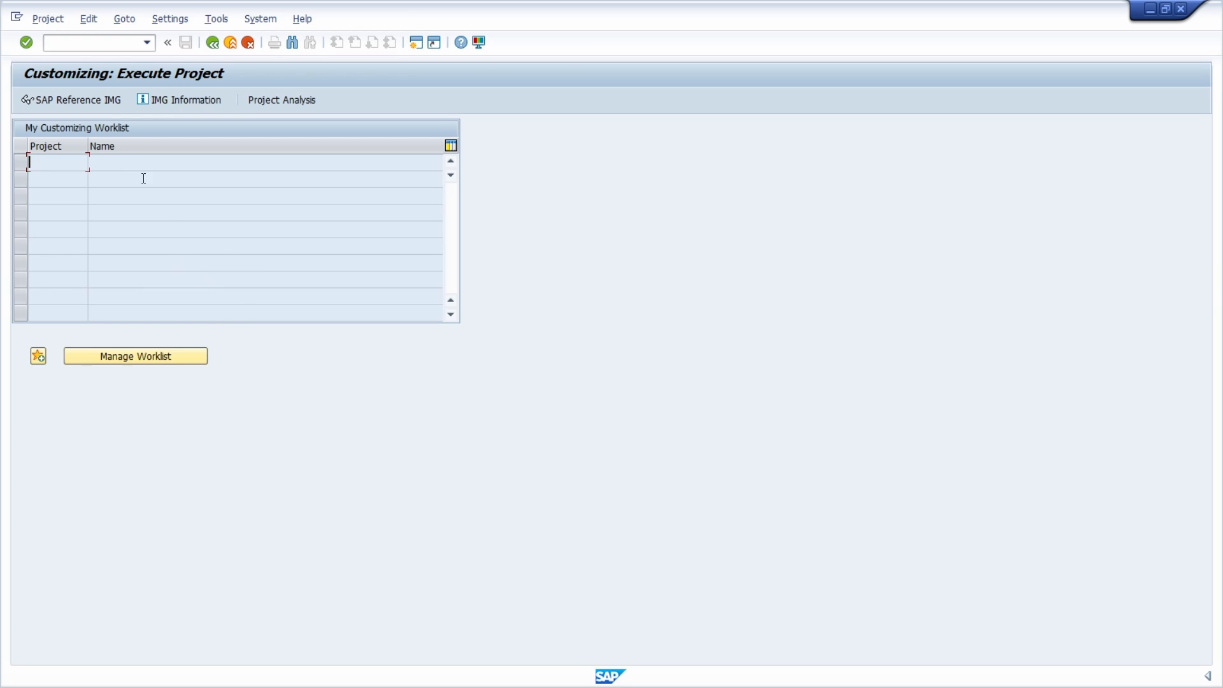
pyautogui.moveTo(69, 107)
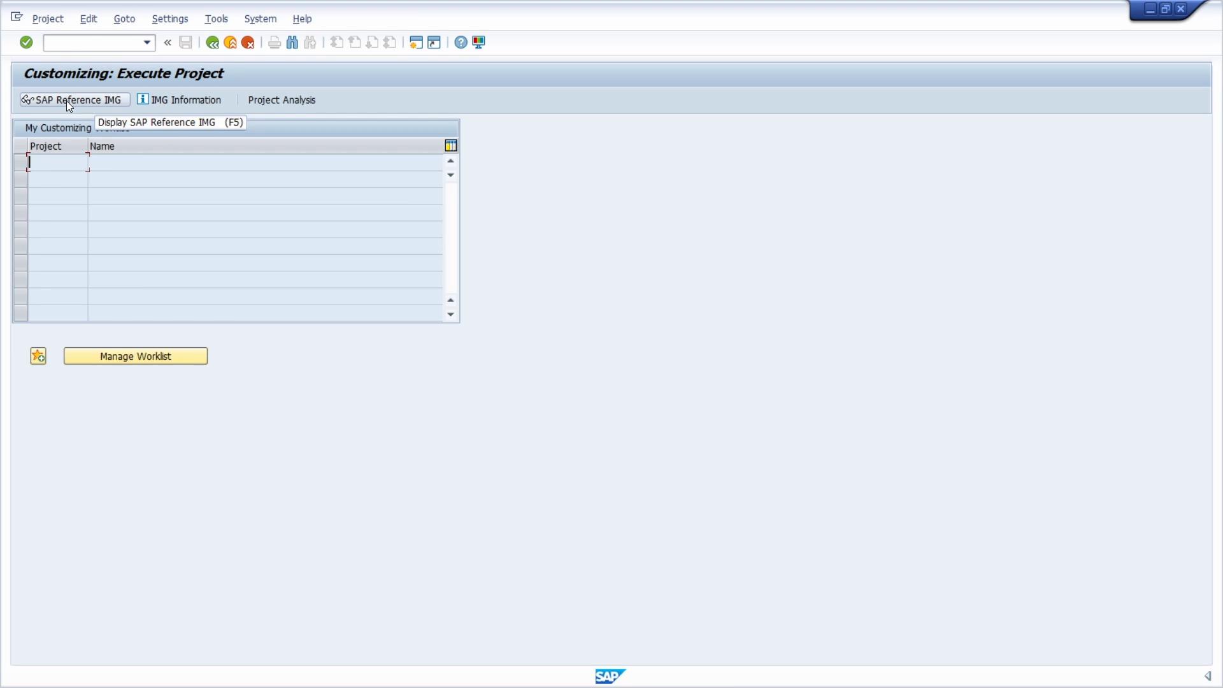
# Step: Show the SAP Reference IMG with SAP NetWeaver's General settings expanded
pyautogui.click(70, 99)
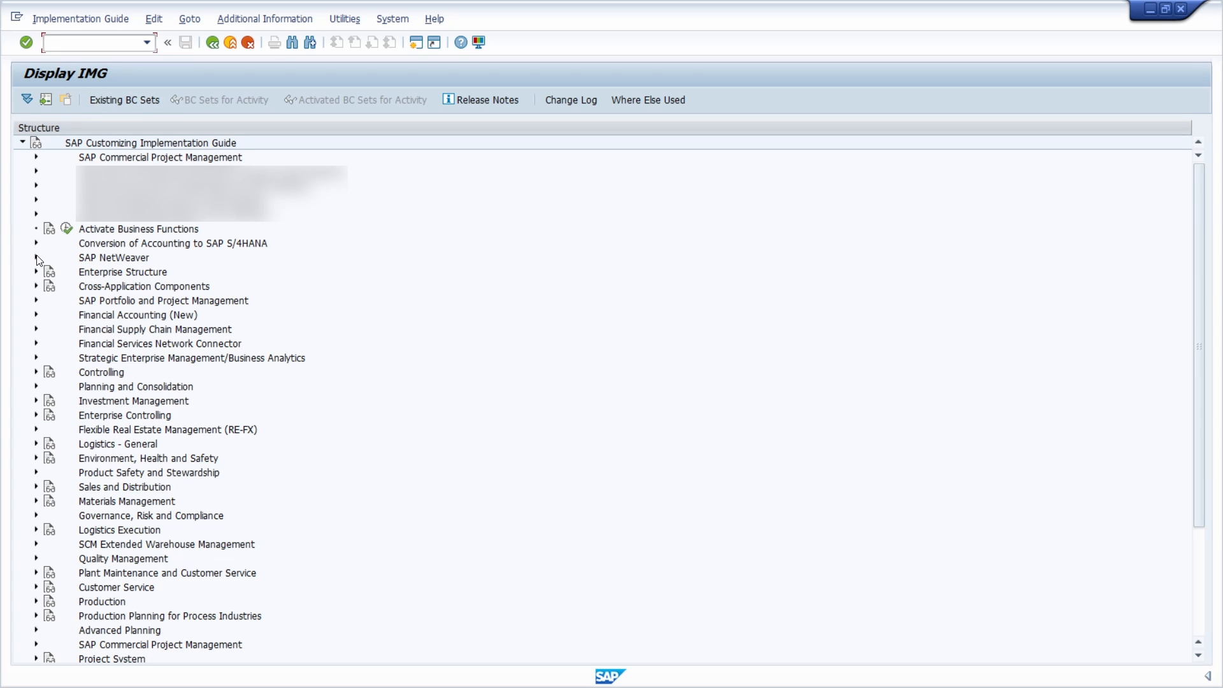
pyautogui.click(36, 257)
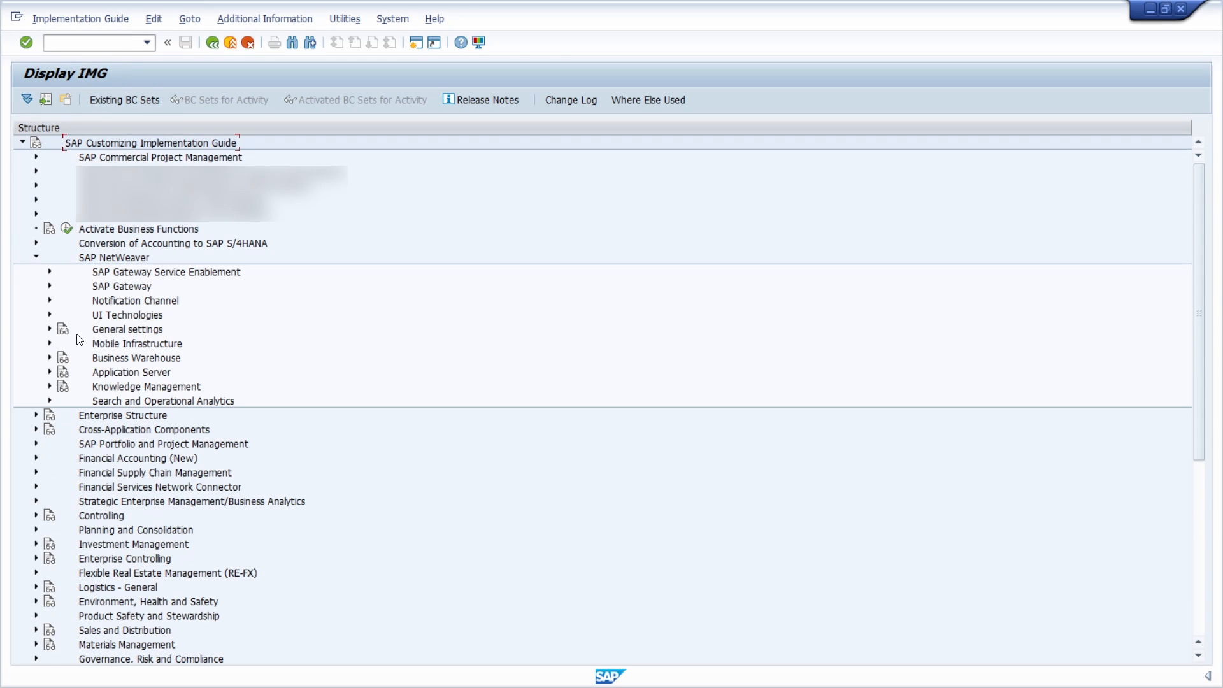
pyautogui.click(49, 329)
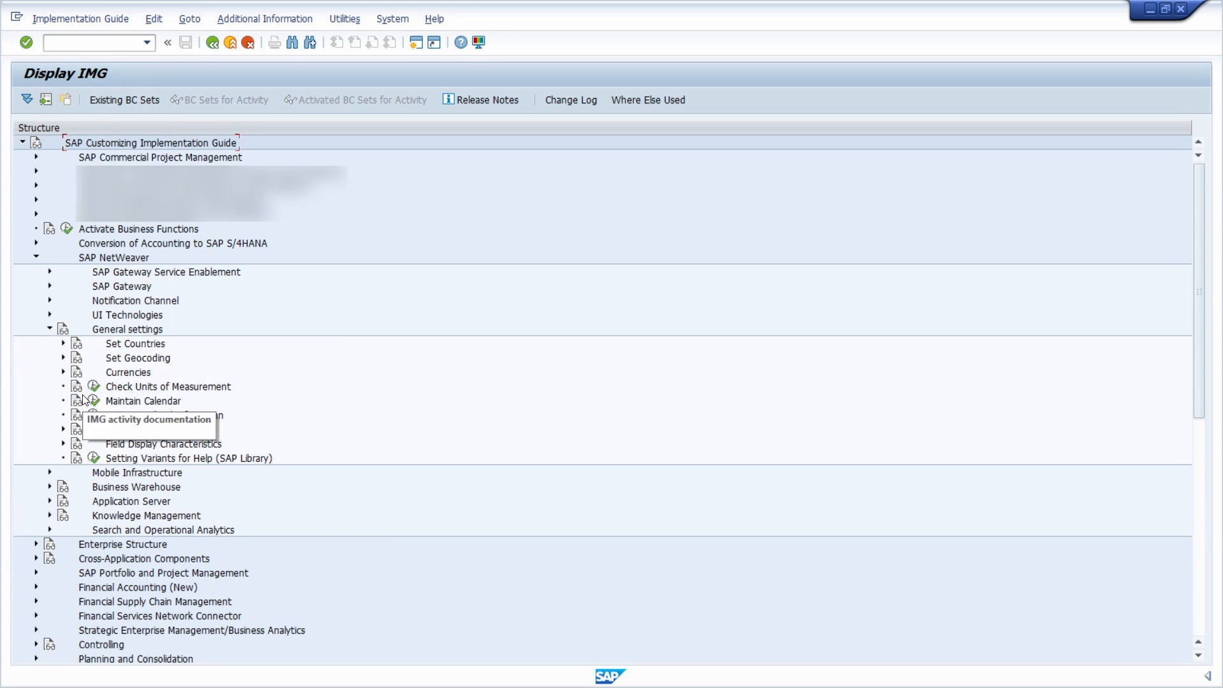